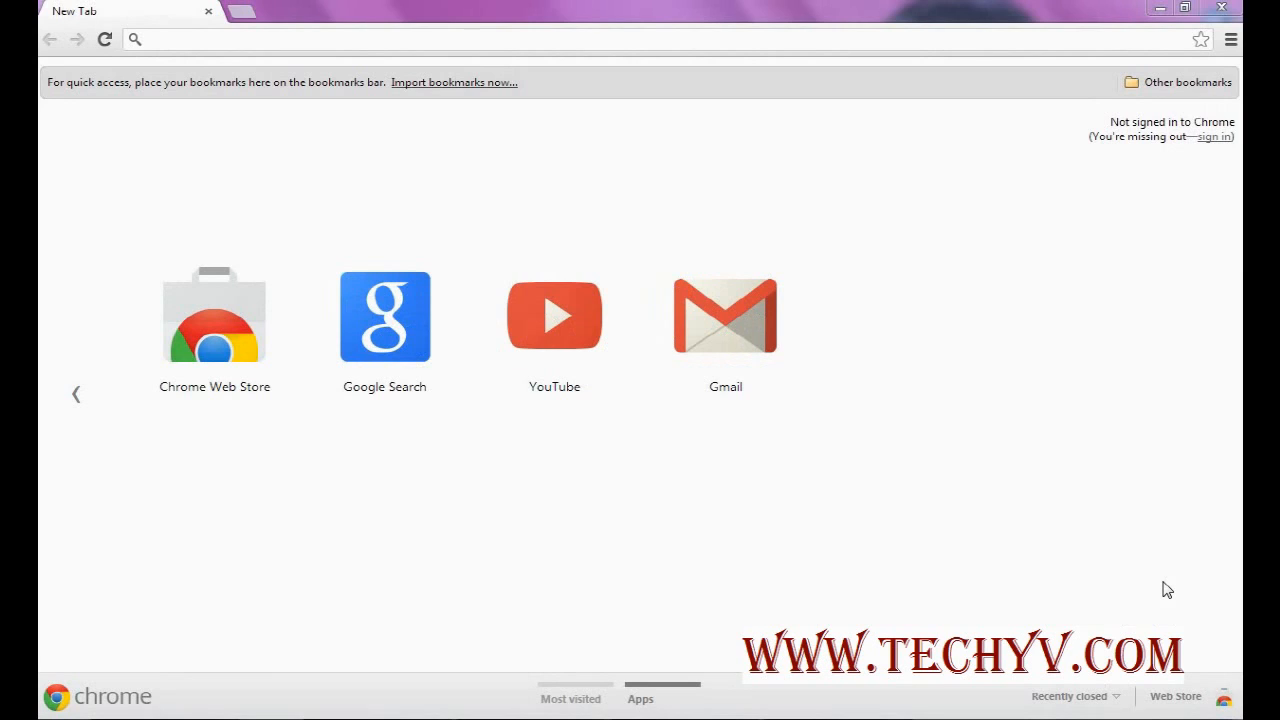
{"action": "mouse_move", "coordinate": [1162, 578]}
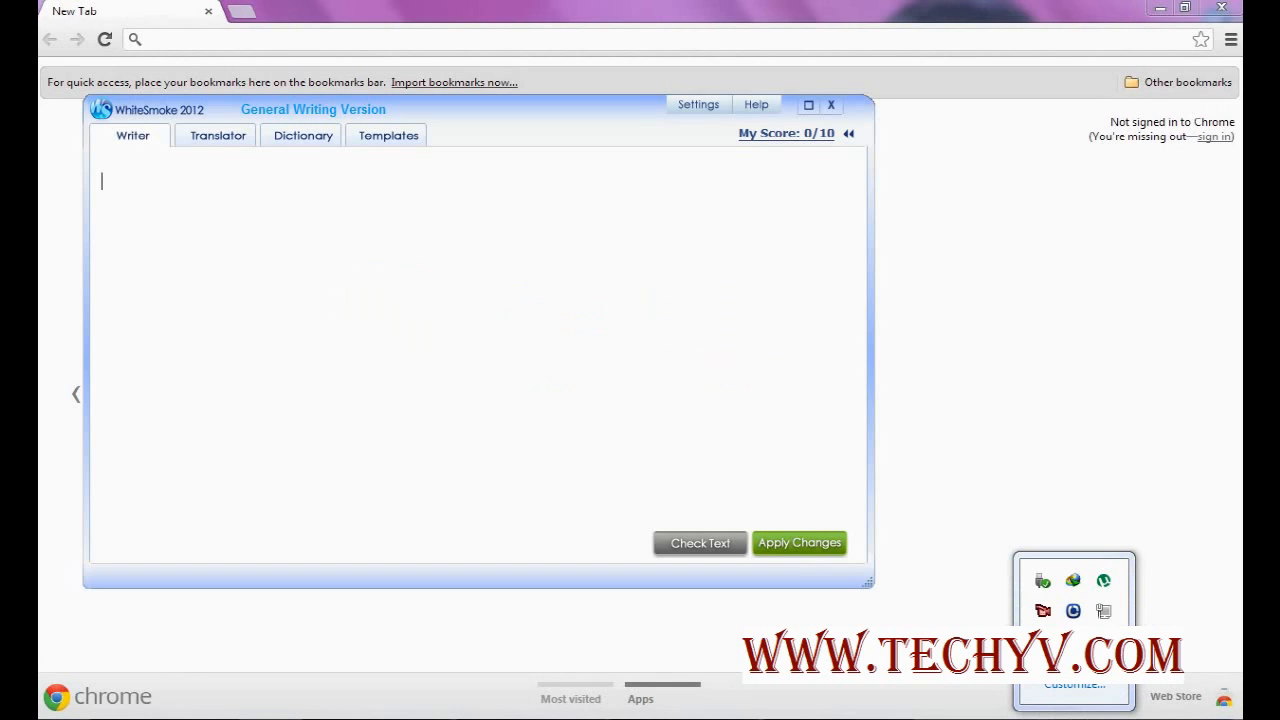
{"action": "mouse_move", "coordinate": [433, 288]}
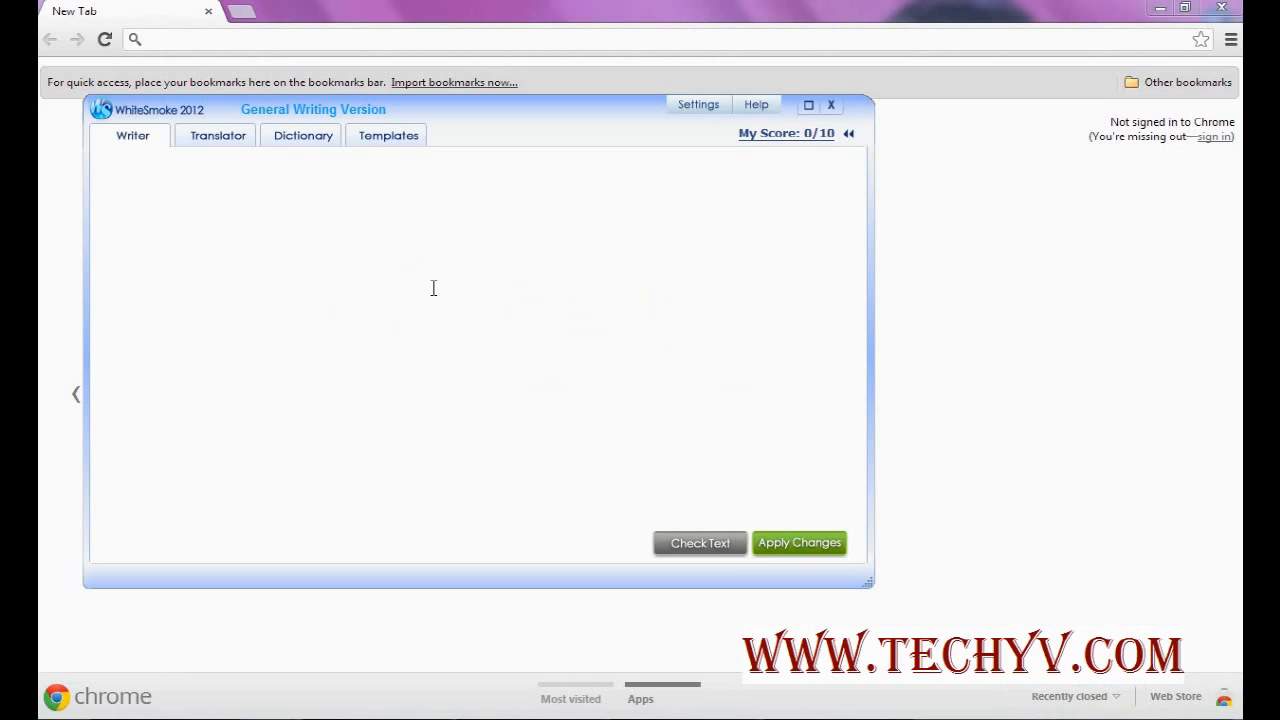
- Enter the test sentence 'this boys are running' in the WhiteSmoke Writer text box
{"action": "type", "text": "this"}
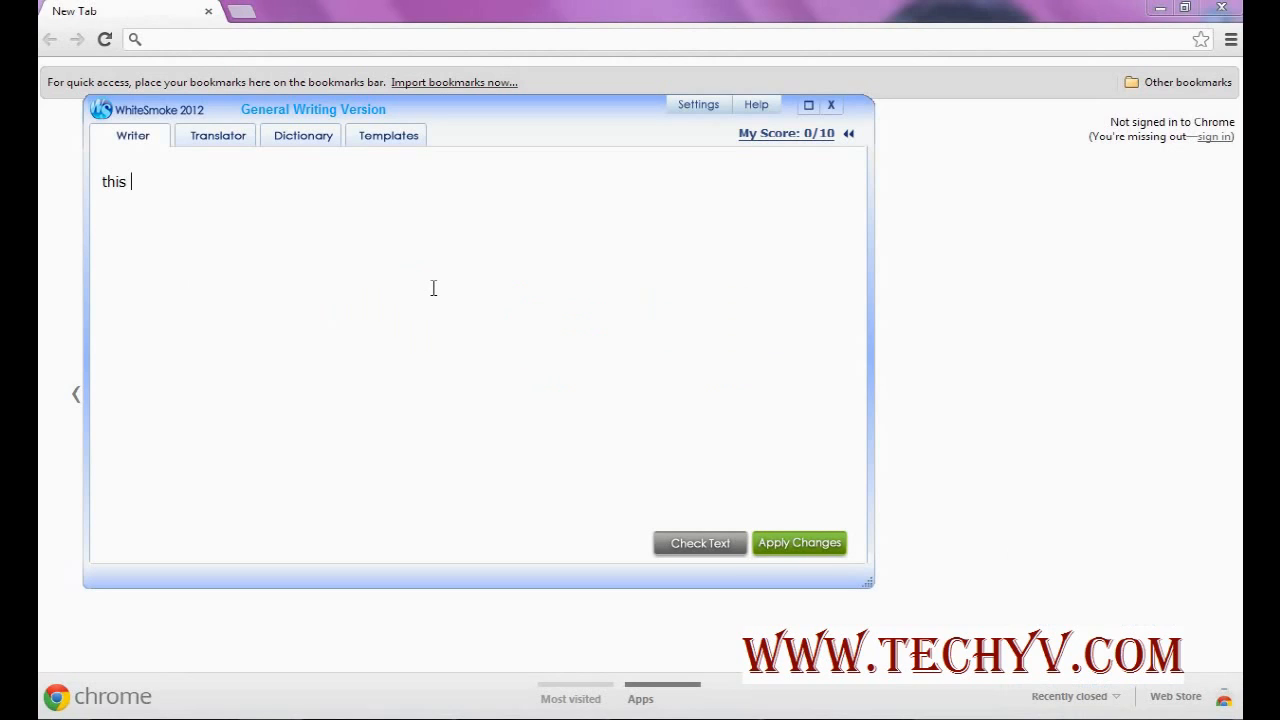
{"action": "type", "text": "boys"}
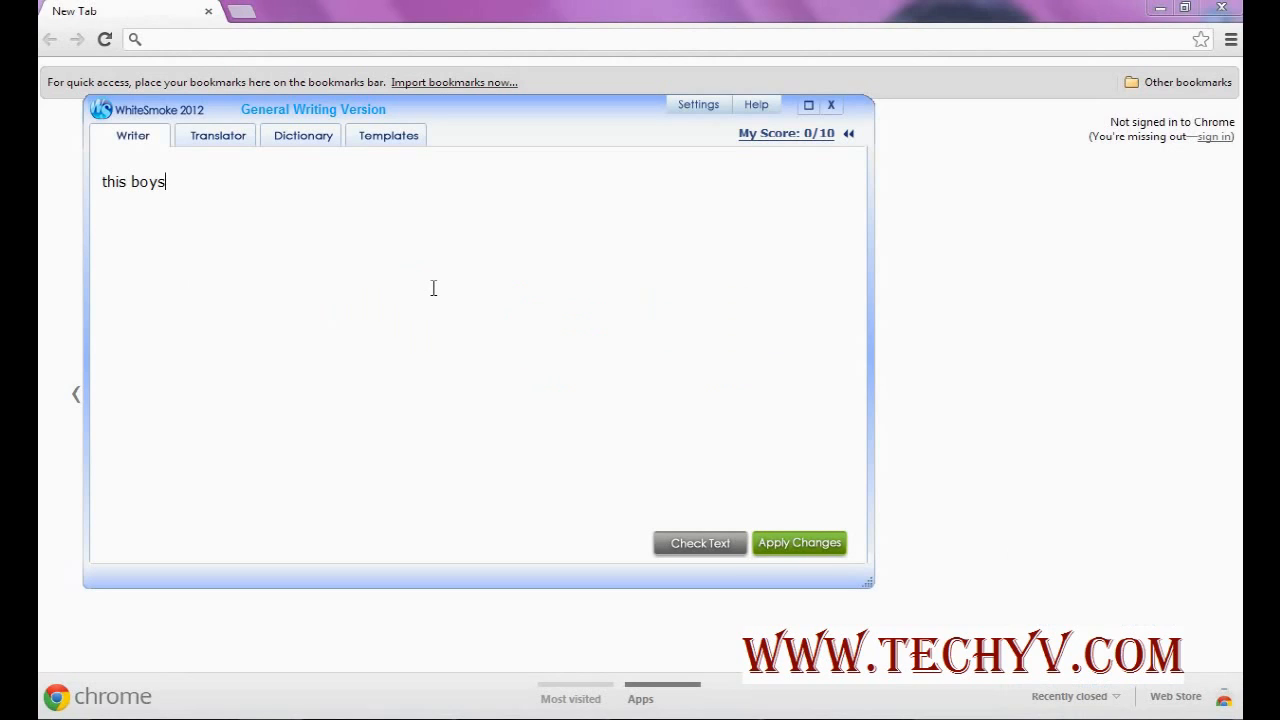
{"action": "type", "text": "are"}
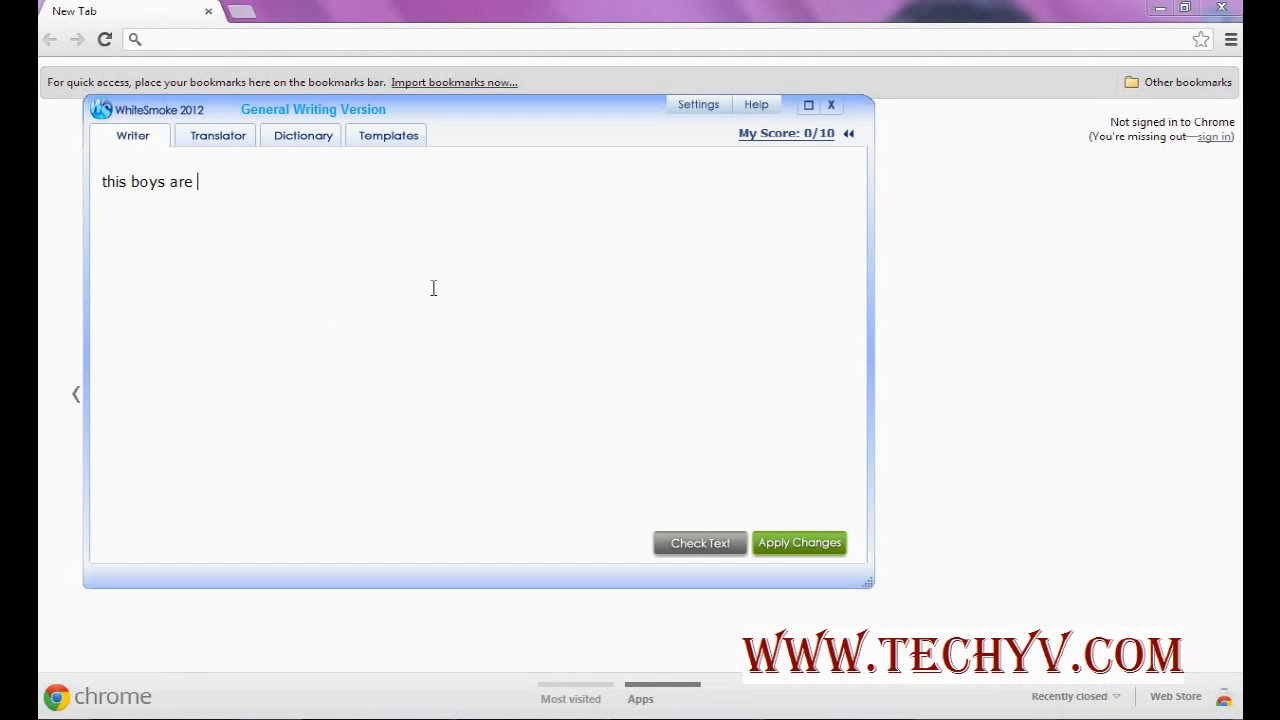
{"action": "type", "text": "r"}
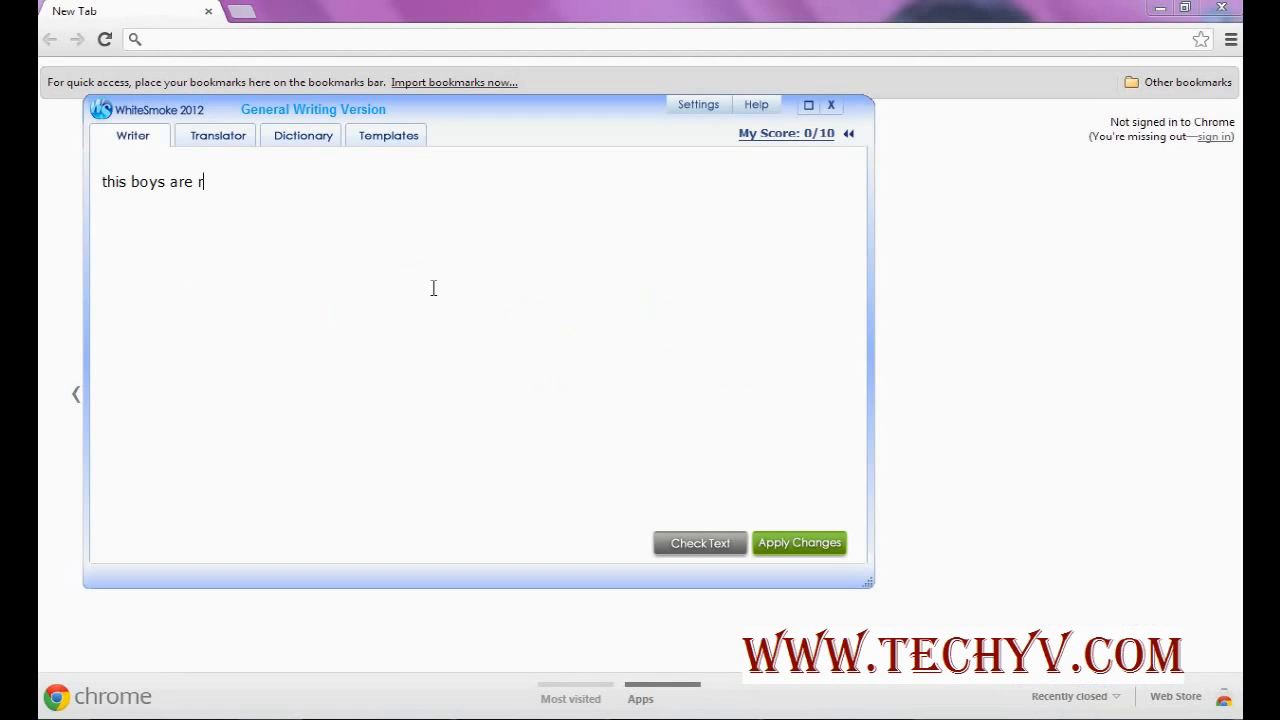
{"action": "type", "text": "unning"}
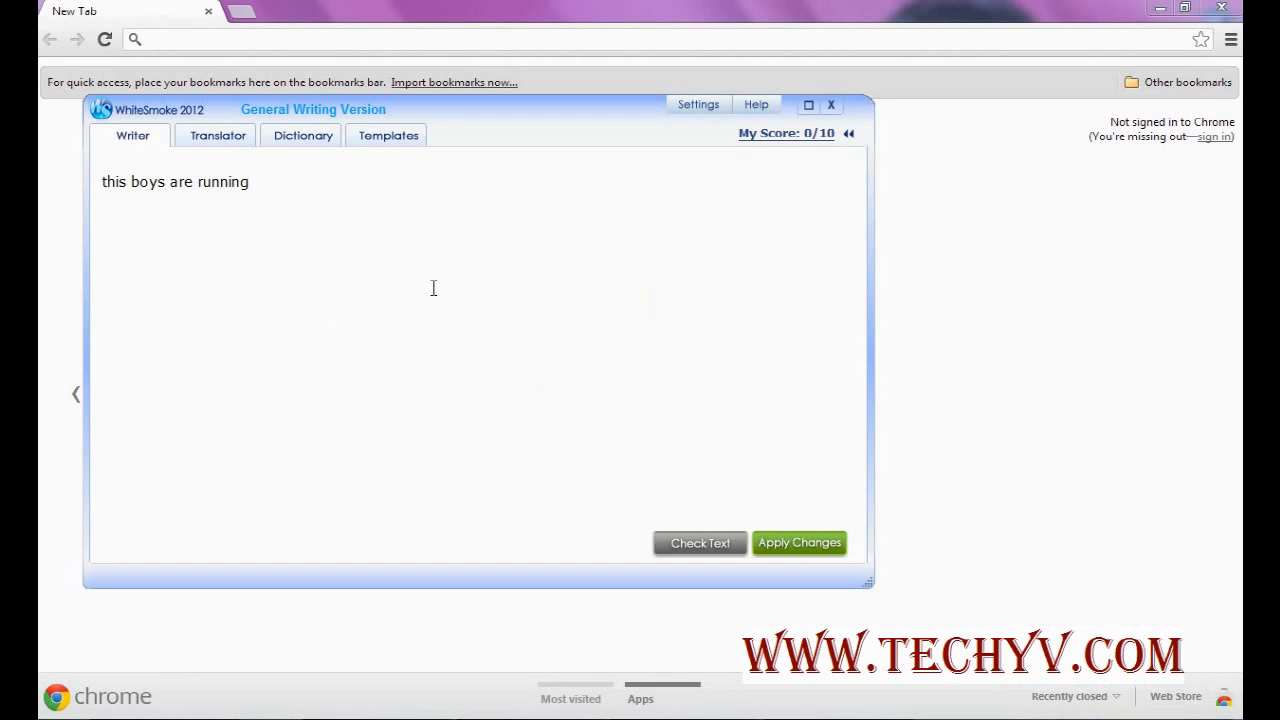
{"action": "mouse_move", "coordinate": [700, 545]}
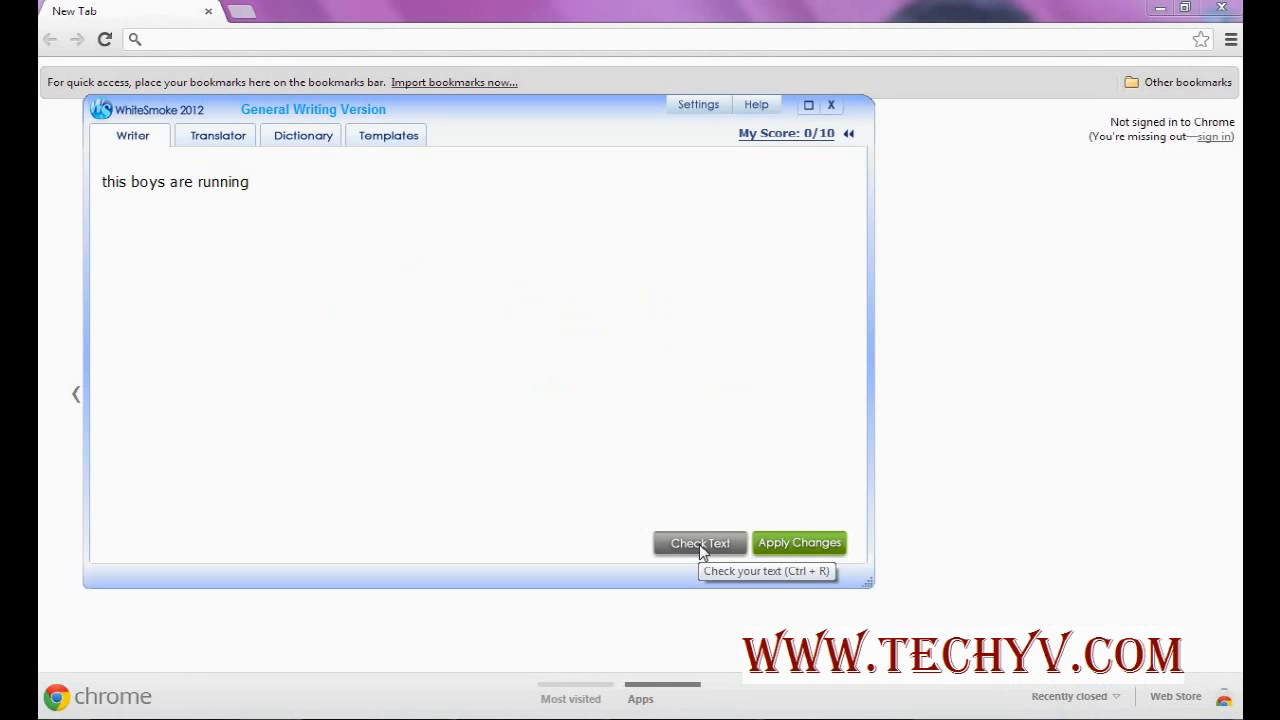
- Check the text and accept 'These boys', giving 'These boys are running.'
{"action": "left_click", "coordinate": [700, 542]}
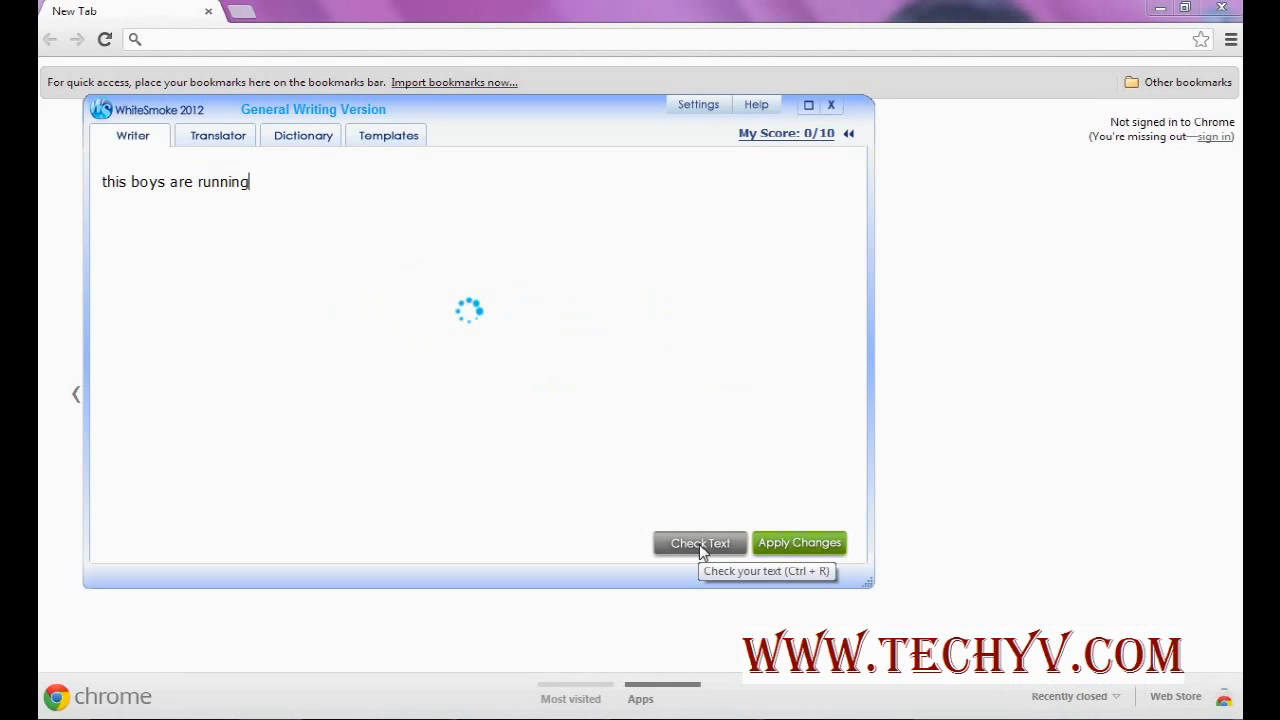
{"action": "left_click", "coordinate": [699, 543]}
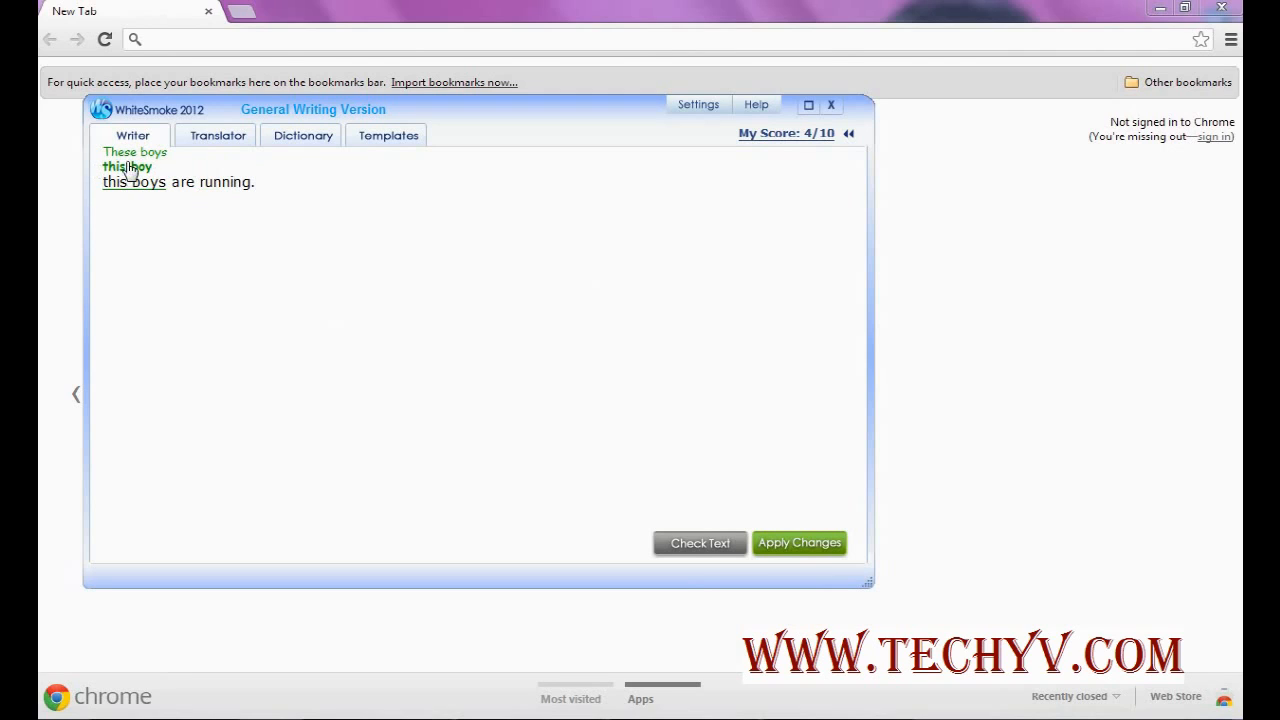
{"action": "left_click", "coordinate": [799, 542]}
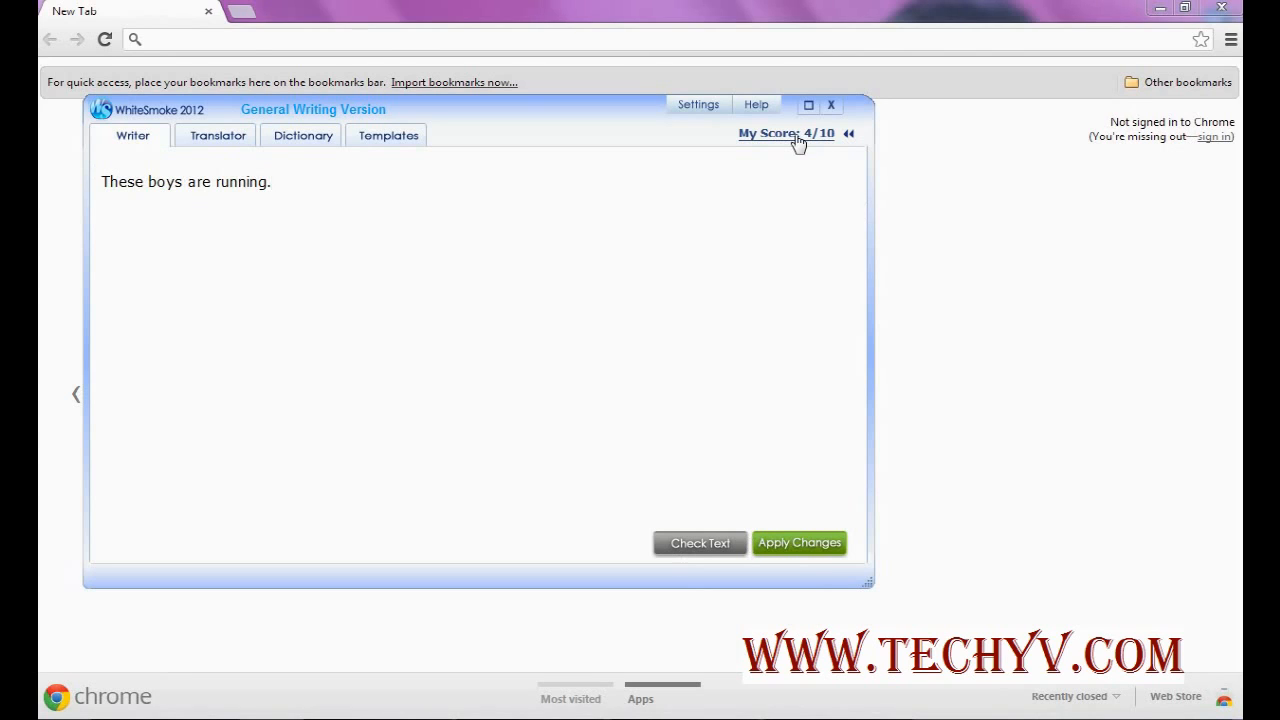
{"action": "left_click", "coordinate": [787, 133]}
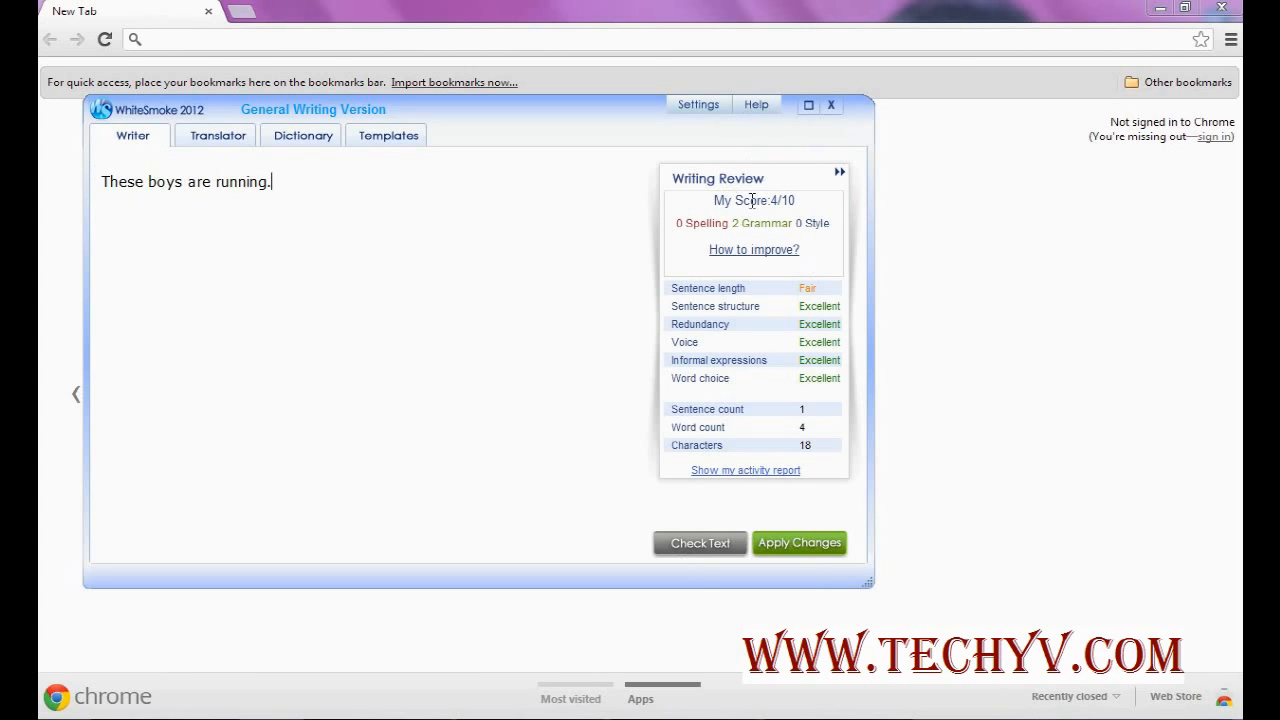
{"action": "mouse_move", "coordinate": [707, 288]}
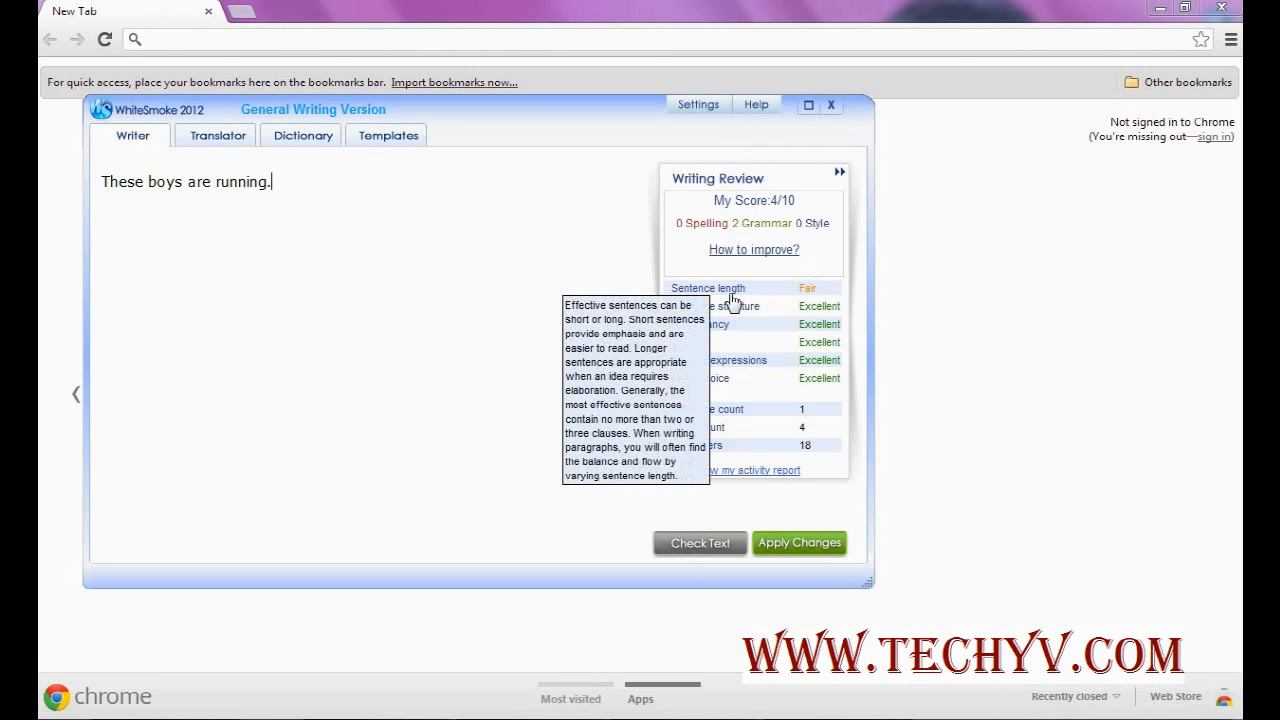
{"action": "mouse_move", "coordinate": [714, 306]}
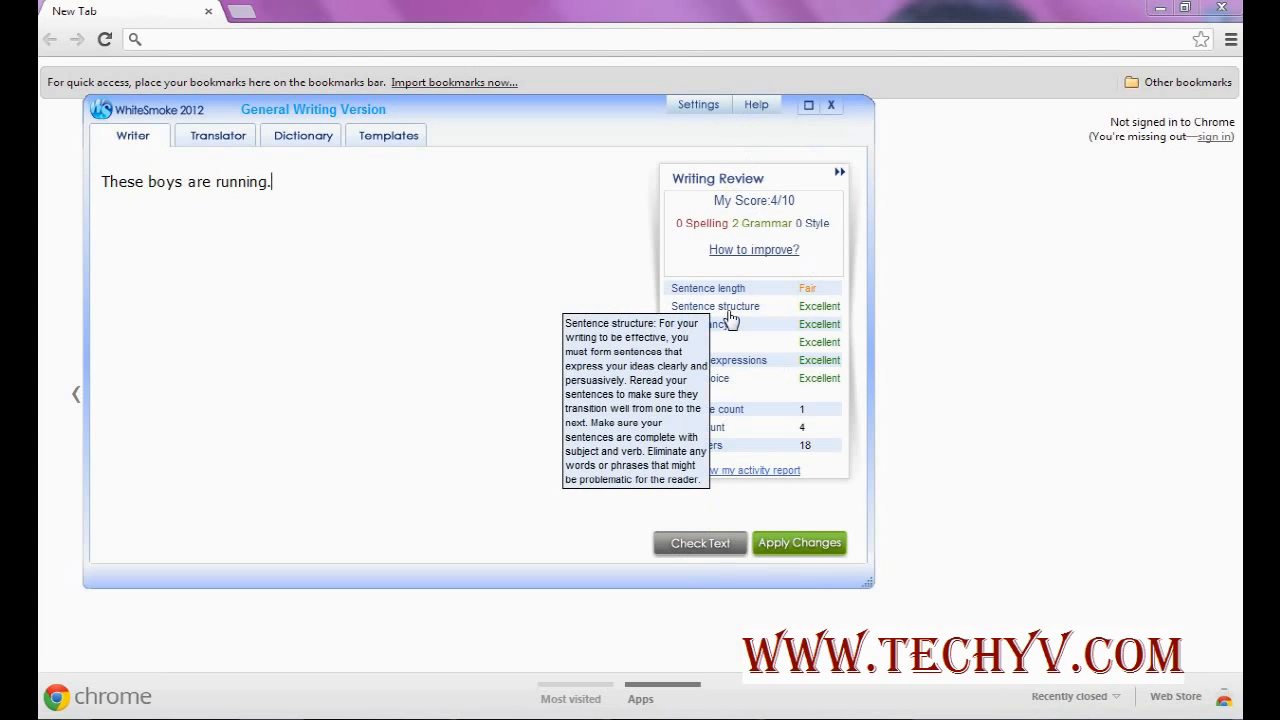
{"action": "mouse_move", "coordinate": [718, 410]}
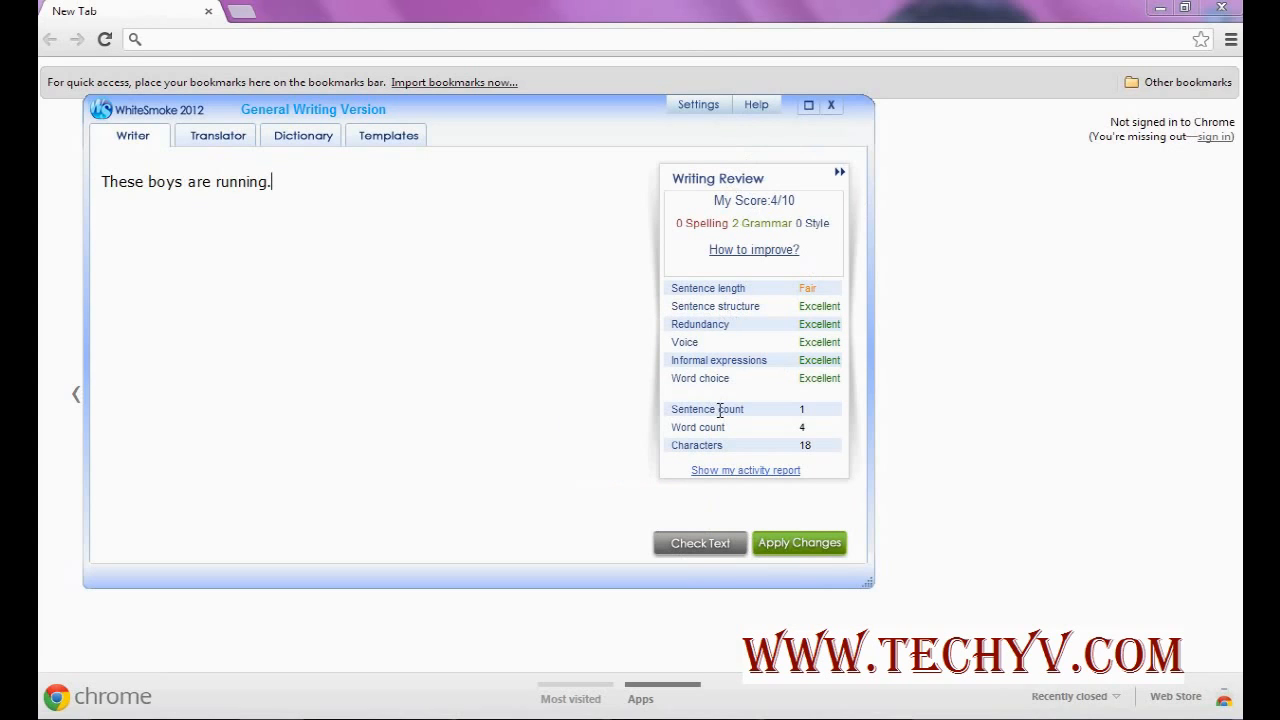
{"action": "mouse_move", "coordinate": [751, 428]}
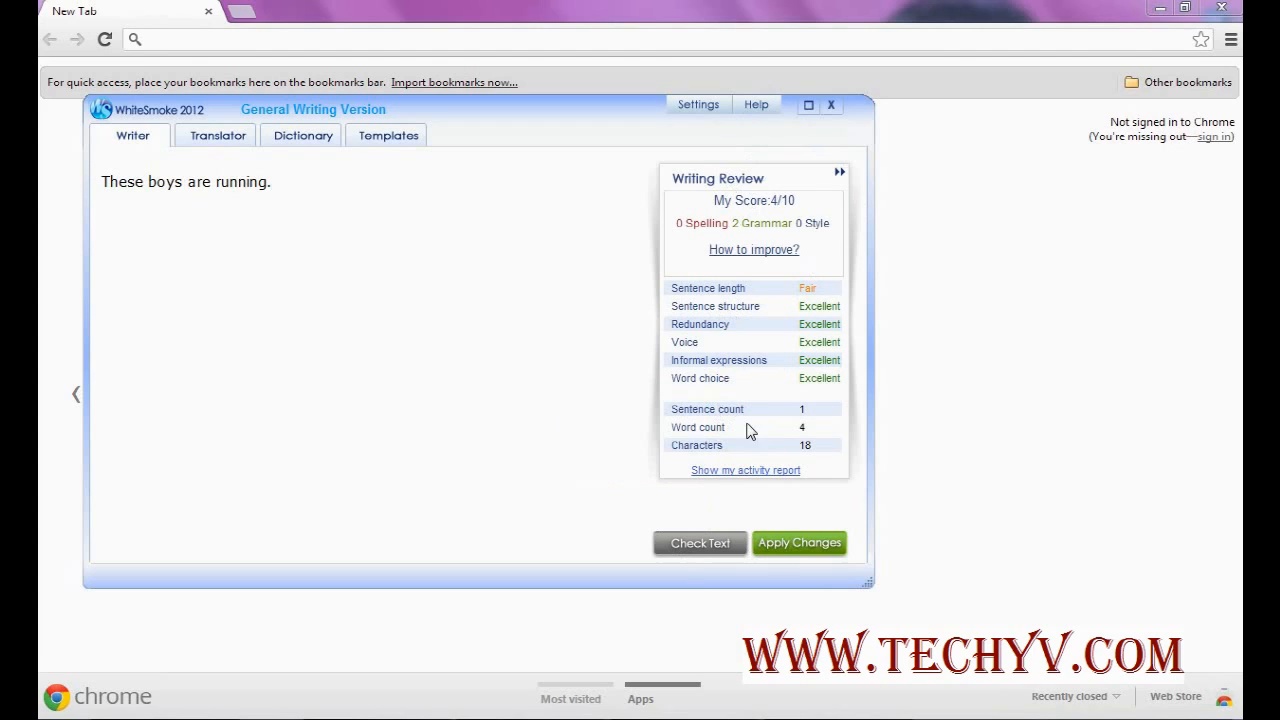
{"action": "mouse_move", "coordinate": [812, 445]}
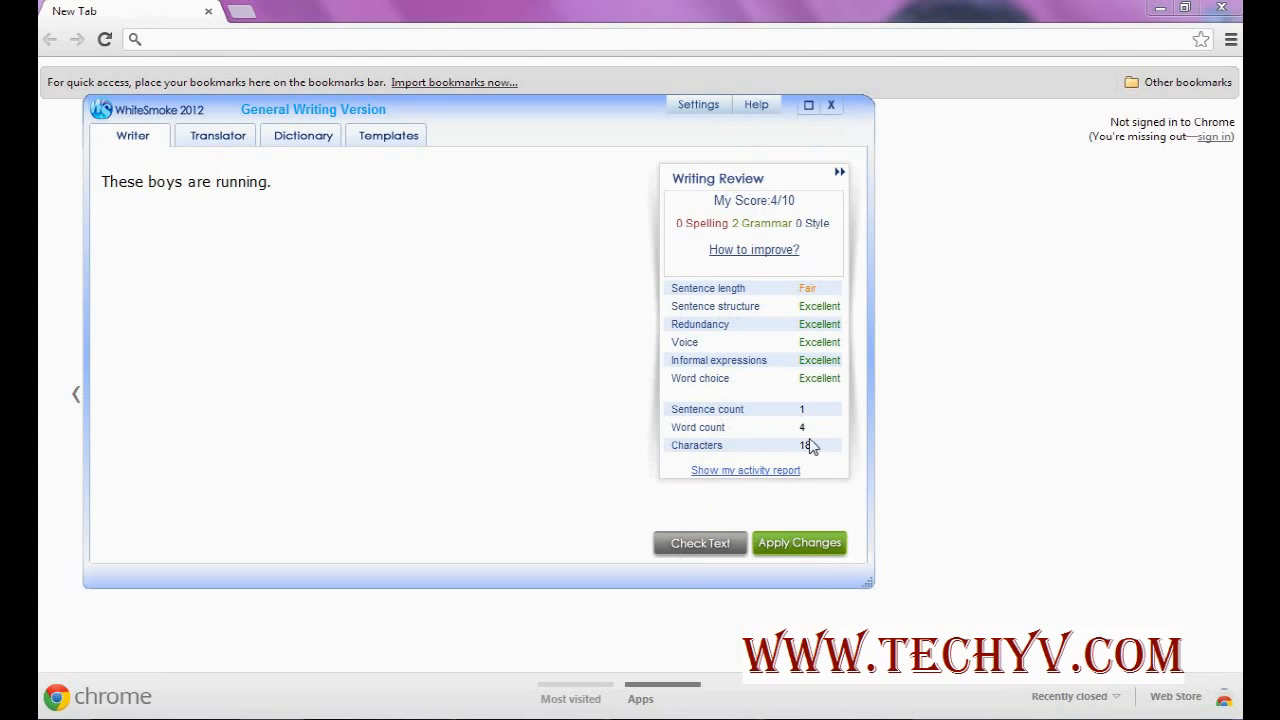
{"action": "mouse_move", "coordinate": [793, 189]}
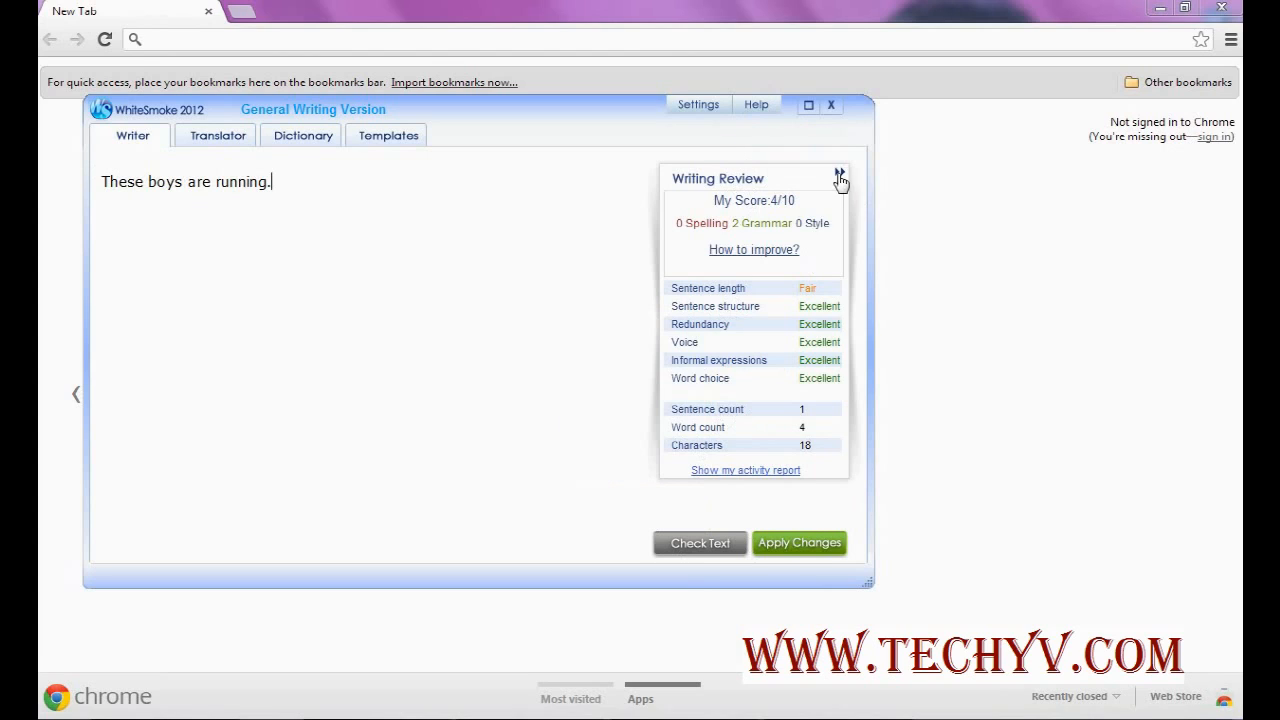
- Collapse the Writing Review details, leaving only the 4/10 score
{"action": "left_click", "coordinate": [840, 176]}
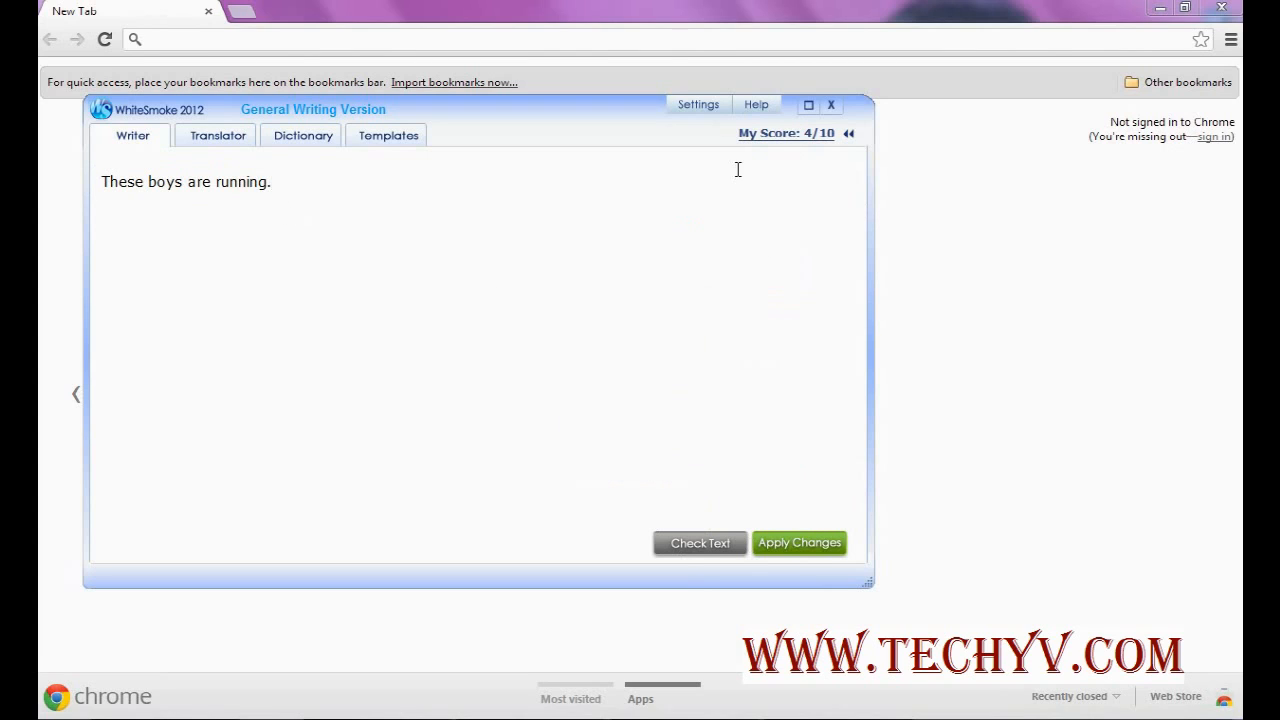
- Exit the WhiteSmoke writing window and answer the Attention save dialog
{"action": "left_click", "coordinate": [831, 104]}
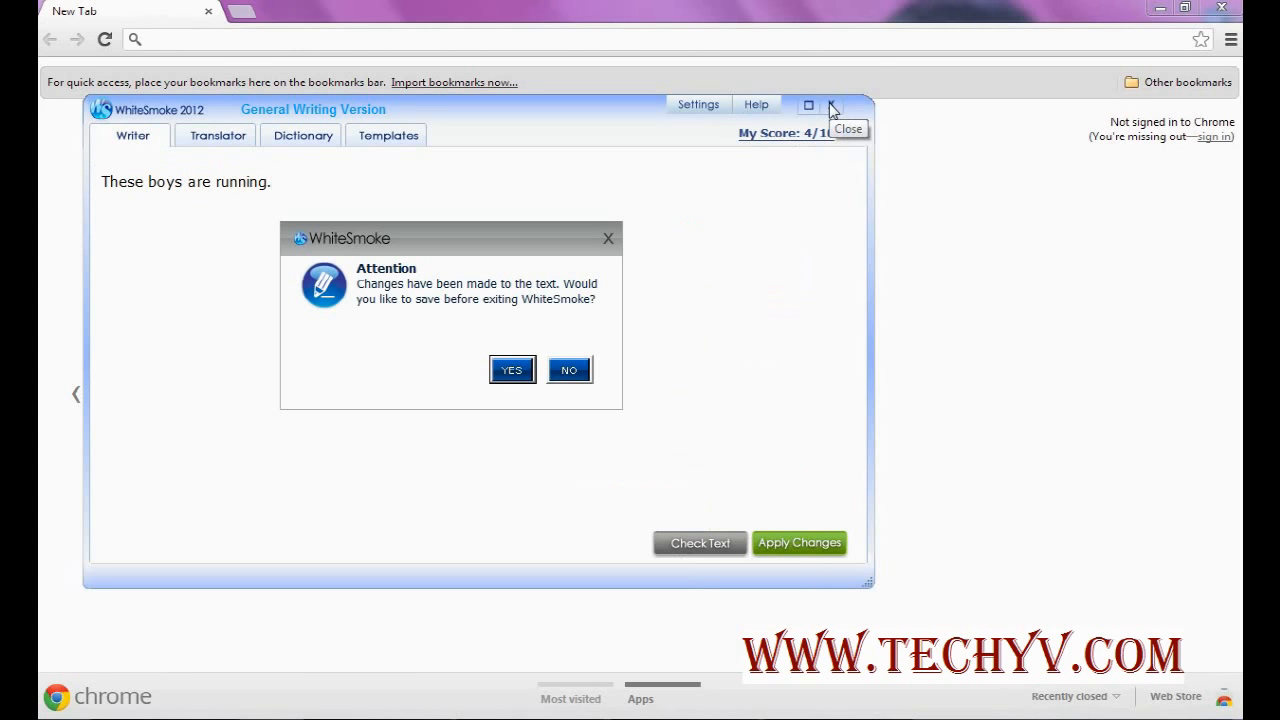
{"action": "left_click", "coordinate": [568, 370]}
{"action": "type", "text": "this i"}
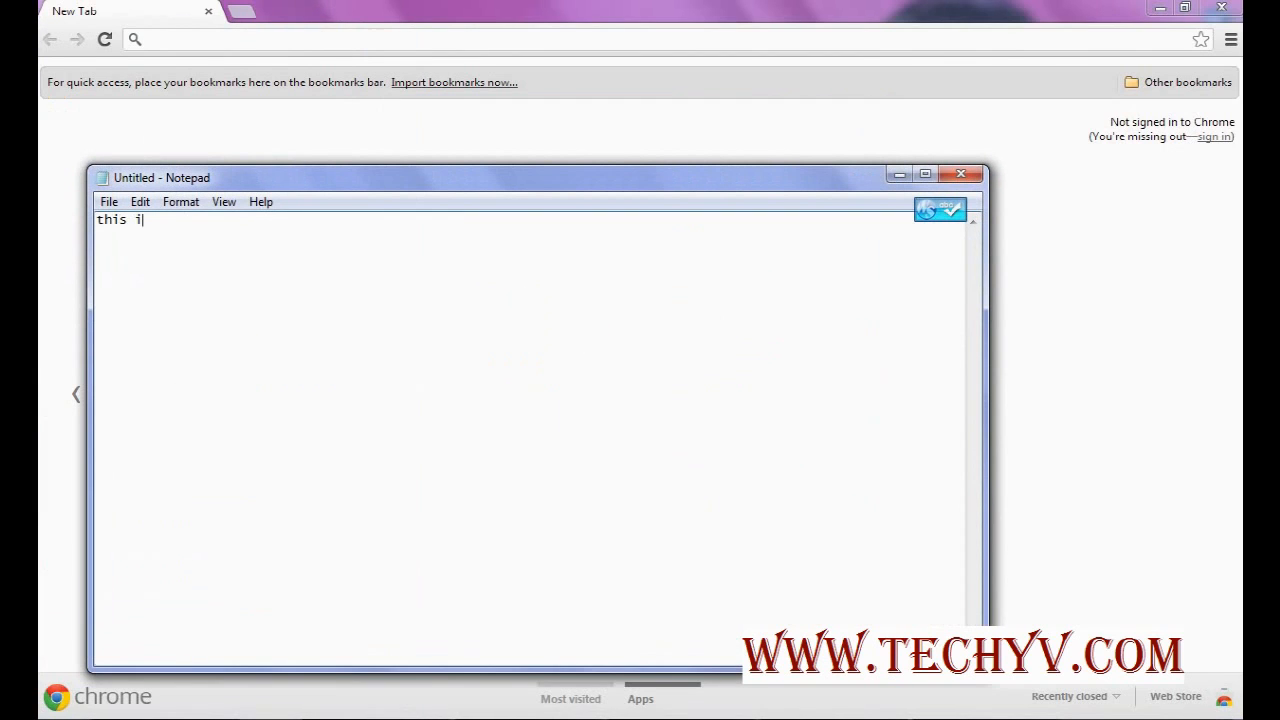
- Finish typing 'this is dogs.' in the blank Notepad document
{"action": "type", "text": "s"}
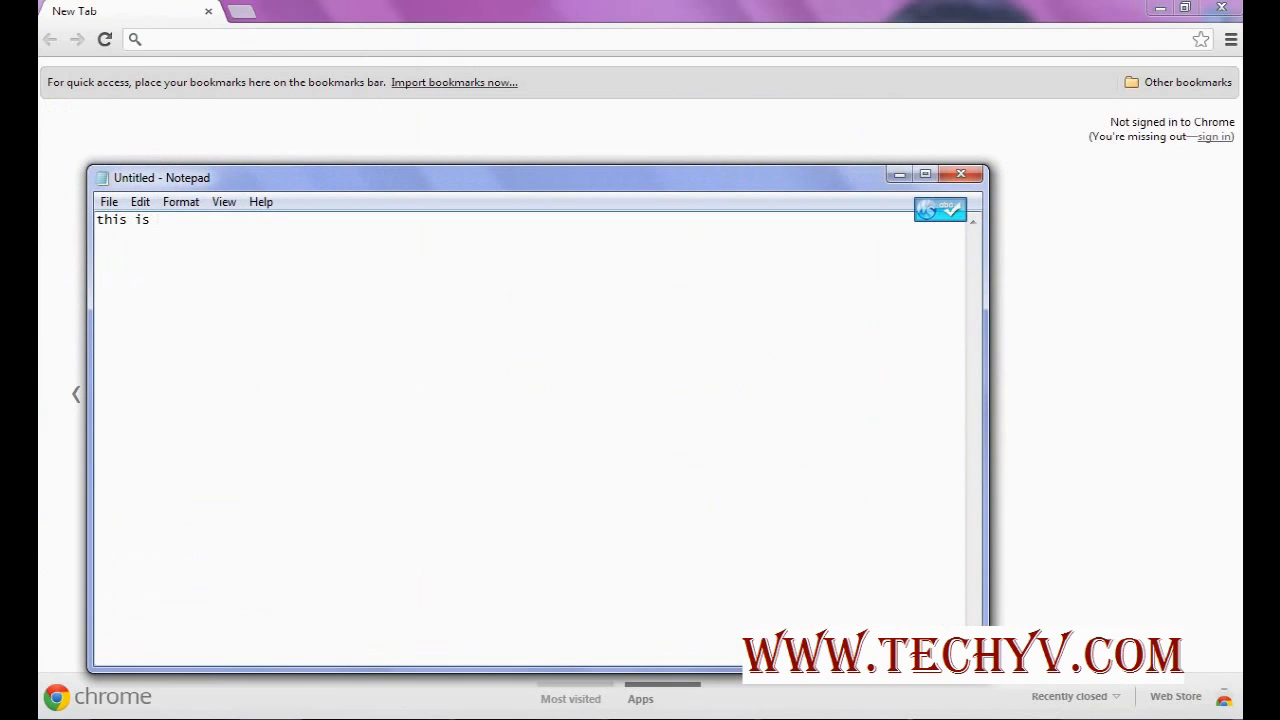
{"action": "type", "text": "d"}
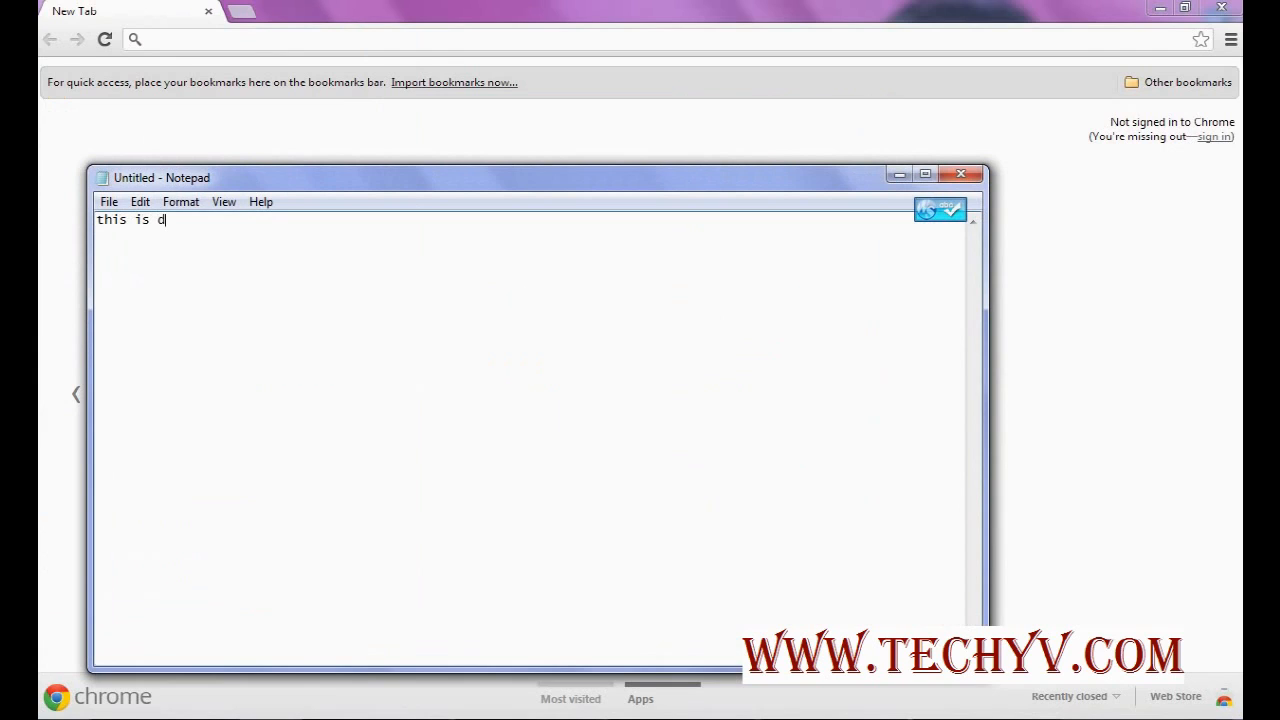
{"action": "type", "text": "ogs"}
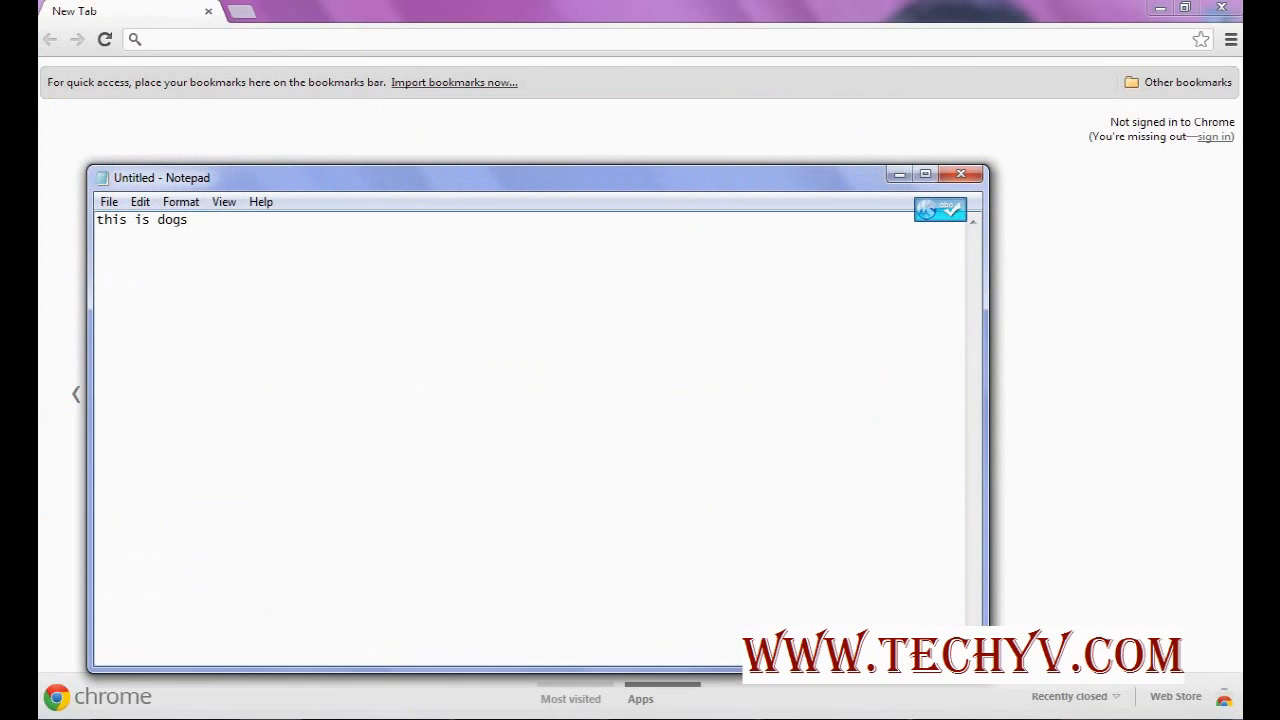
{"action": "type", "text": "."}
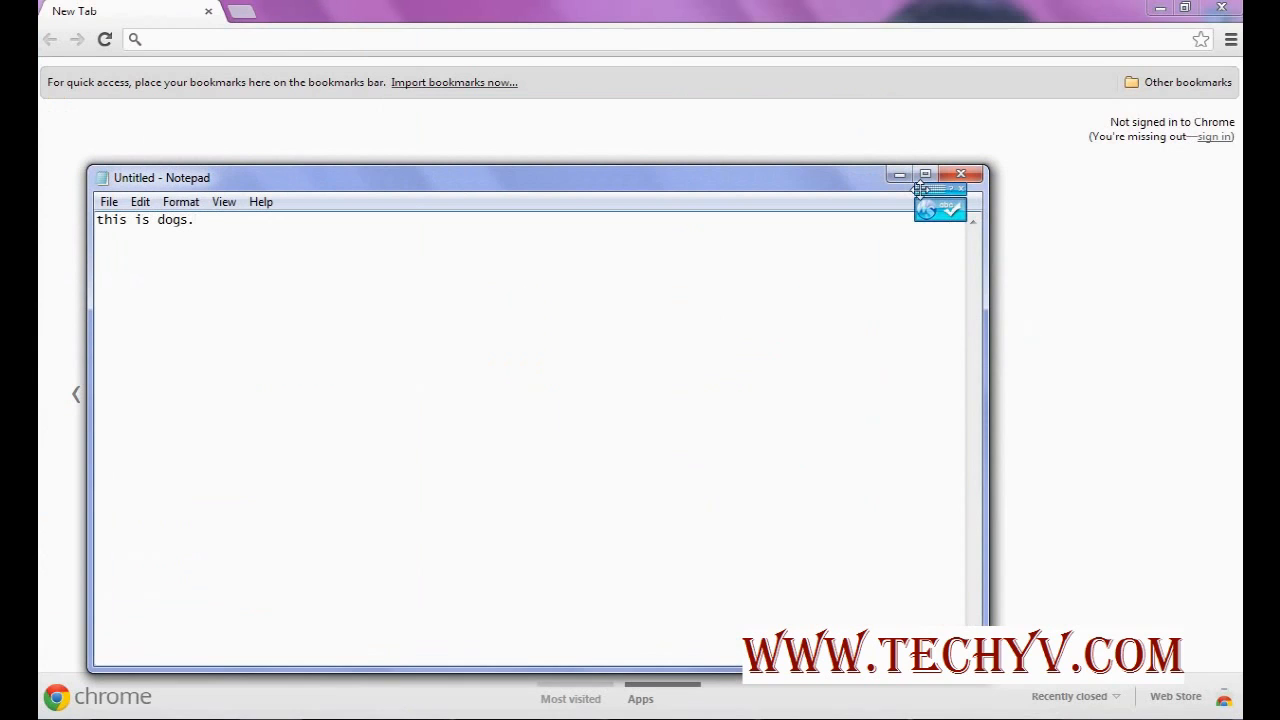
{"action": "mouse_move", "coordinate": [948, 207]}
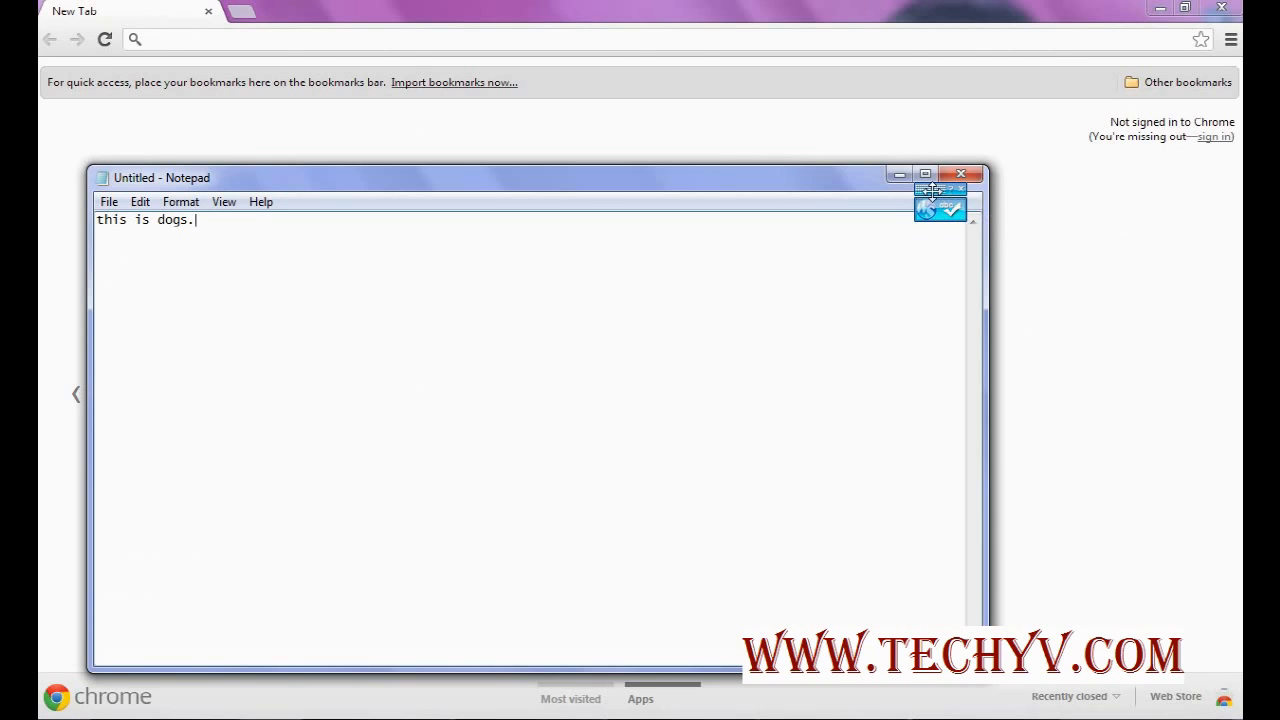
{"action": "mouse_move", "coordinate": [938, 208]}
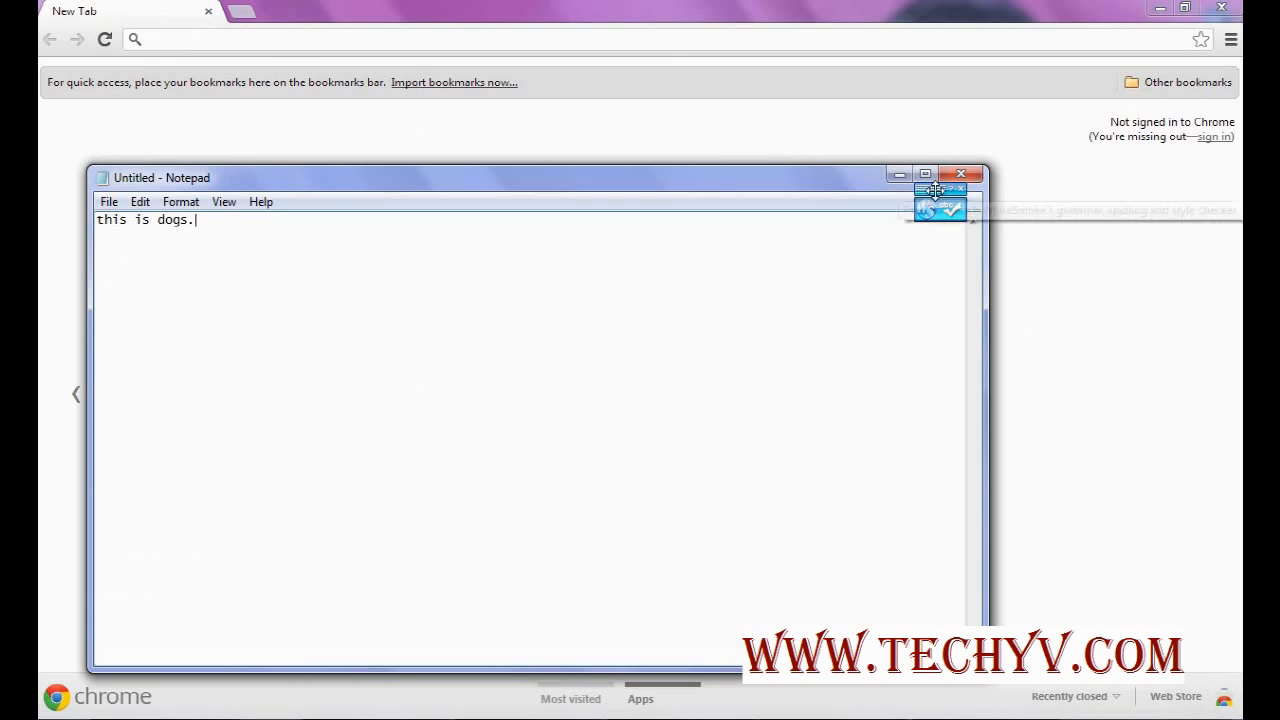
{"action": "mouse_move", "coordinate": [938, 192]}
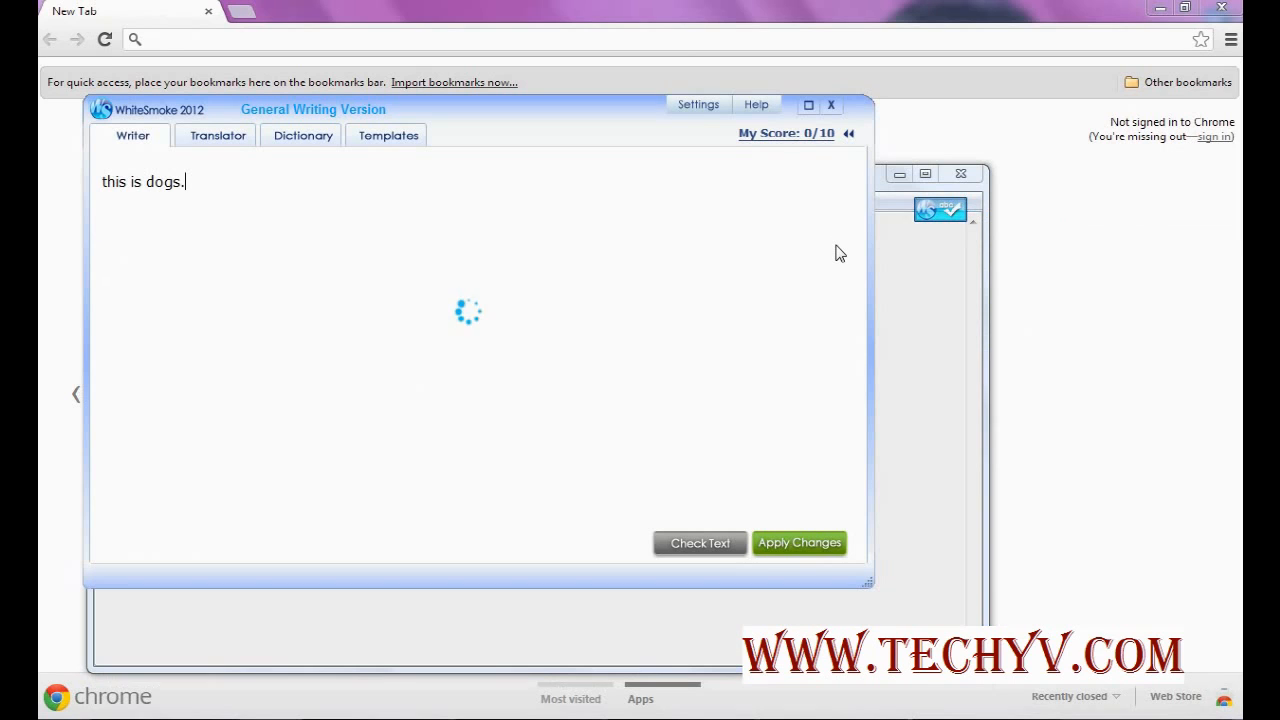
- Accept the fix to 'These are dogs.' and close the Notepad window
{"action": "left_click", "coordinate": [699, 543]}
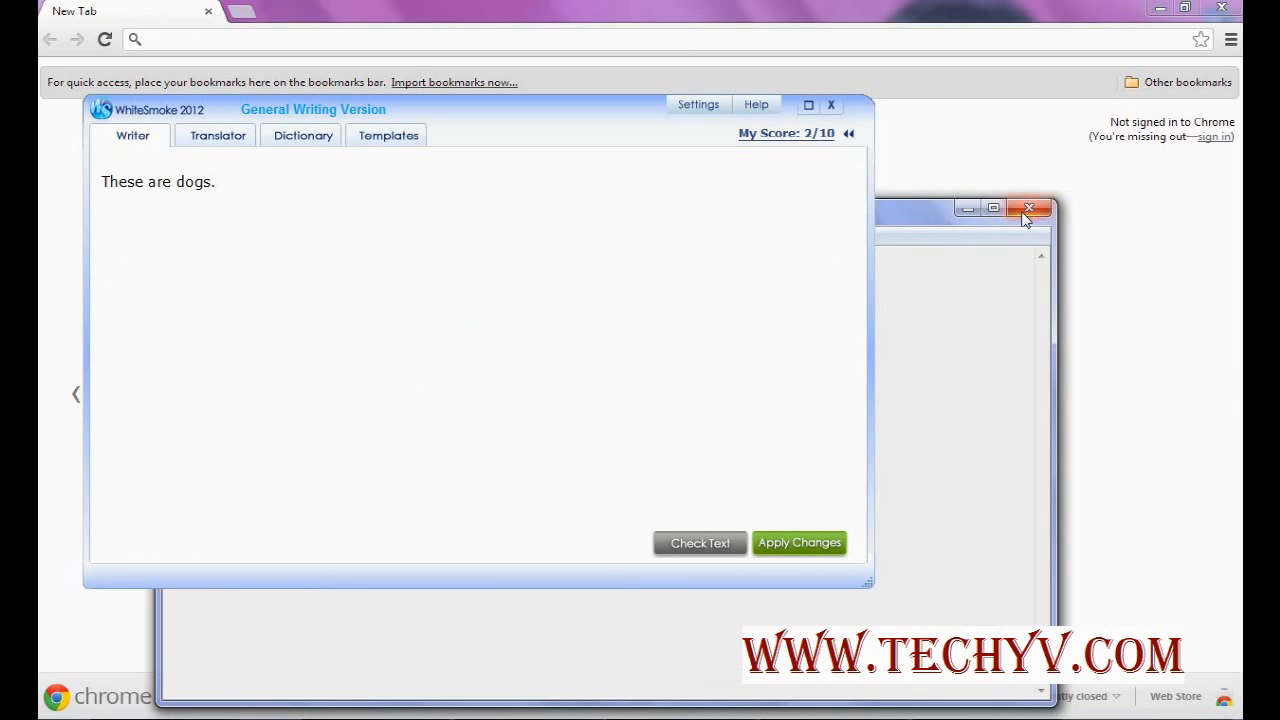
{"action": "left_click", "coordinate": [1028, 208]}
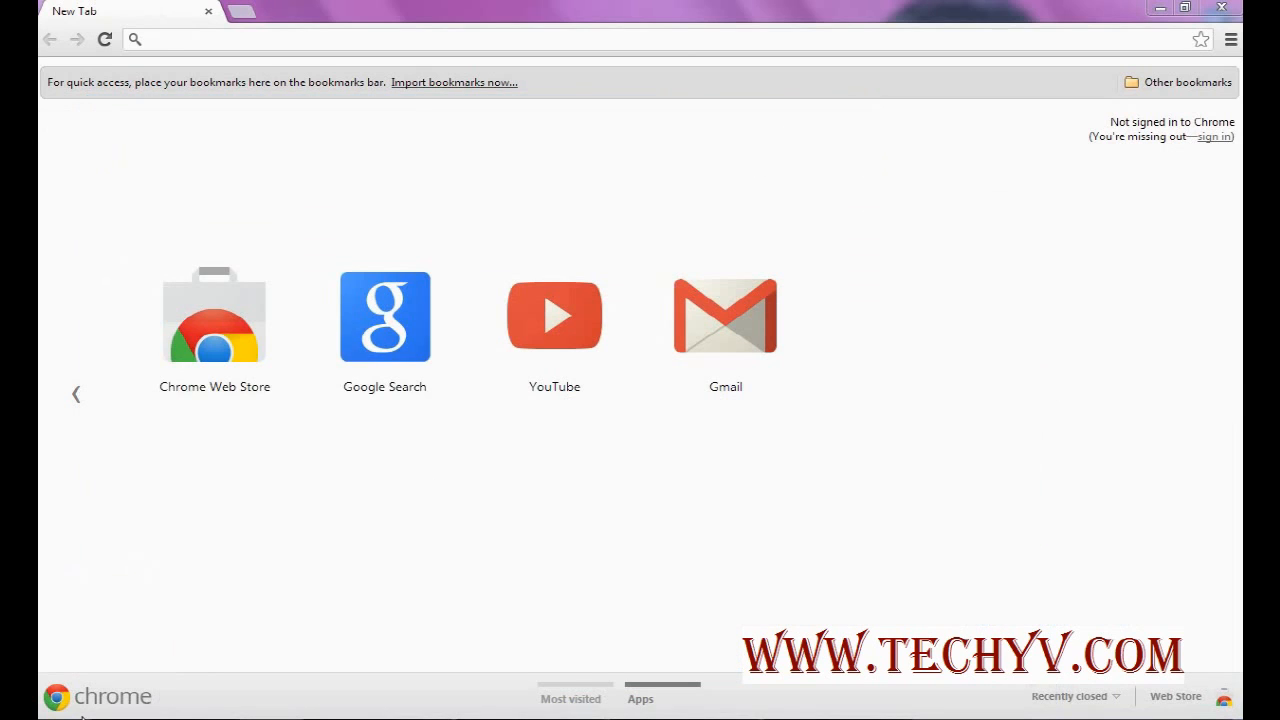
- Launch Microsoft Word from the Start menu by typing 'w'
{"action": "type", "text": "w"}
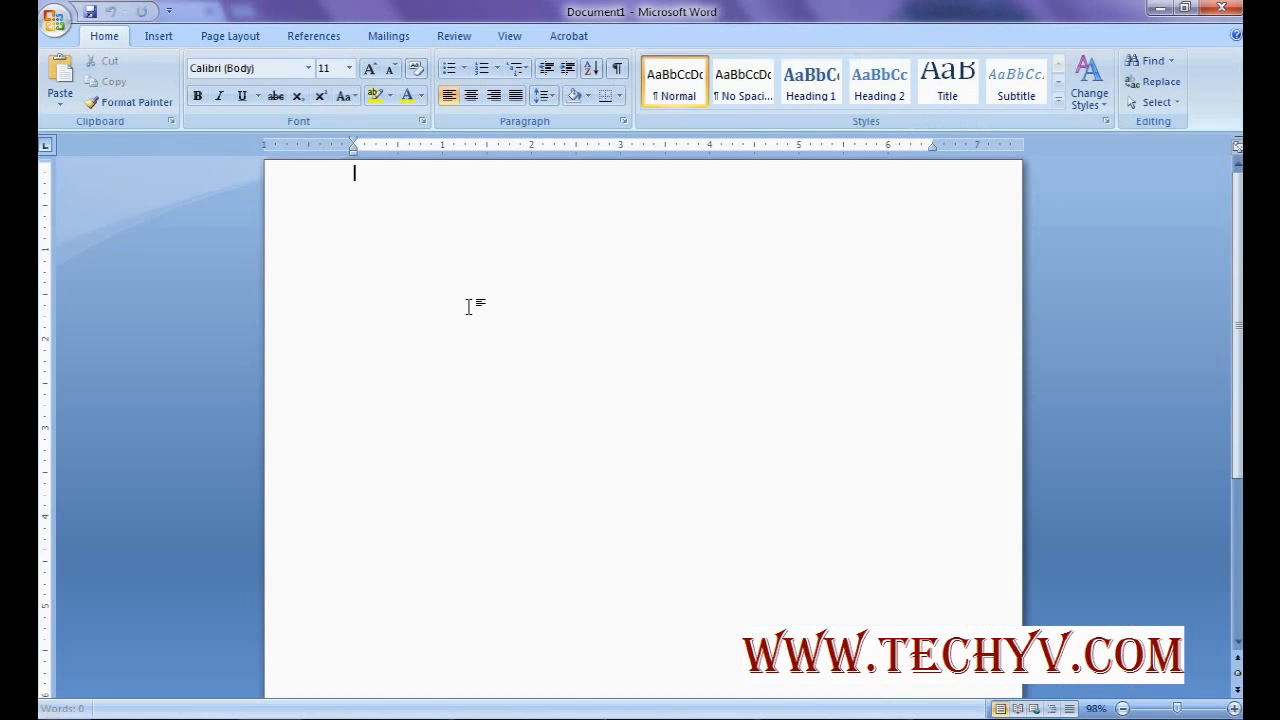
- Type 'This boys are tall' in Word and send it to WhiteSmoke's checker
{"action": "type", "text": "this"}
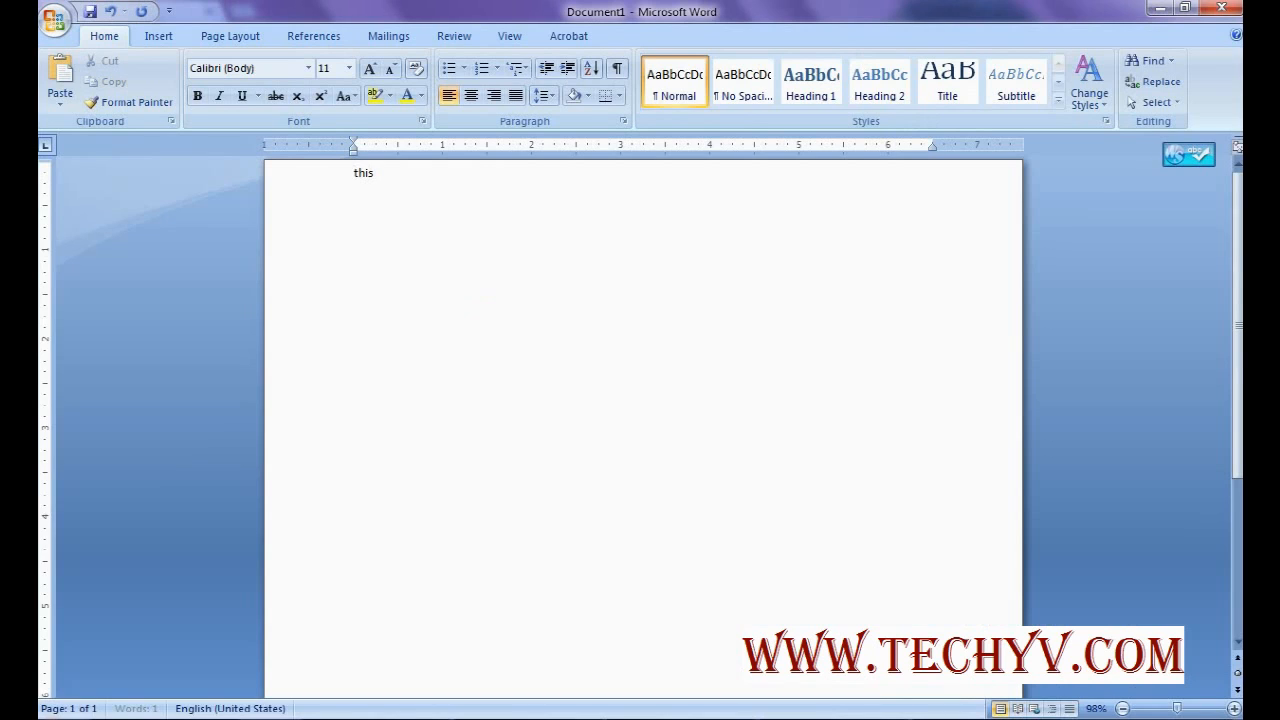
{"action": "type", "text": "This b"}
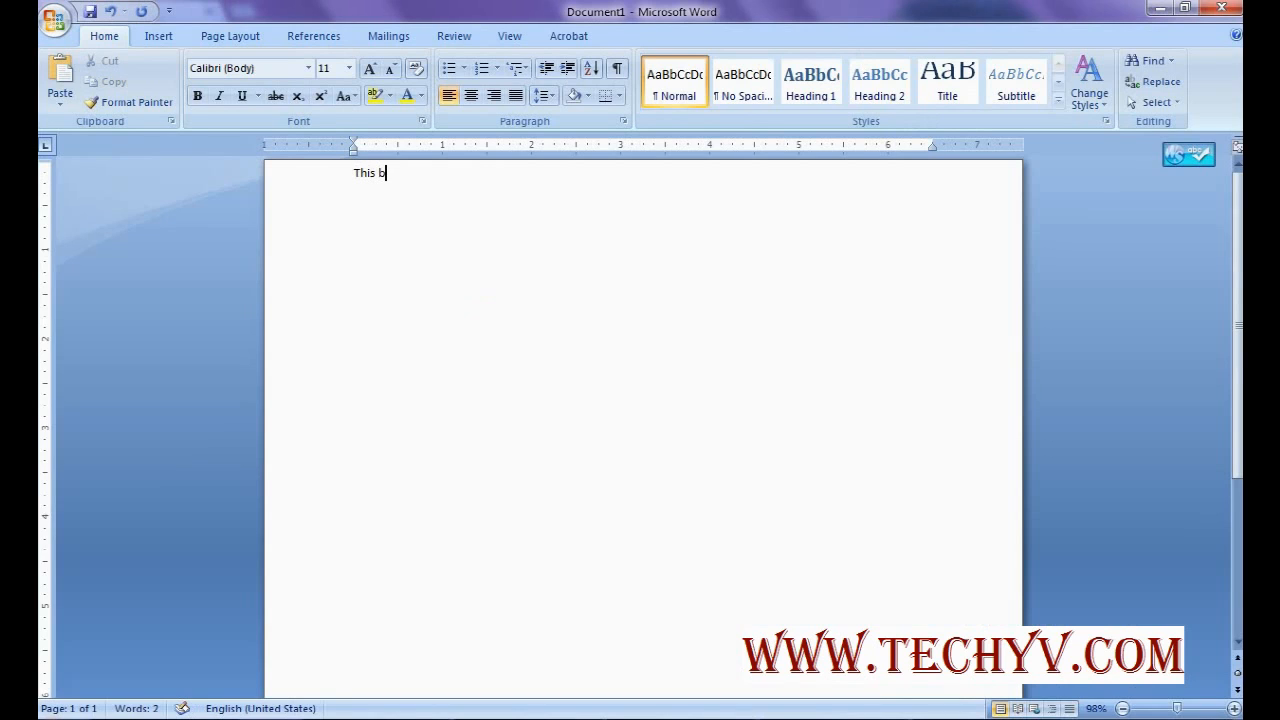
{"action": "type", "text": "oys"}
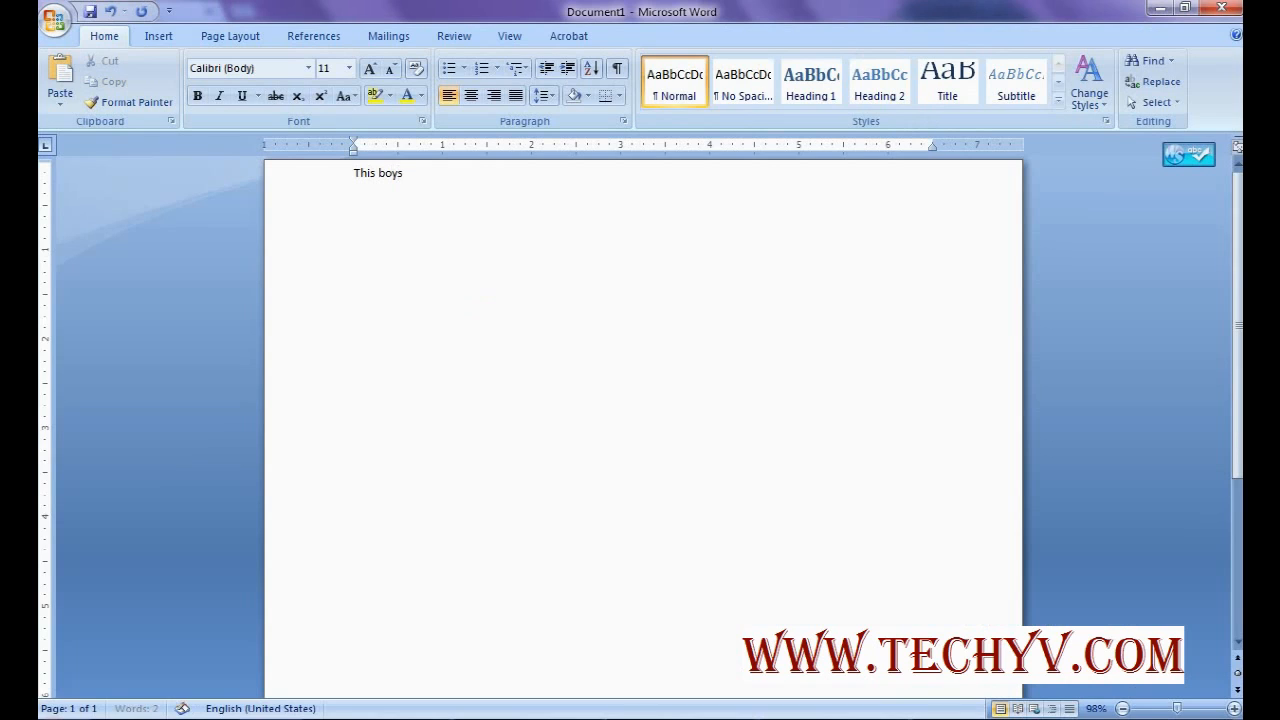
{"action": "type", "text": "are t"}
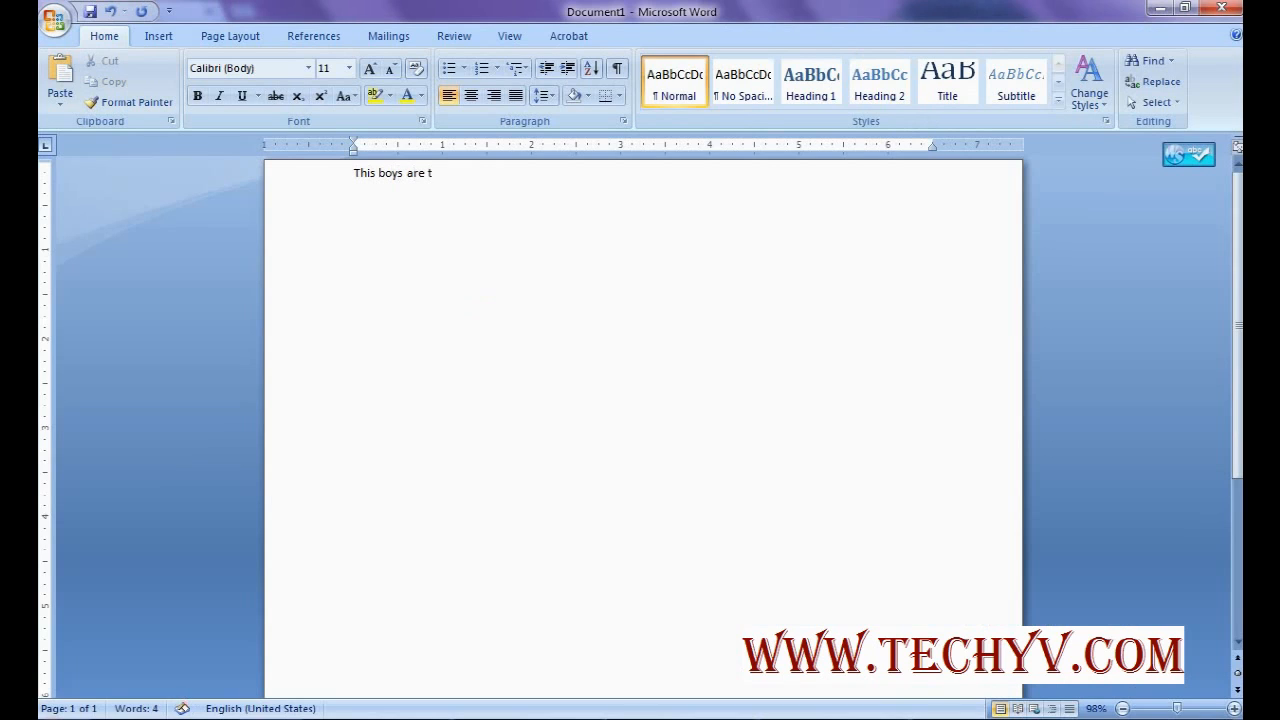
{"action": "type", "text": "all"}
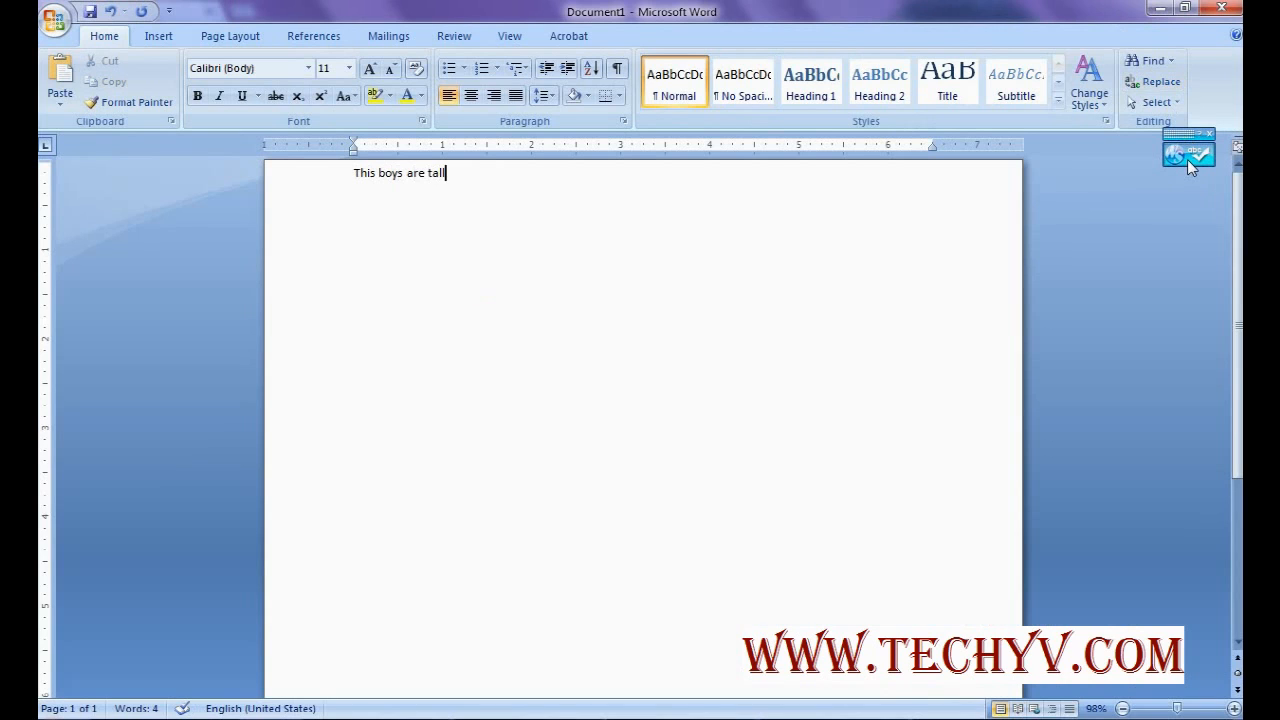
{"action": "left_click", "coordinate": [1189, 155]}
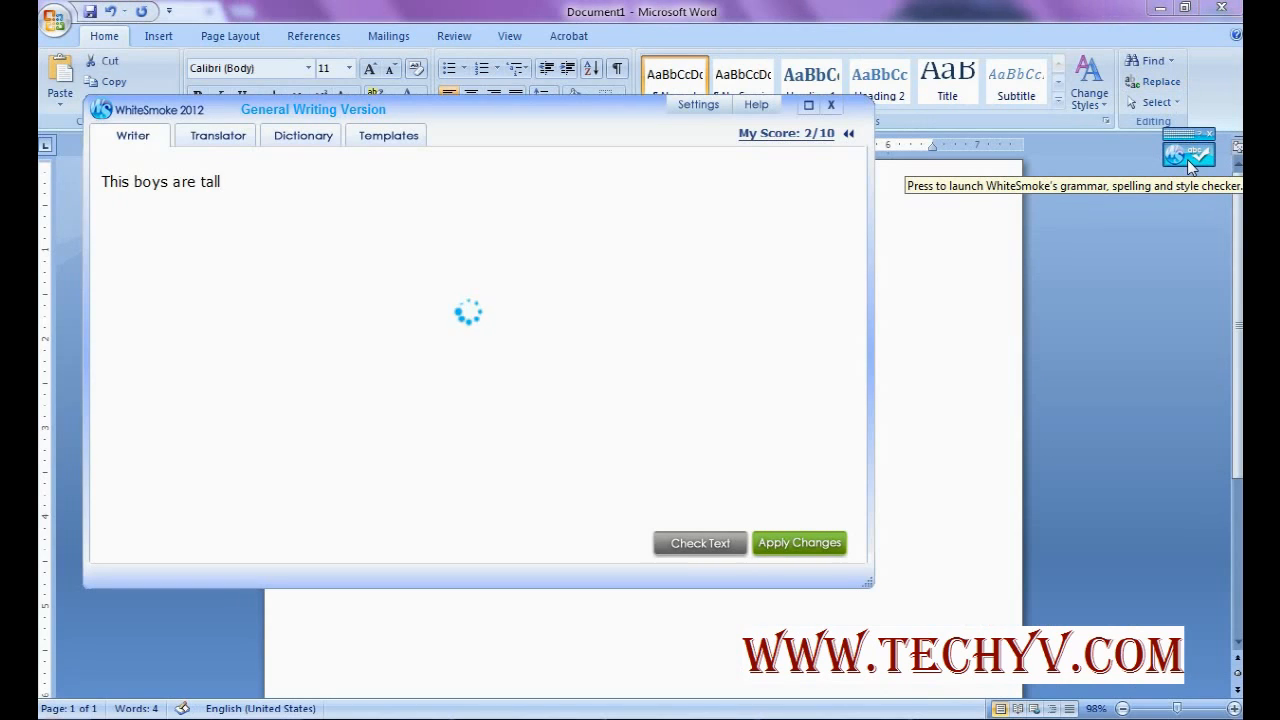
- Accept the correction to 'This boy are tall.' and switch to the Translator tab
{"action": "left_click", "coordinate": [699, 543]}
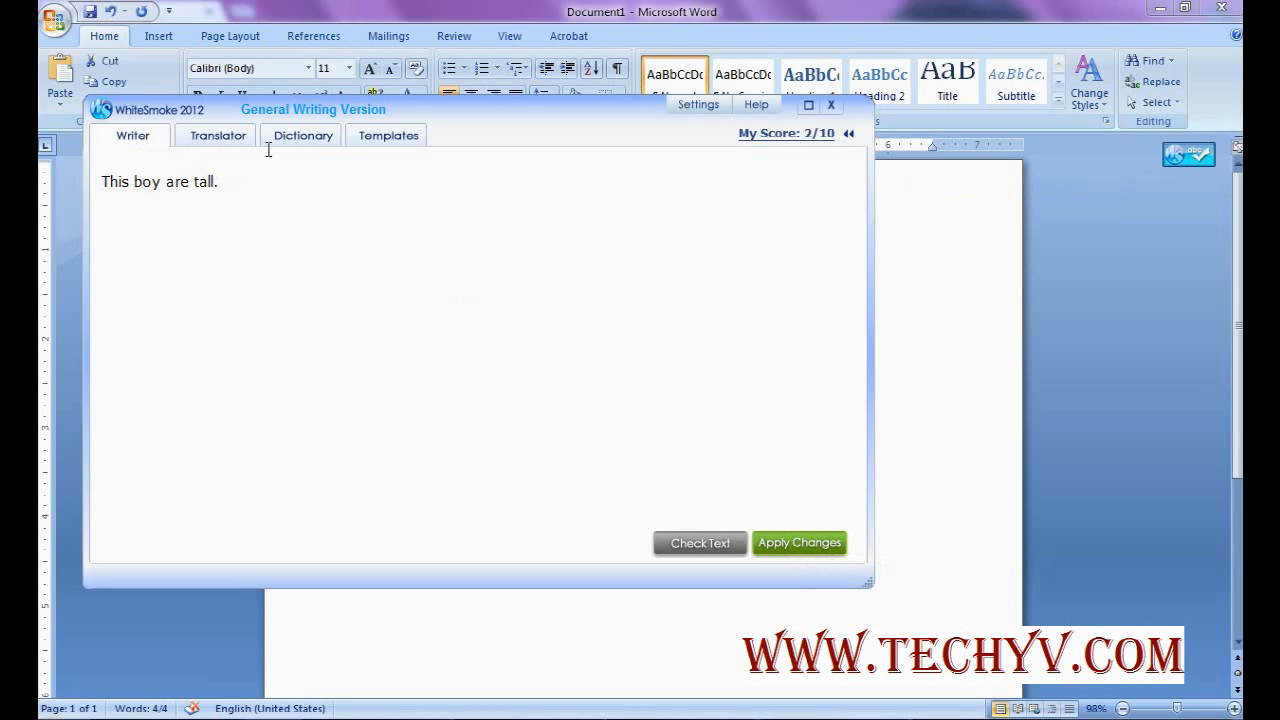
{"action": "left_click", "coordinate": [217, 135]}
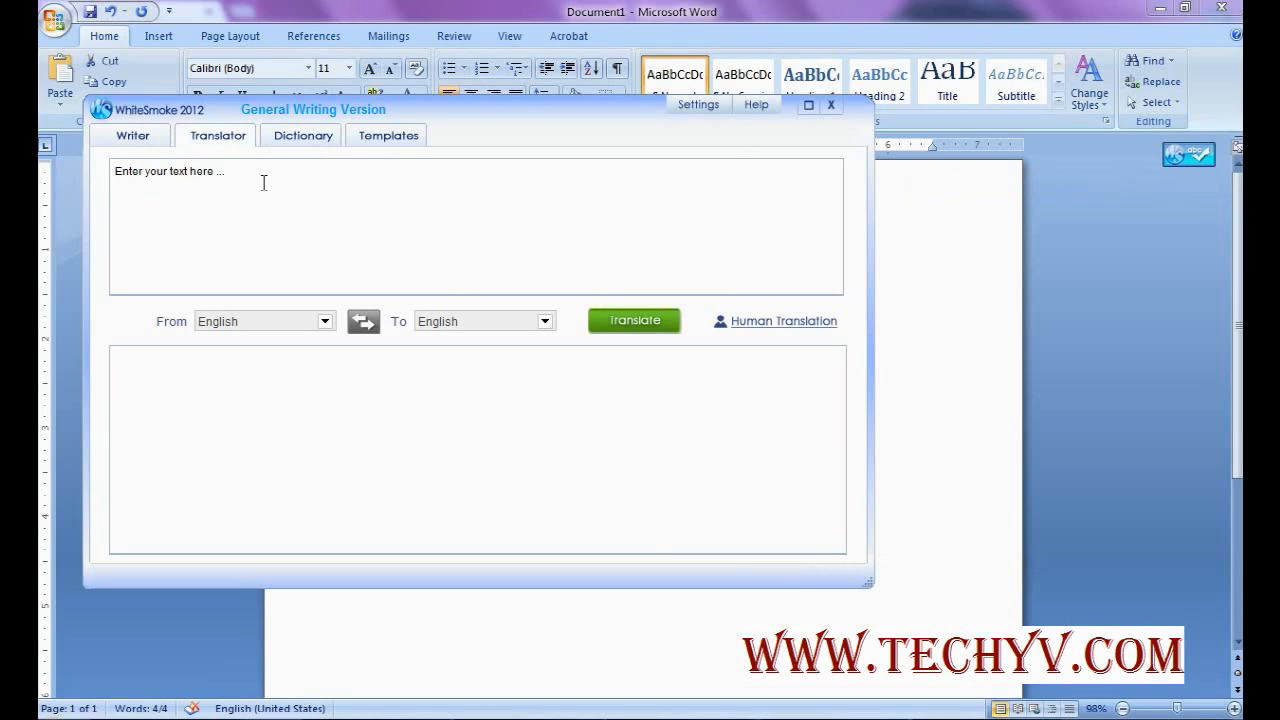
- Translate 'catch' from English to Croatian and select the result
{"action": "left_click", "coordinate": [300, 190]}
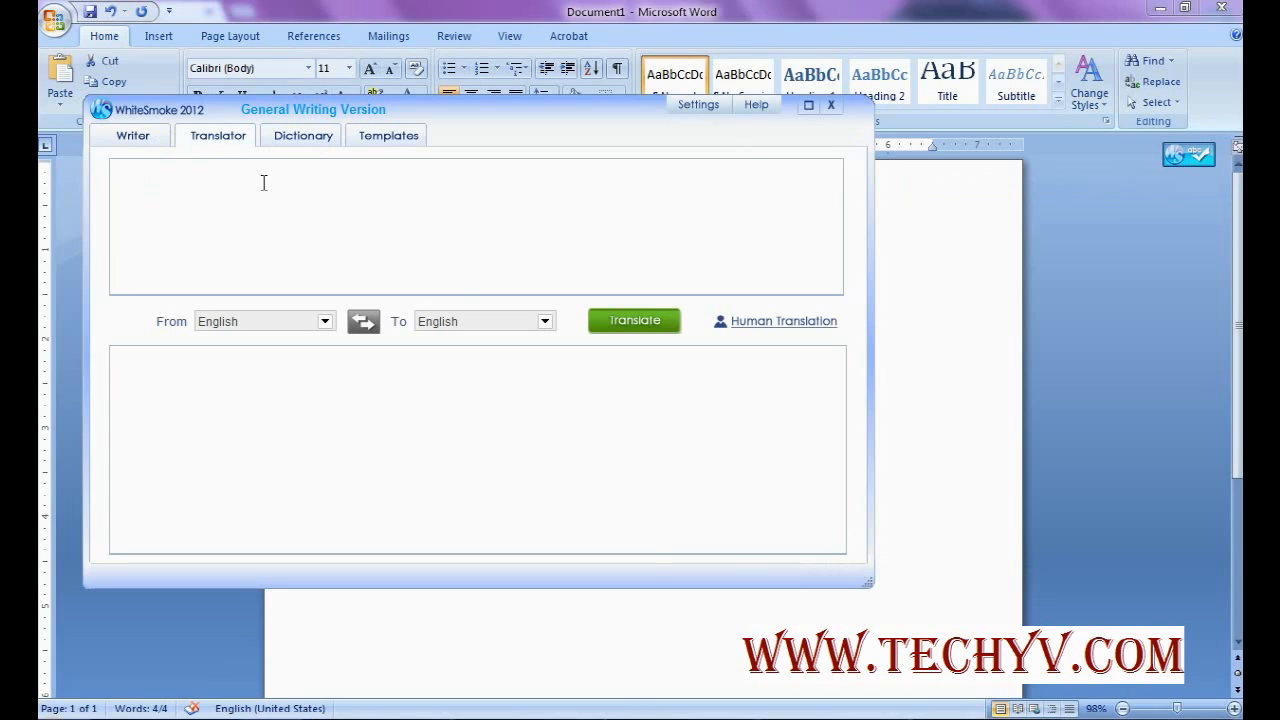
{"action": "type", "text": "t"}
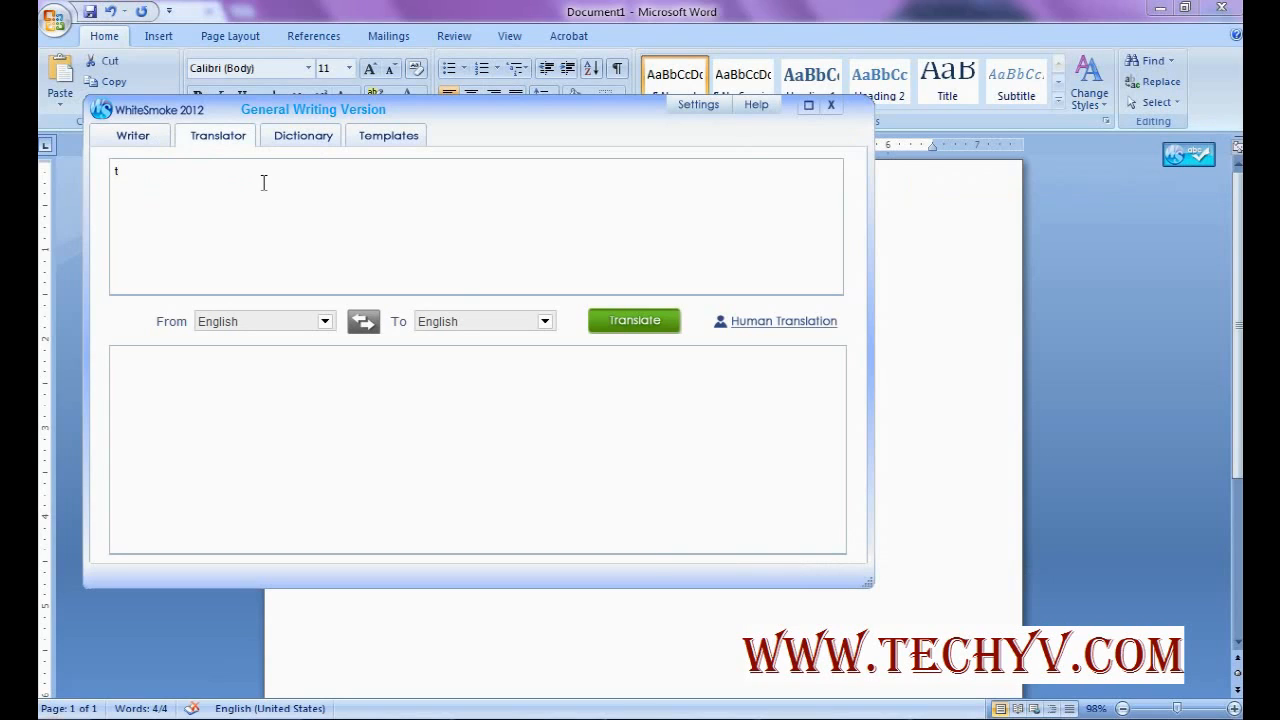
{"action": "type", "text": "o"}
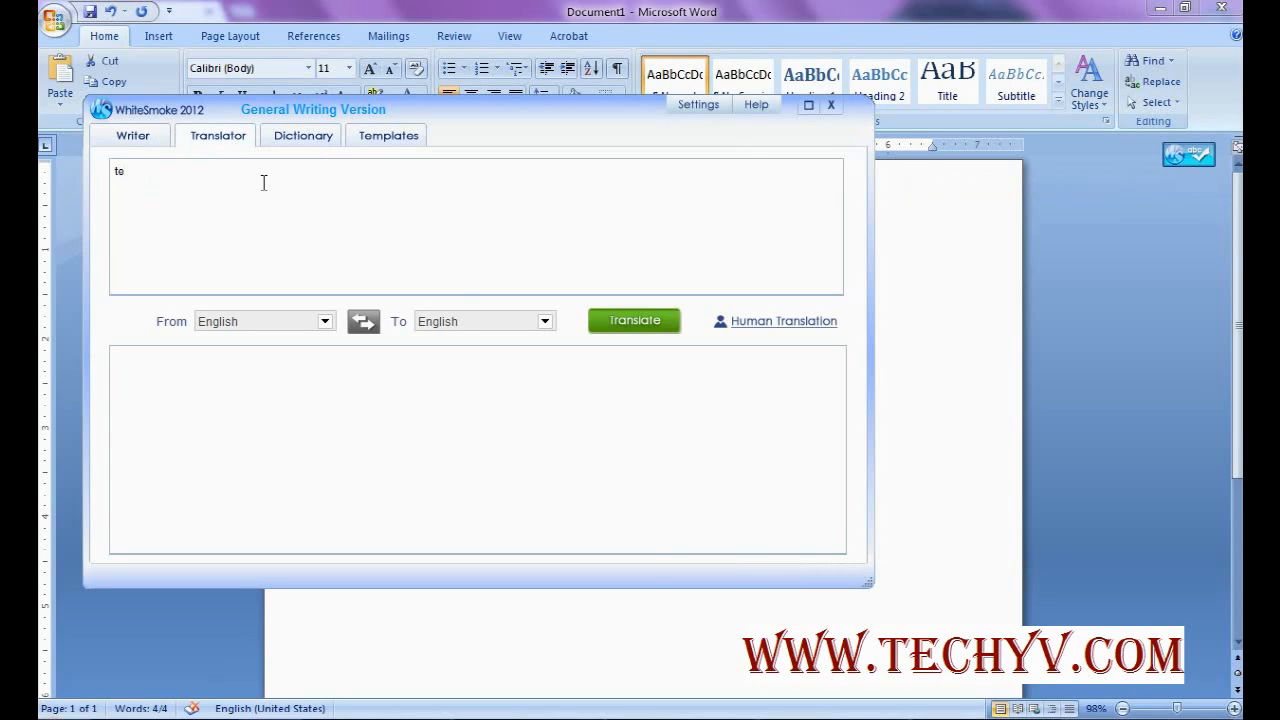
{"action": "type", "text": "catch"}
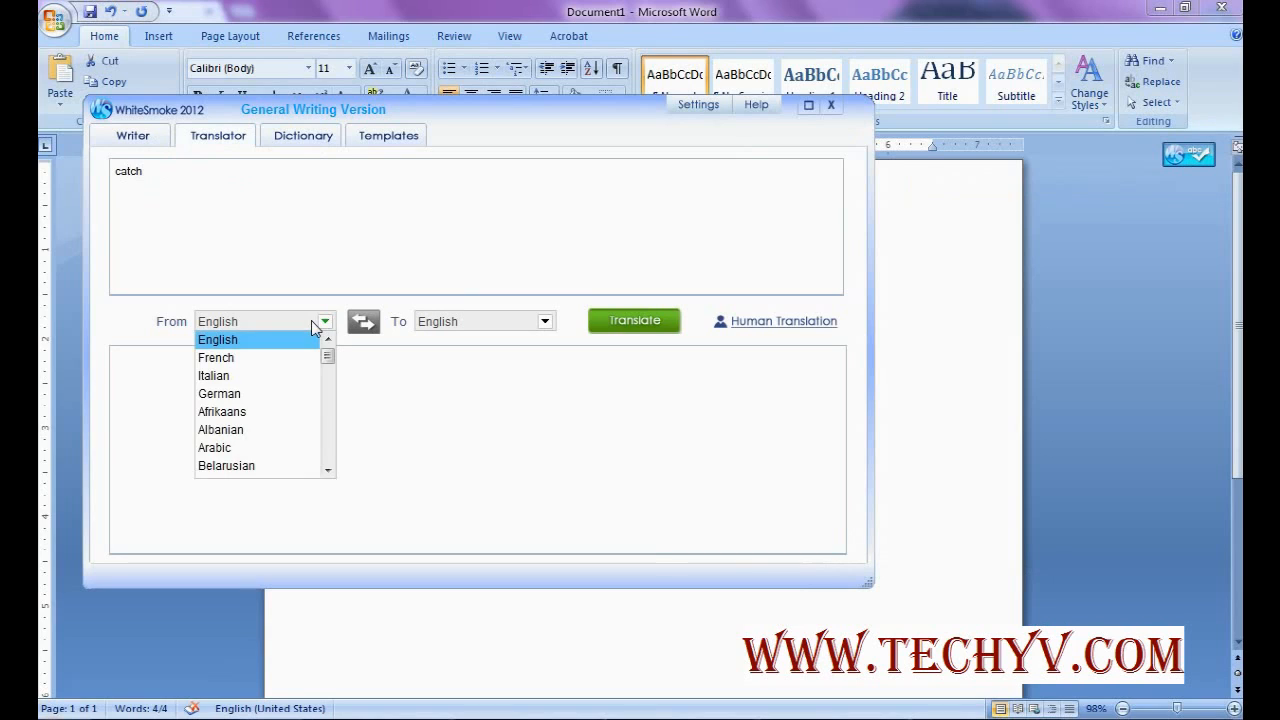
{"action": "left_click", "coordinate": [544, 321]}
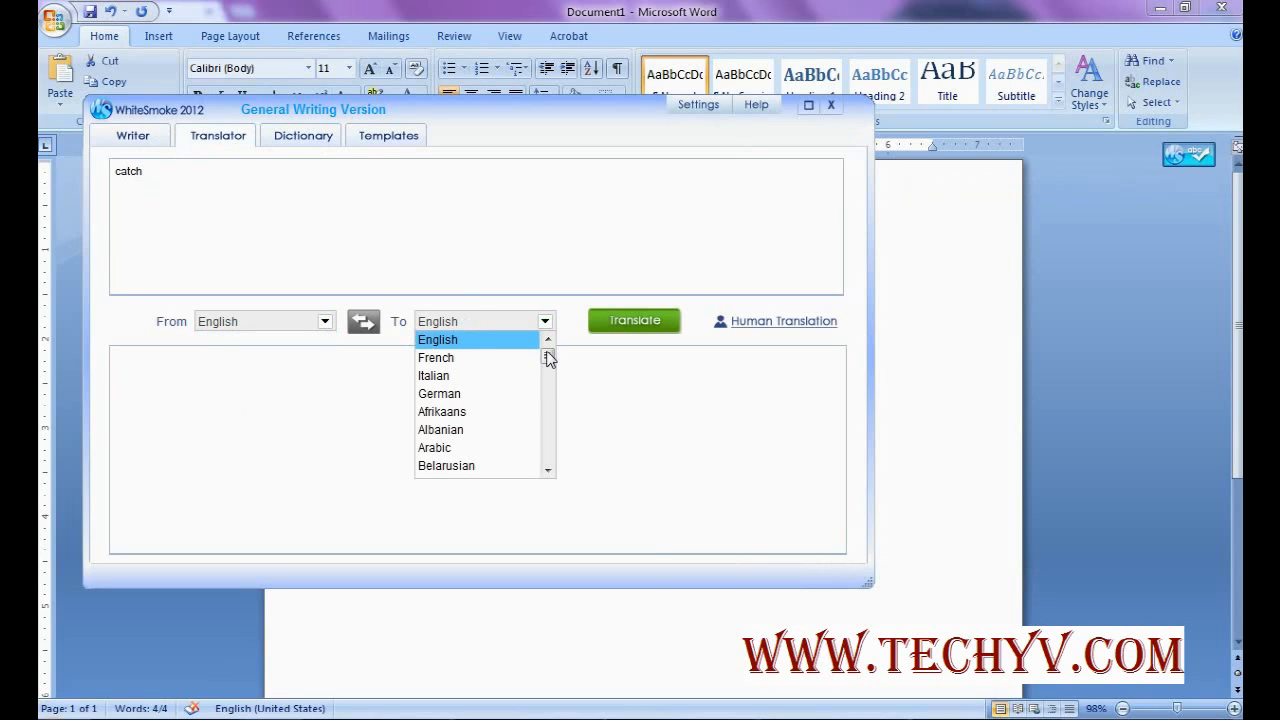
{"action": "left_click", "coordinate": [470, 321]}
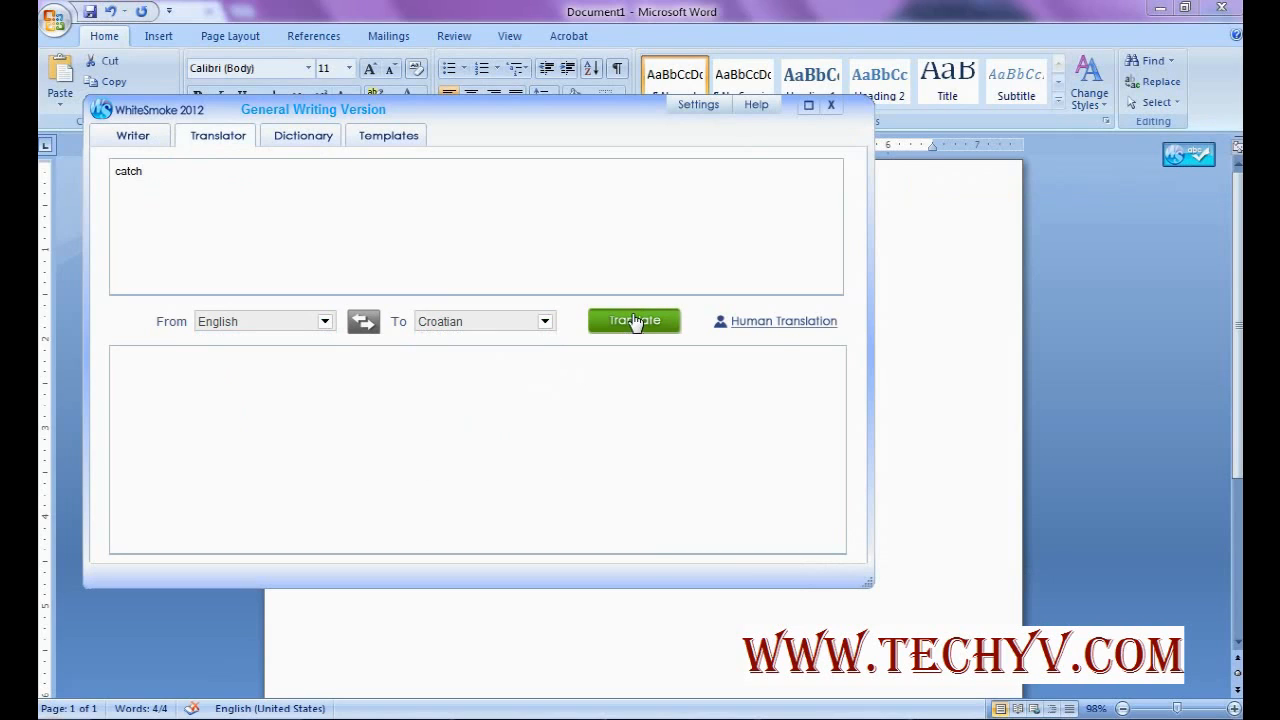
{"action": "left_click", "coordinate": [633, 320]}
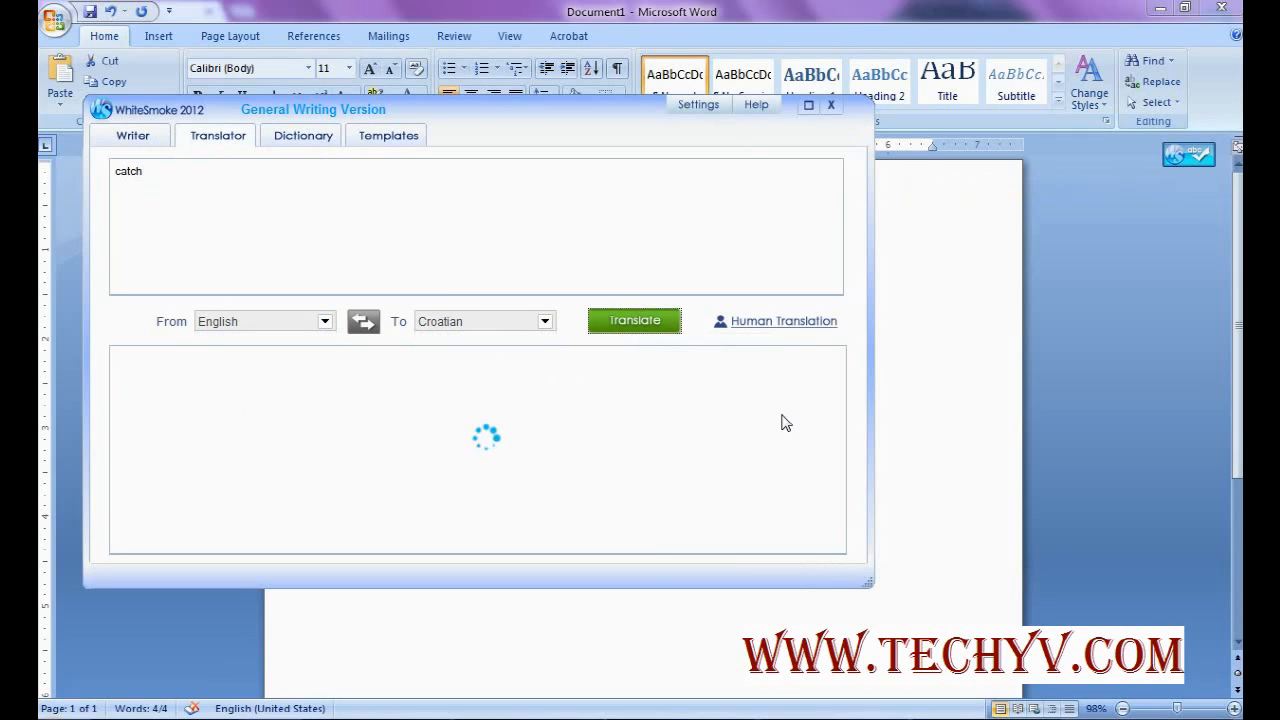
{"action": "left_click", "coordinate": [634, 321]}
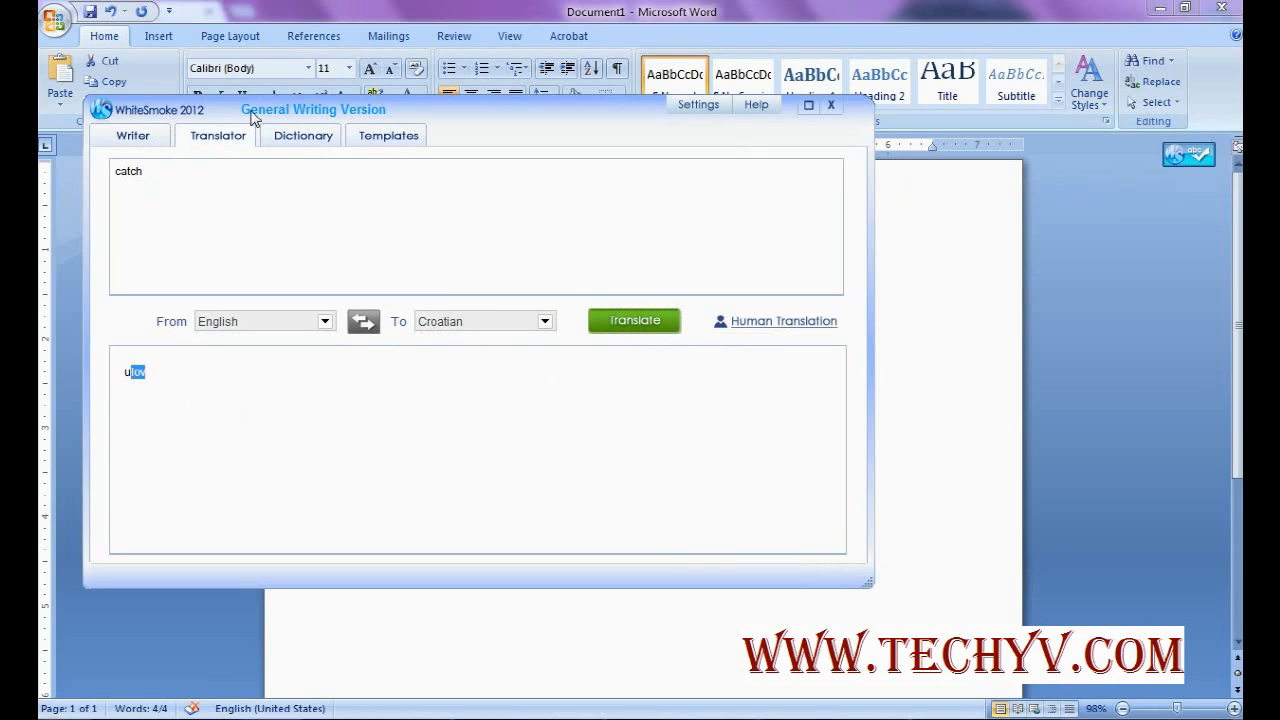
{"action": "mouse_move", "coordinate": [281, 142]}
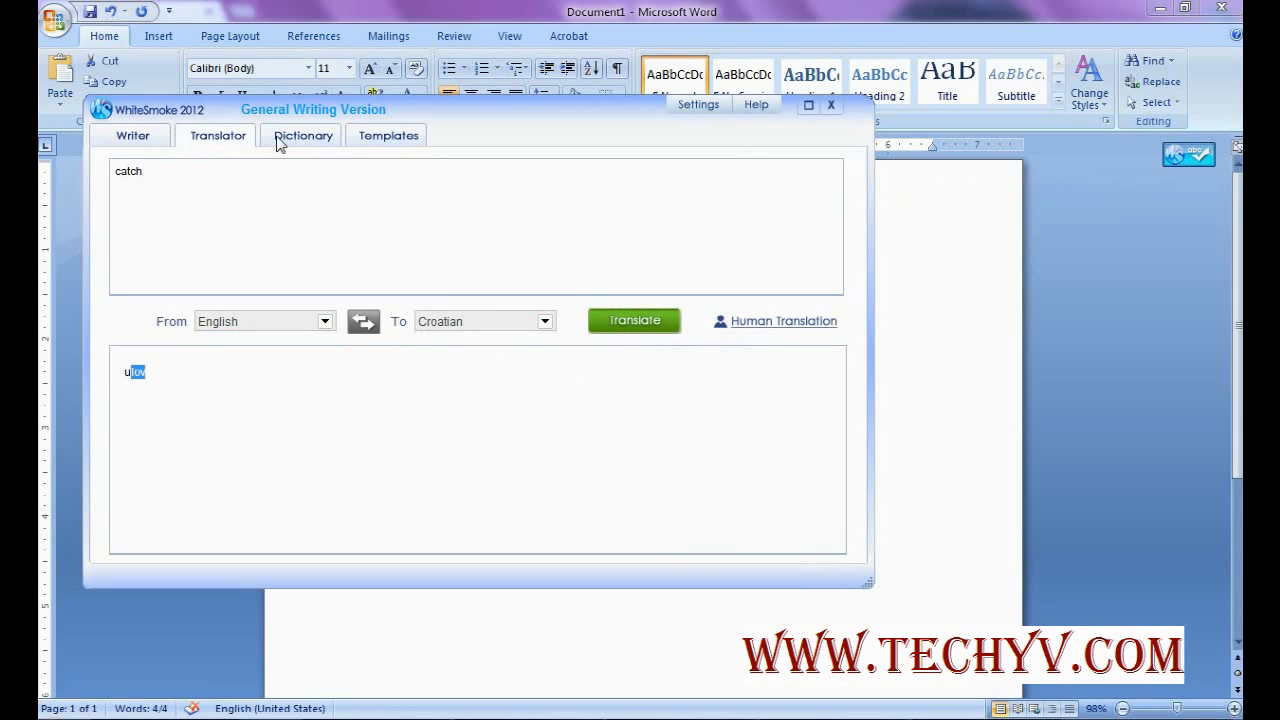
- Look up 'find' in the WhiteSmoke Dictionary, browse its definitions, then move to Templates
{"action": "left_click", "coordinate": [302, 135]}
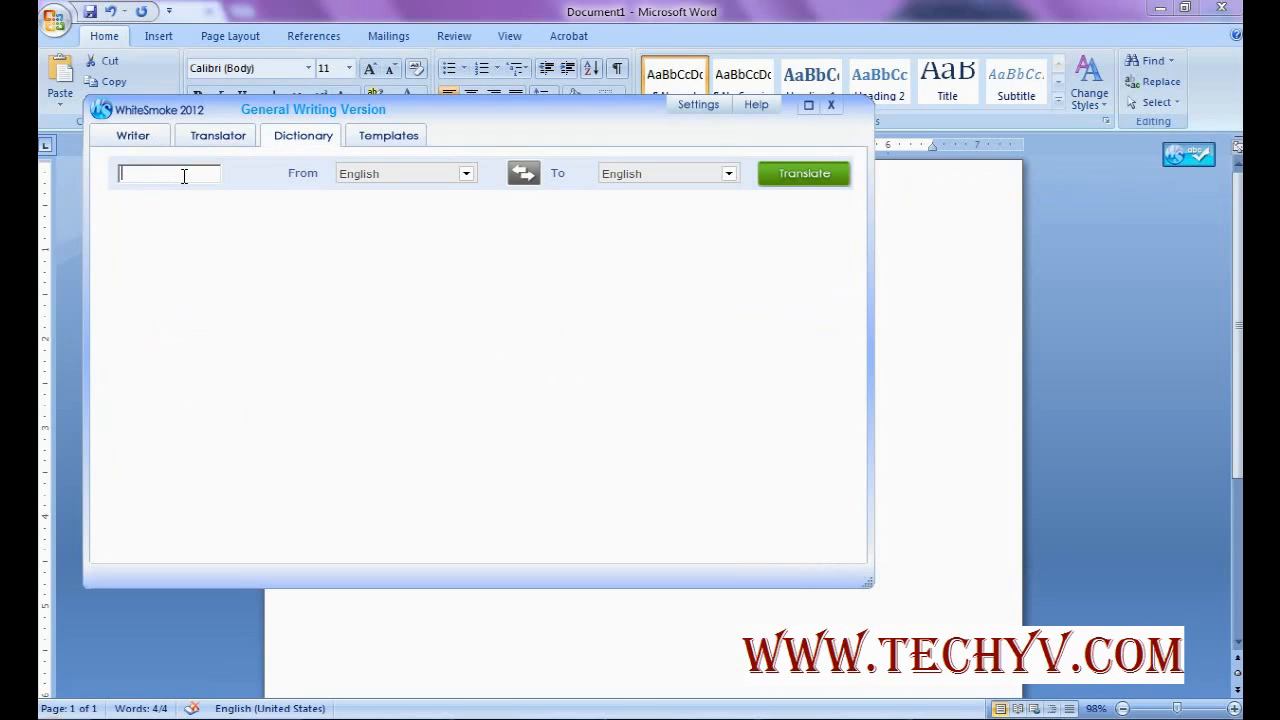
{"action": "type", "text": "F"}
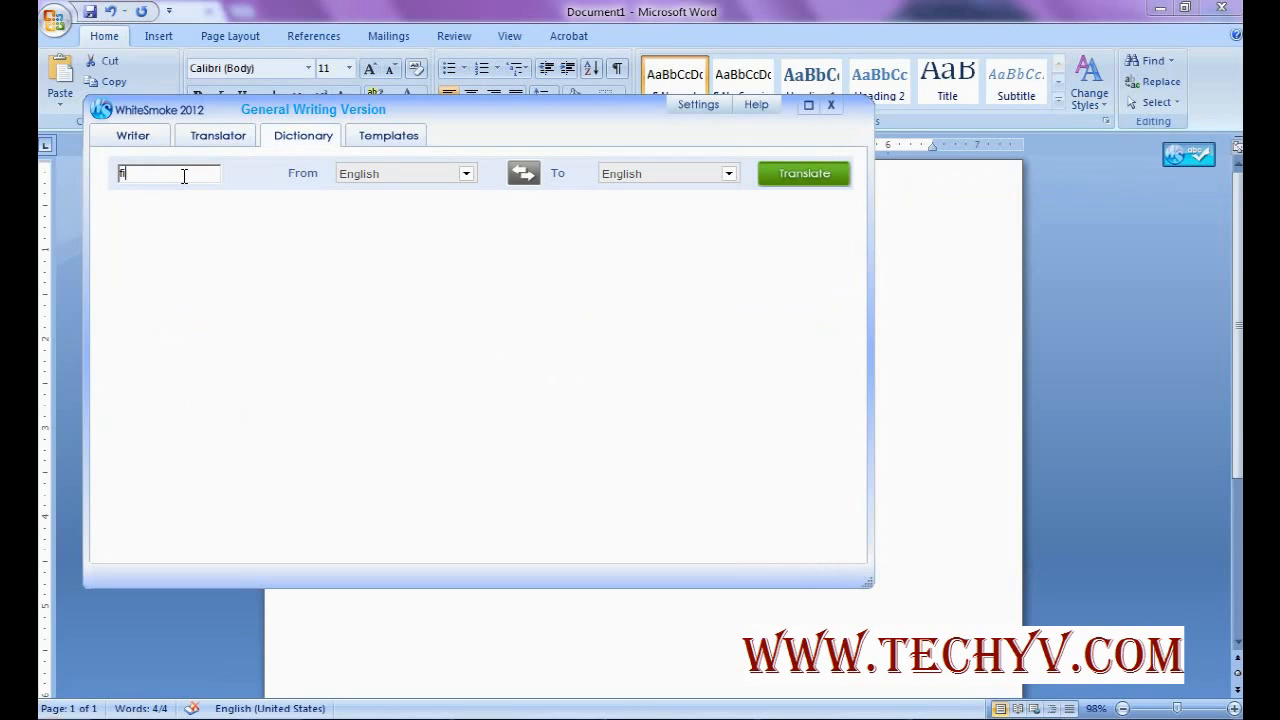
{"action": "type", "text": "ind"}
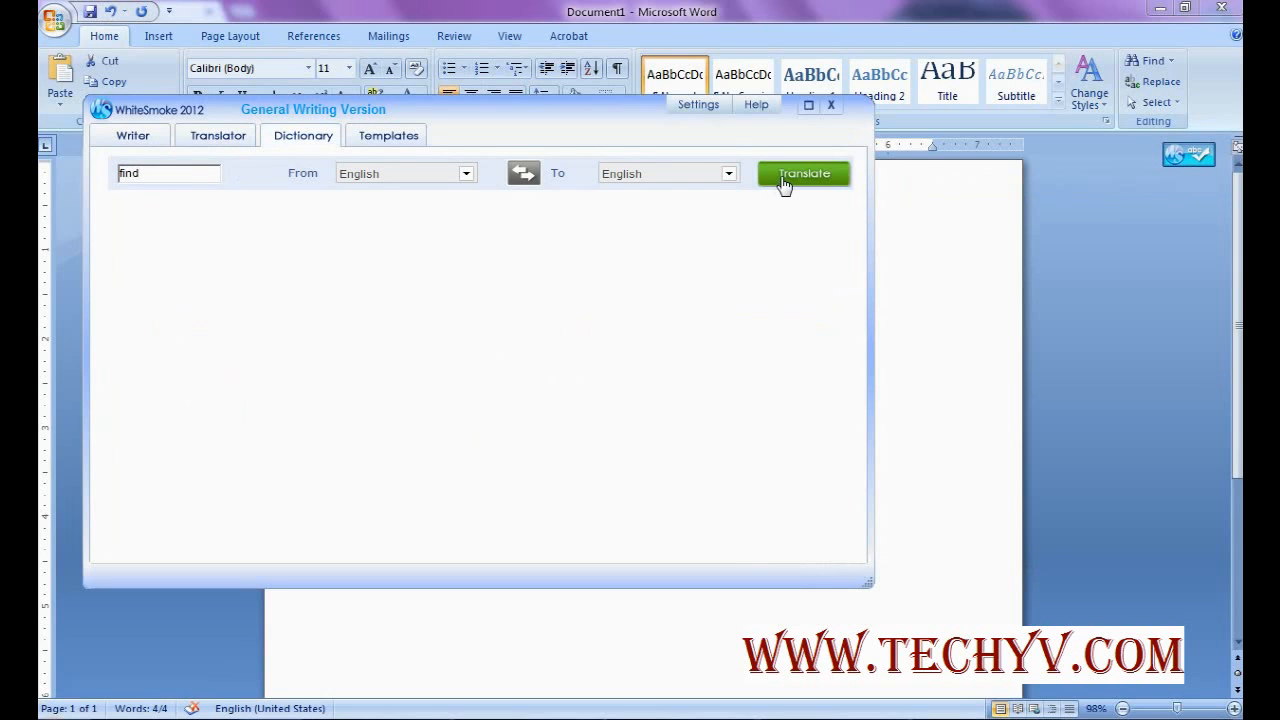
{"action": "left_click", "coordinate": [803, 173]}
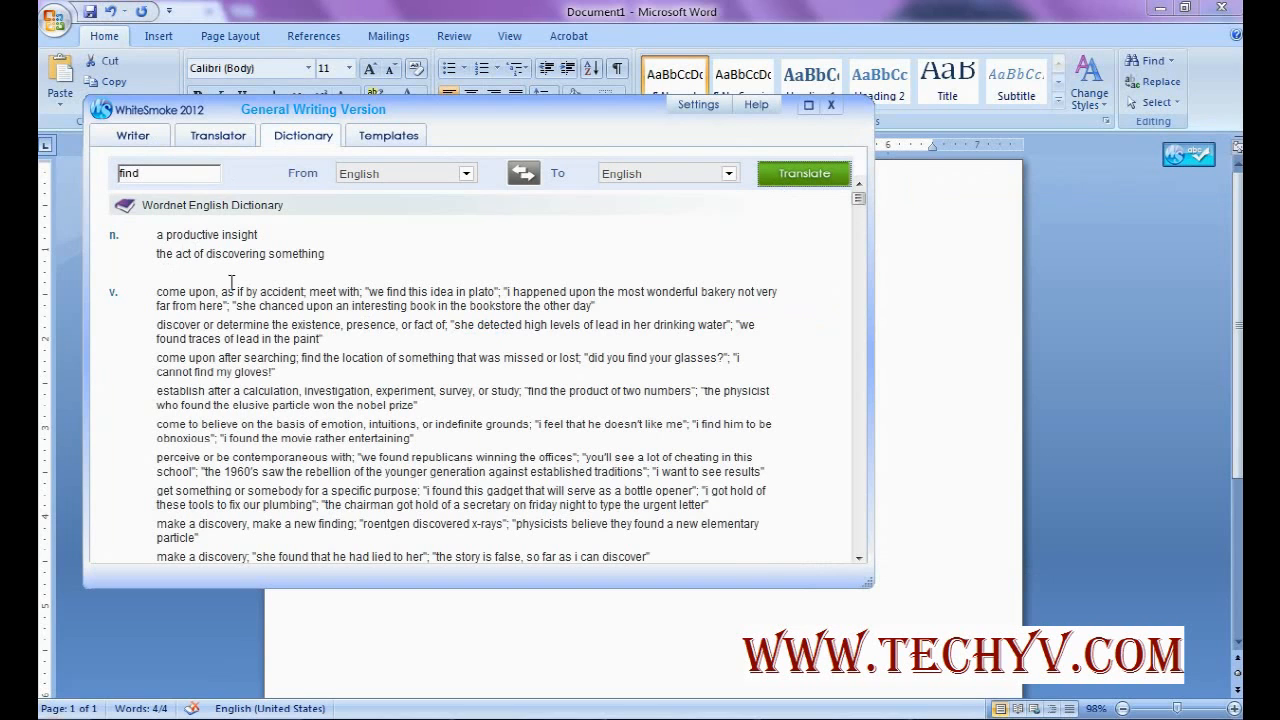
{"action": "mouse_move", "coordinate": [248, 311]}
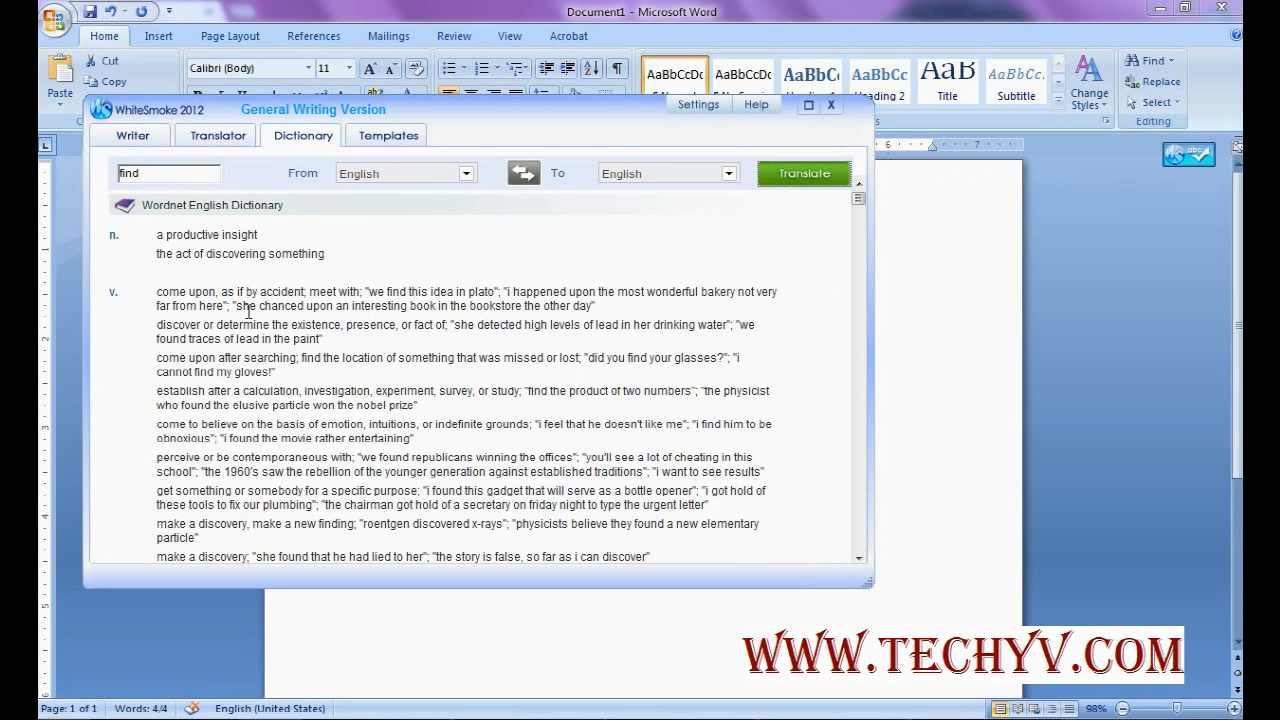
{"action": "scroll", "scroll_direction": "down", "scroll_amount": 3}
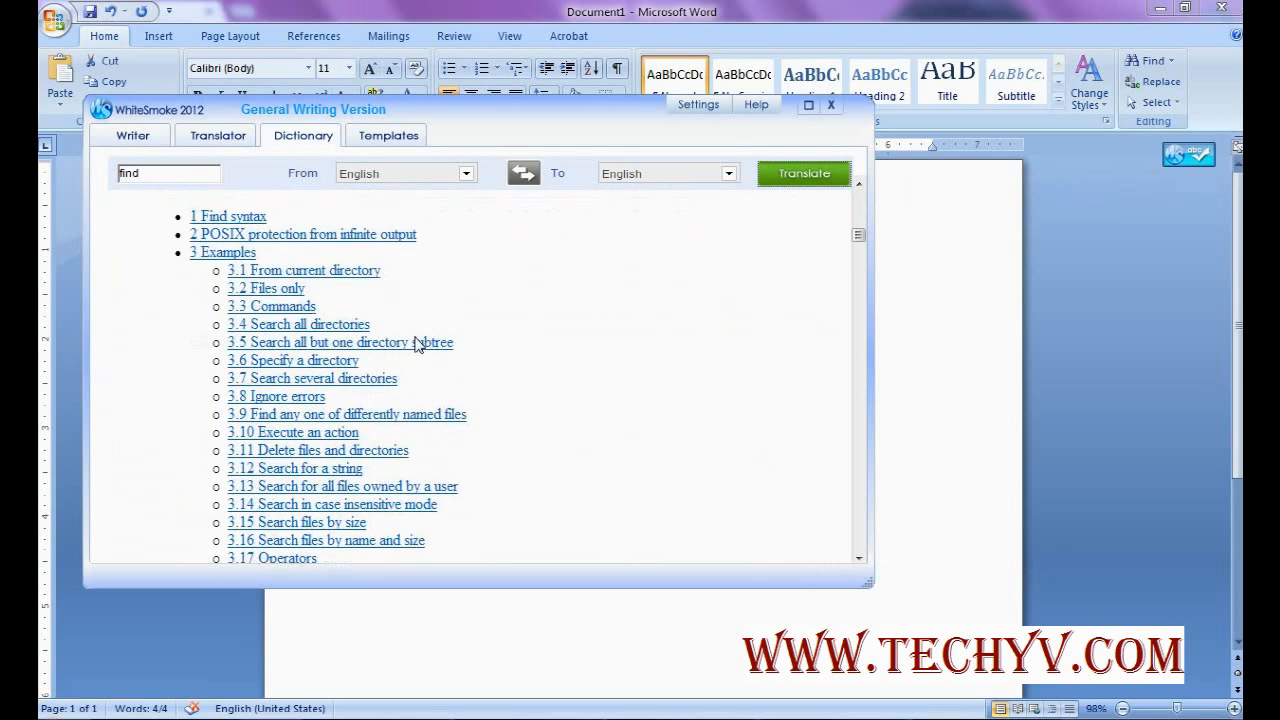
{"action": "left_click", "coordinate": [388, 135]}
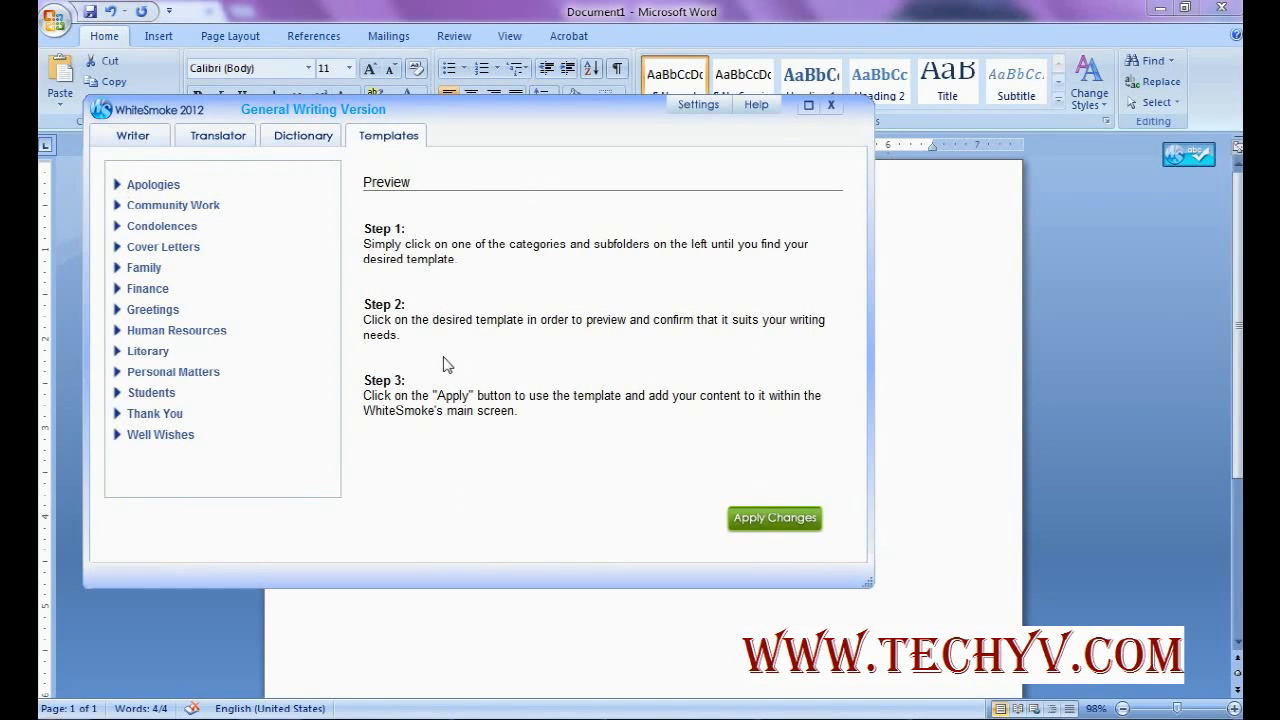
{"action": "mouse_move", "coordinate": [160, 434]}
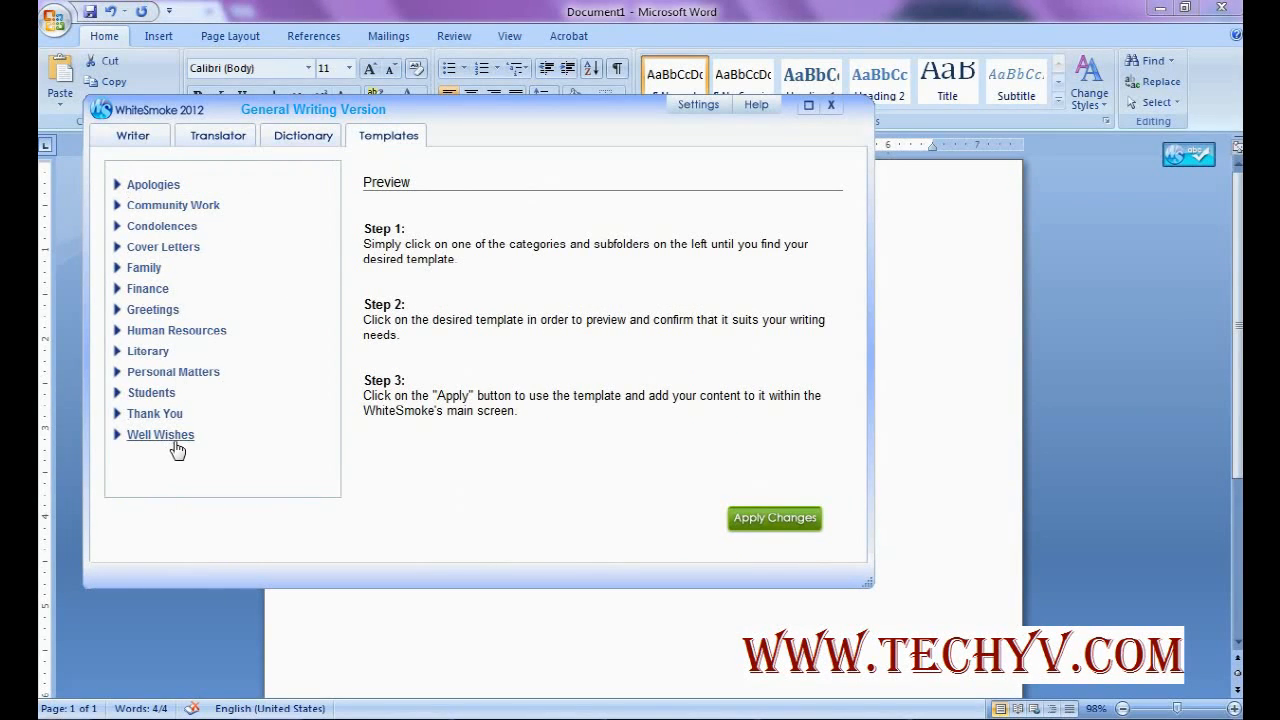
- Open the WhiteSmoke Settings dialog on its General tab
{"action": "left_click", "coordinate": [217, 135]}
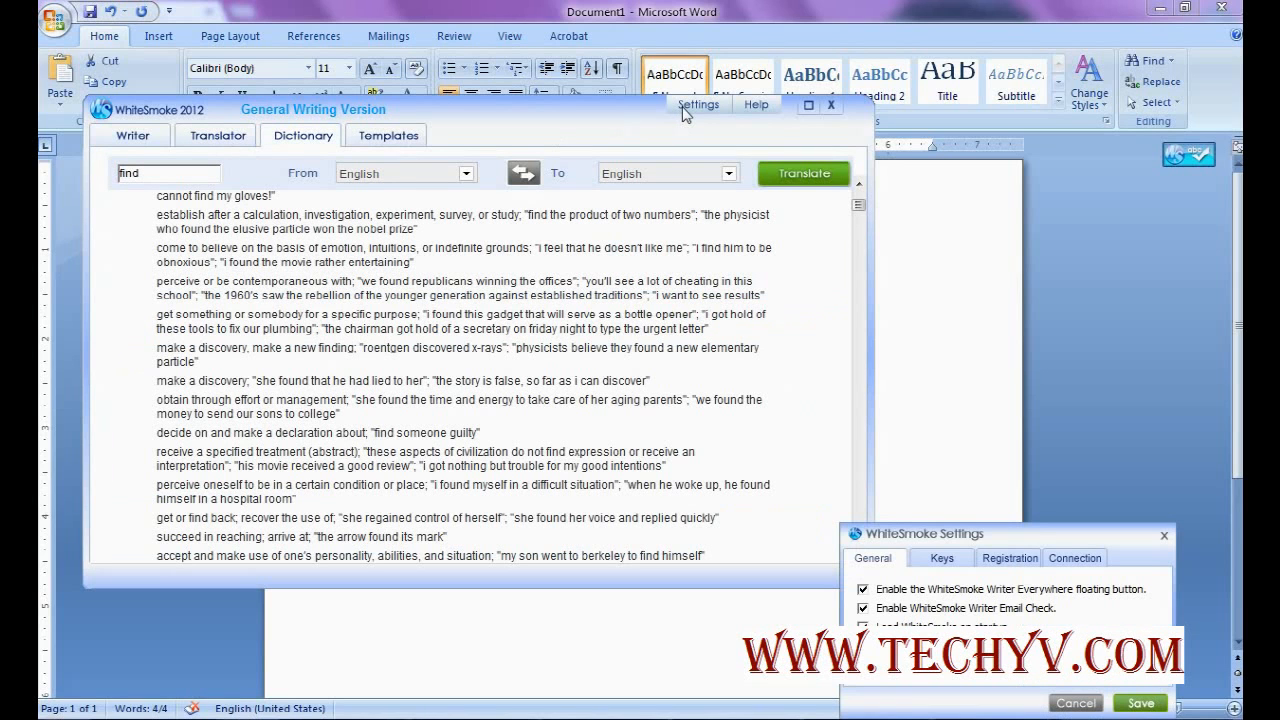
{"action": "mouse_move", "coordinate": [918, 591]}
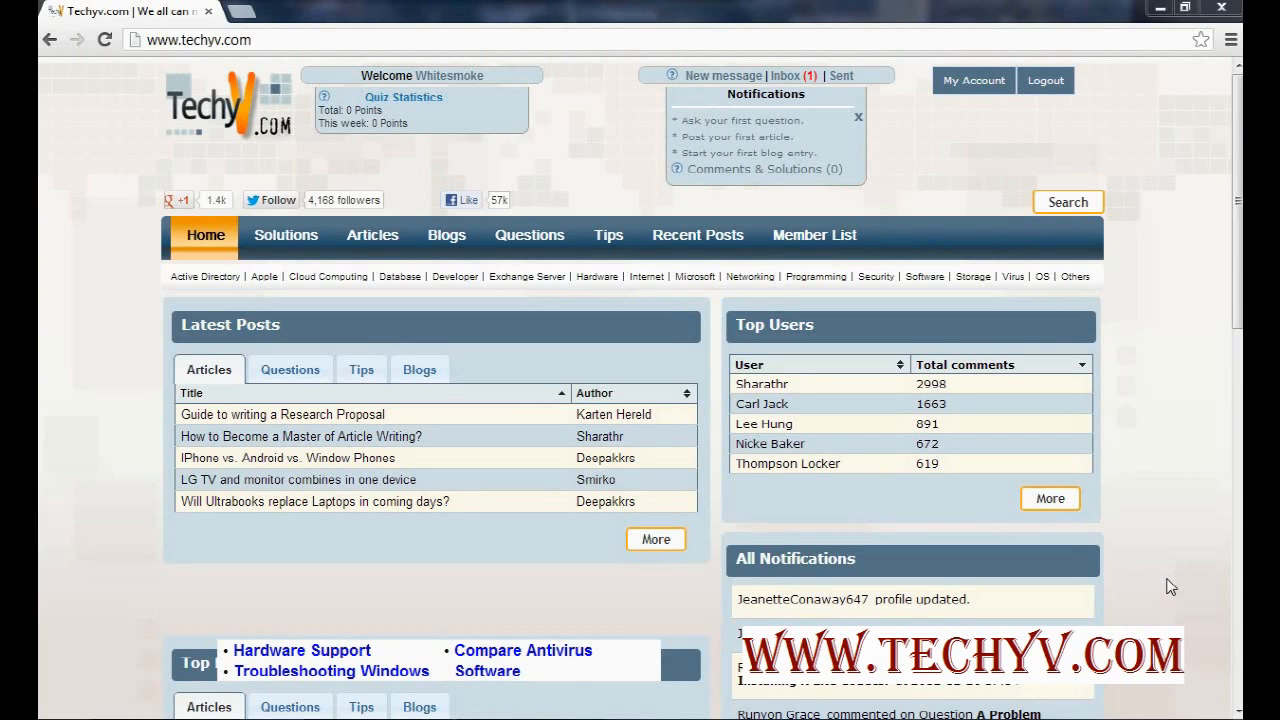
{"action": "mouse_move", "coordinate": [1188, 550]}
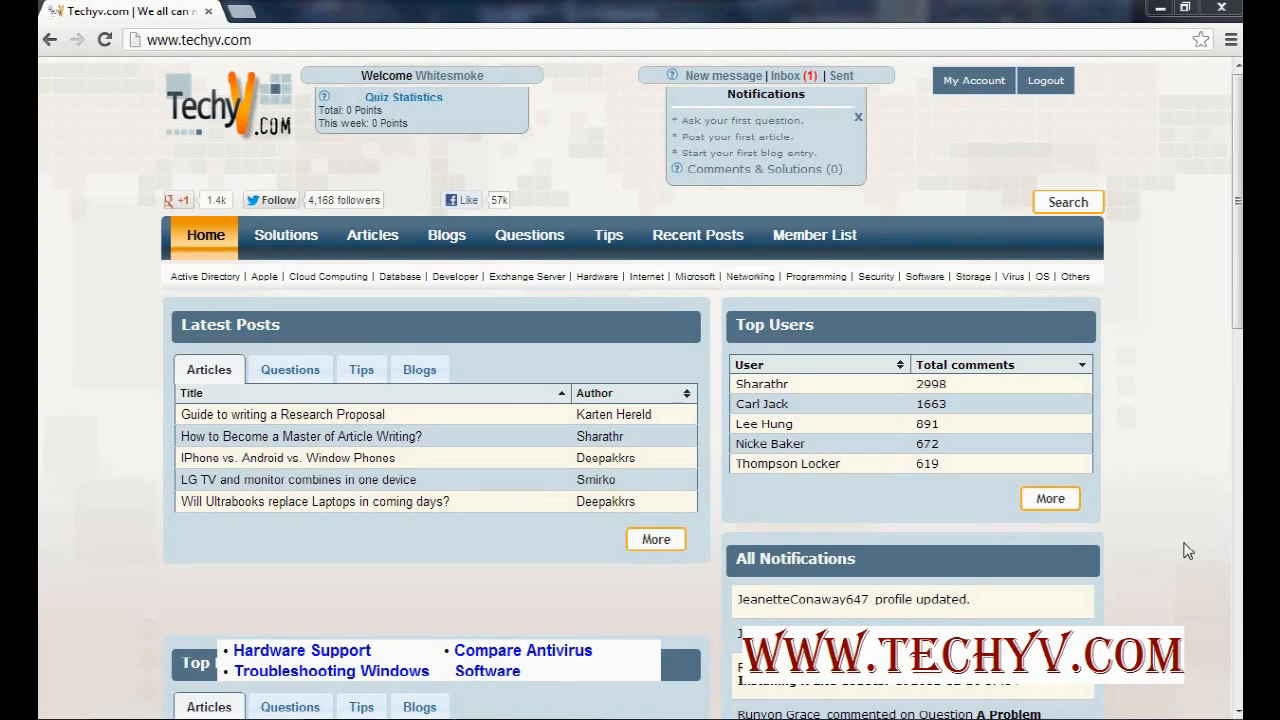
- Open the unanswered call center workflow chart question on TechyV and begin a solution
{"action": "left_click", "coordinate": [529, 234]}
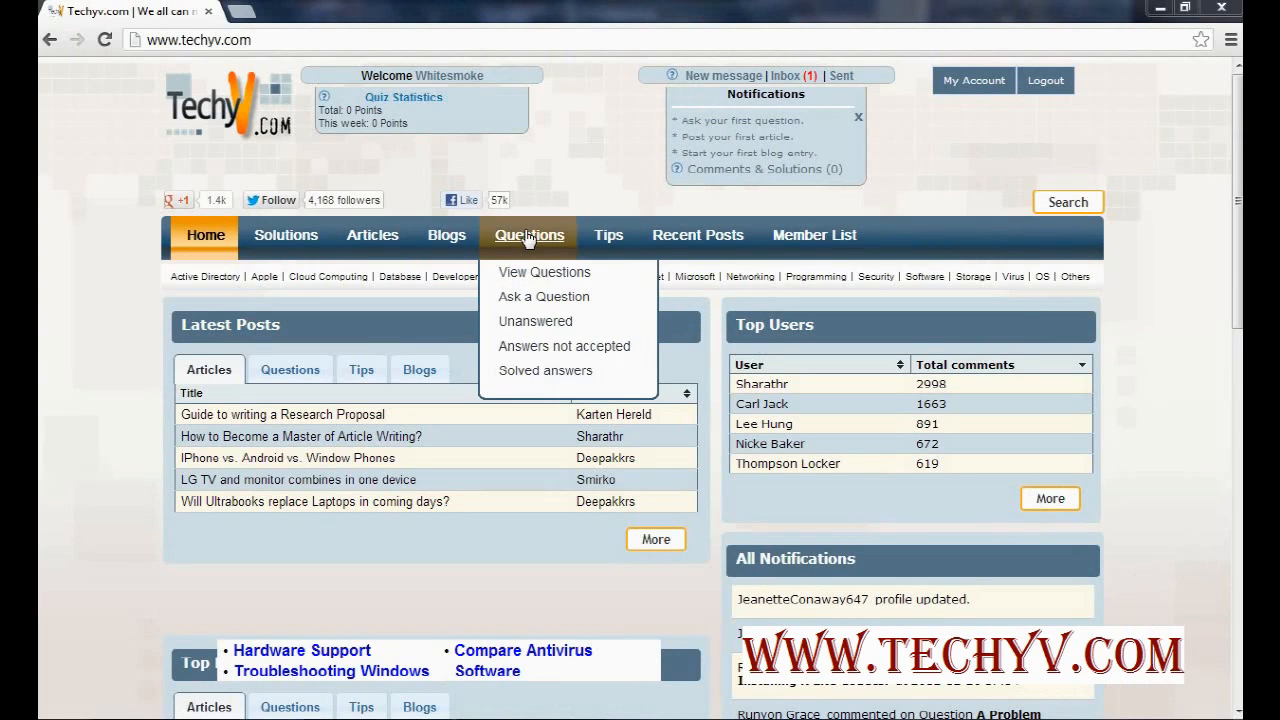
{"action": "mouse_move", "coordinate": [535, 321]}
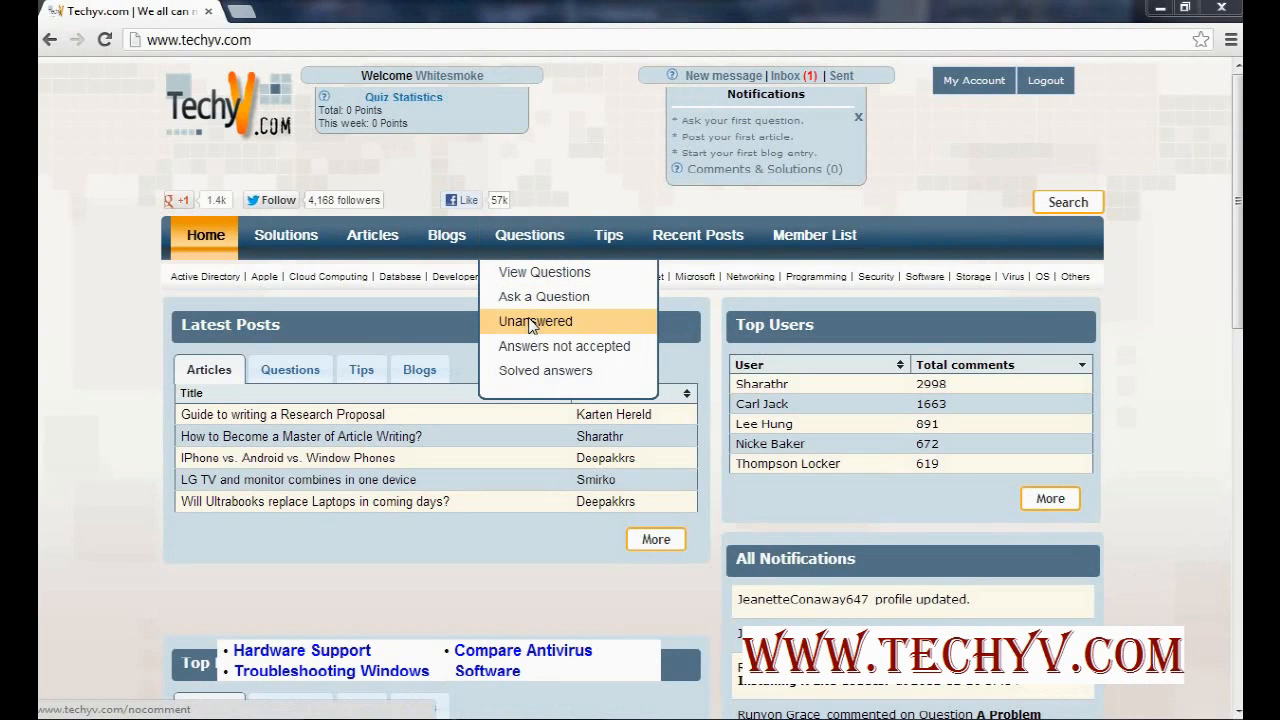
{"action": "left_click", "coordinate": [535, 321]}
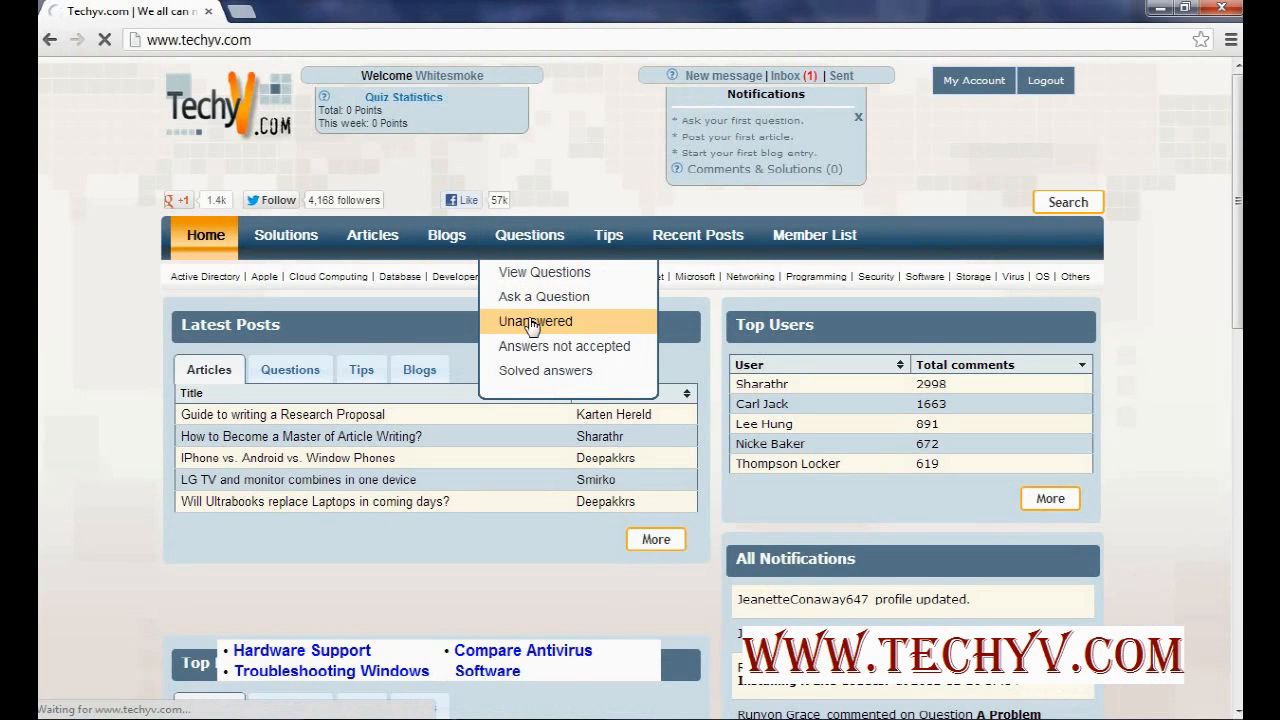
{"action": "left_click", "coordinate": [534, 321]}
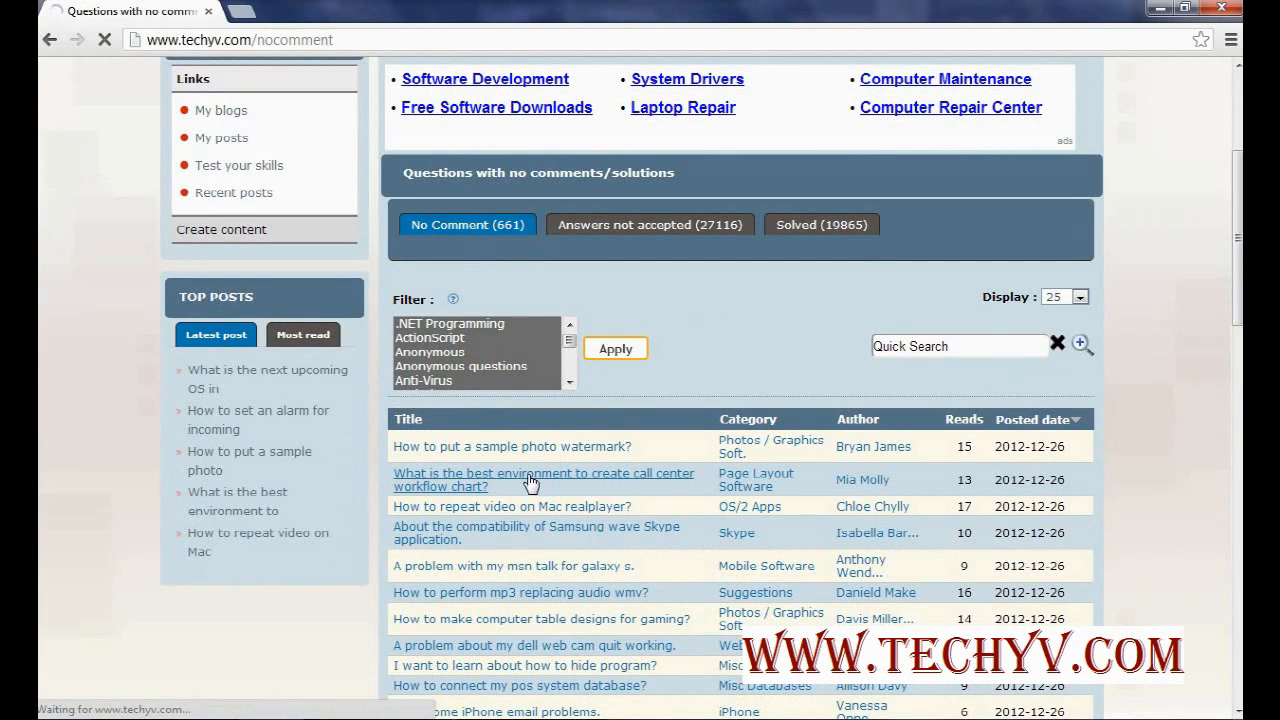
{"action": "left_click", "coordinate": [542, 473]}
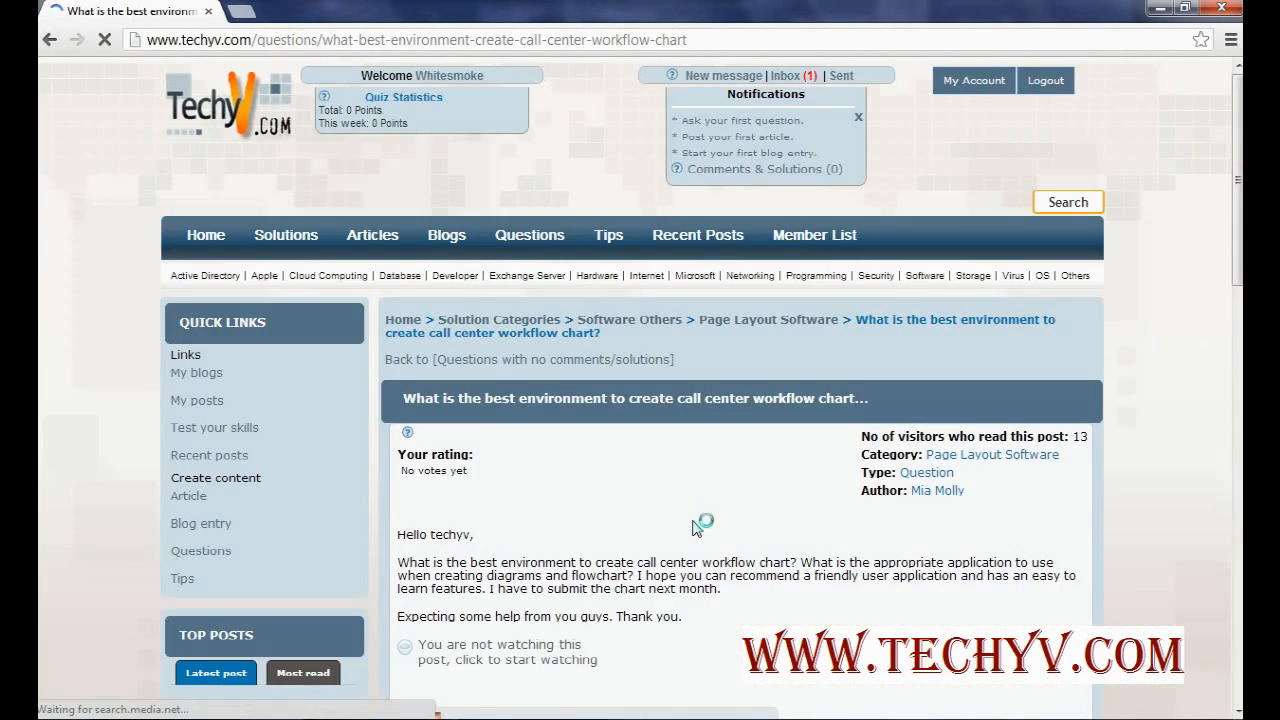
{"action": "scroll", "scroll_direction": "down", "scroll_amount": 3}
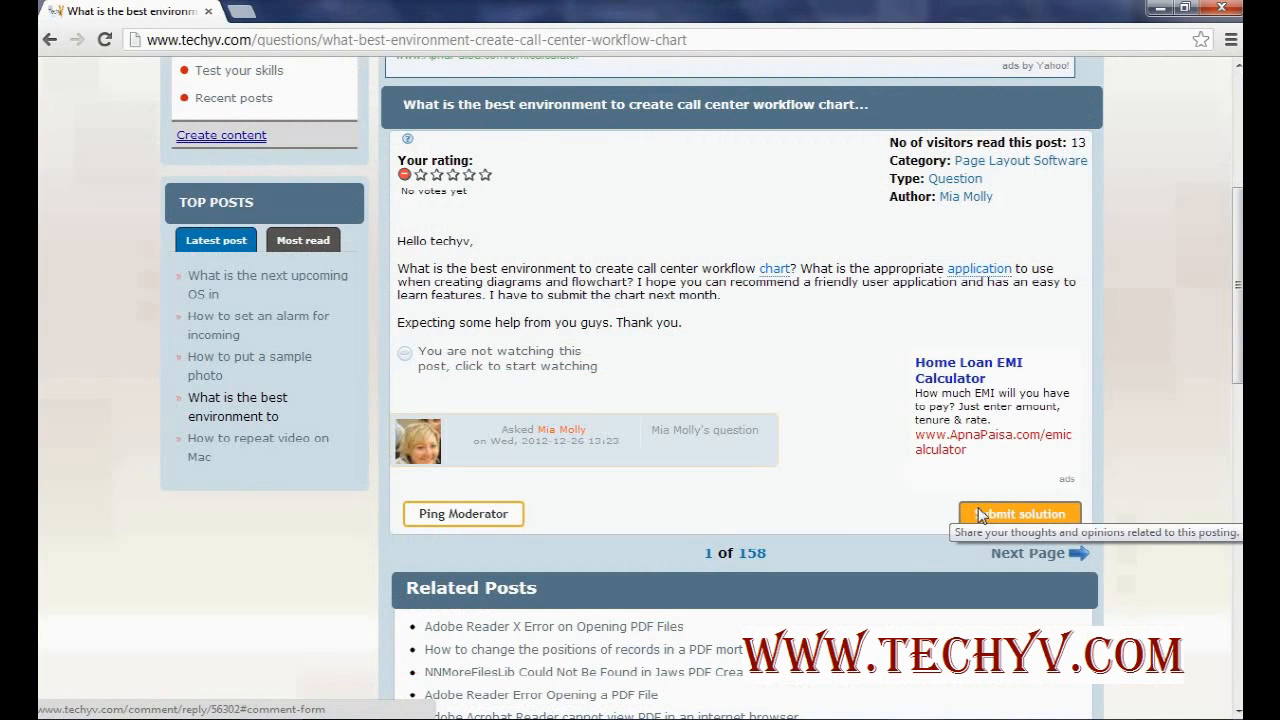
{"action": "left_click", "coordinate": [1018, 514]}
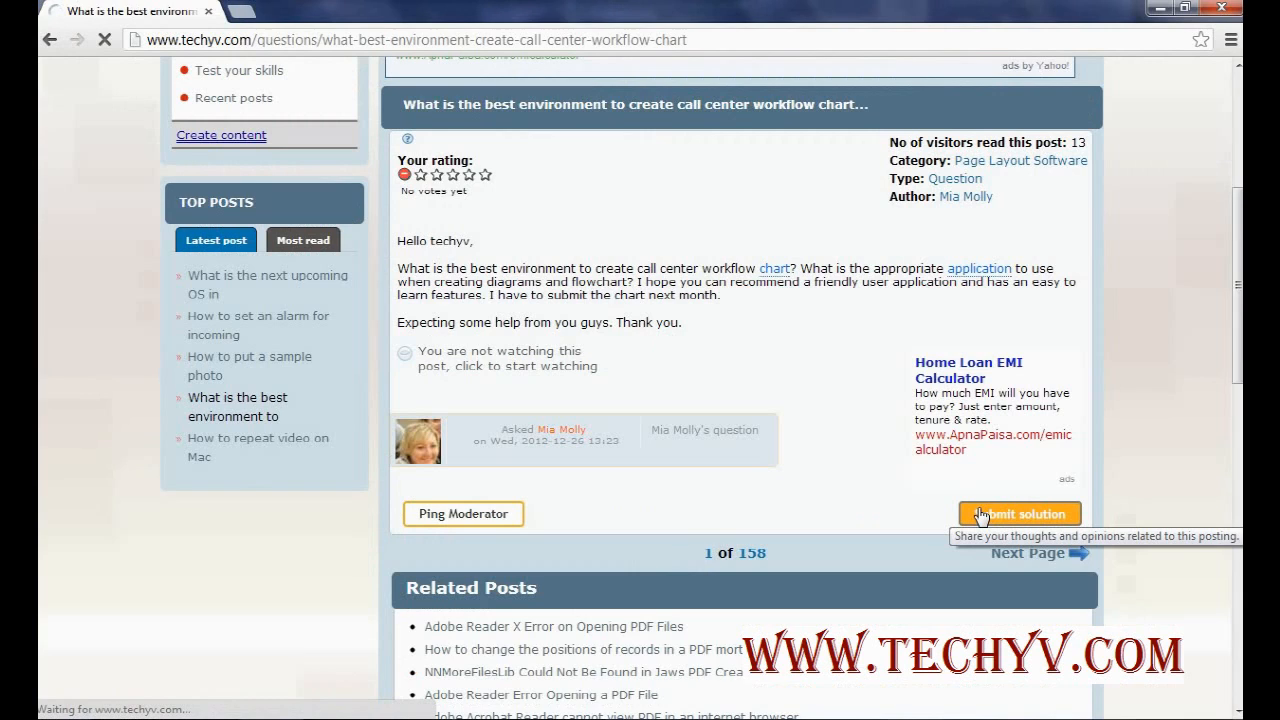
- Type 'this is dummy solution for the question.' plus filler lines into the comment box
{"action": "left_click", "coordinate": [1017, 513]}
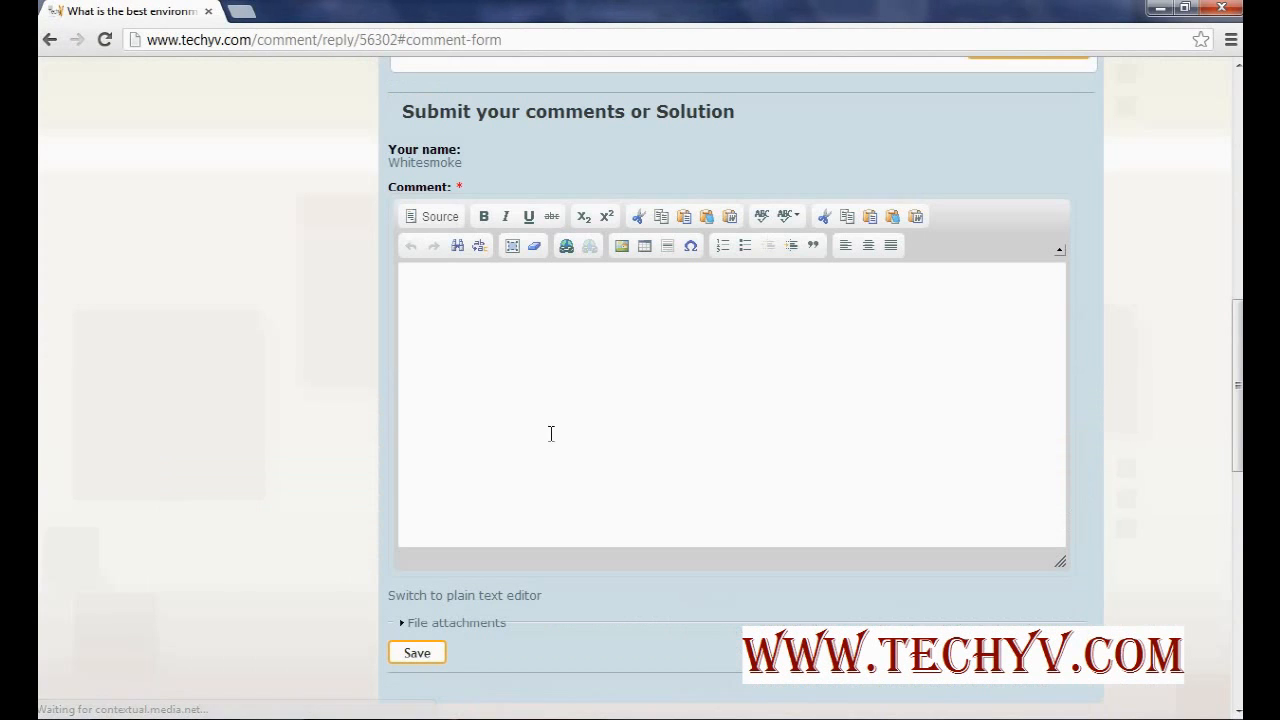
{"action": "type", "text": "th"}
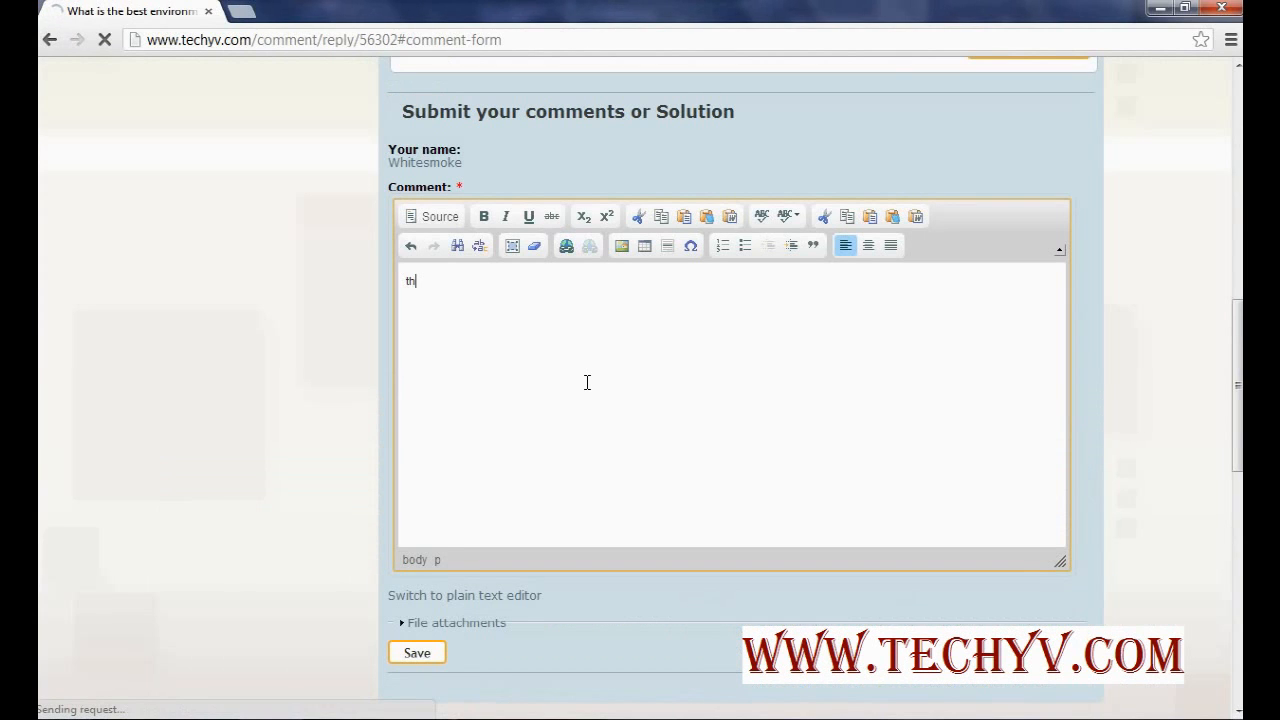
{"action": "type", "text": "is is"}
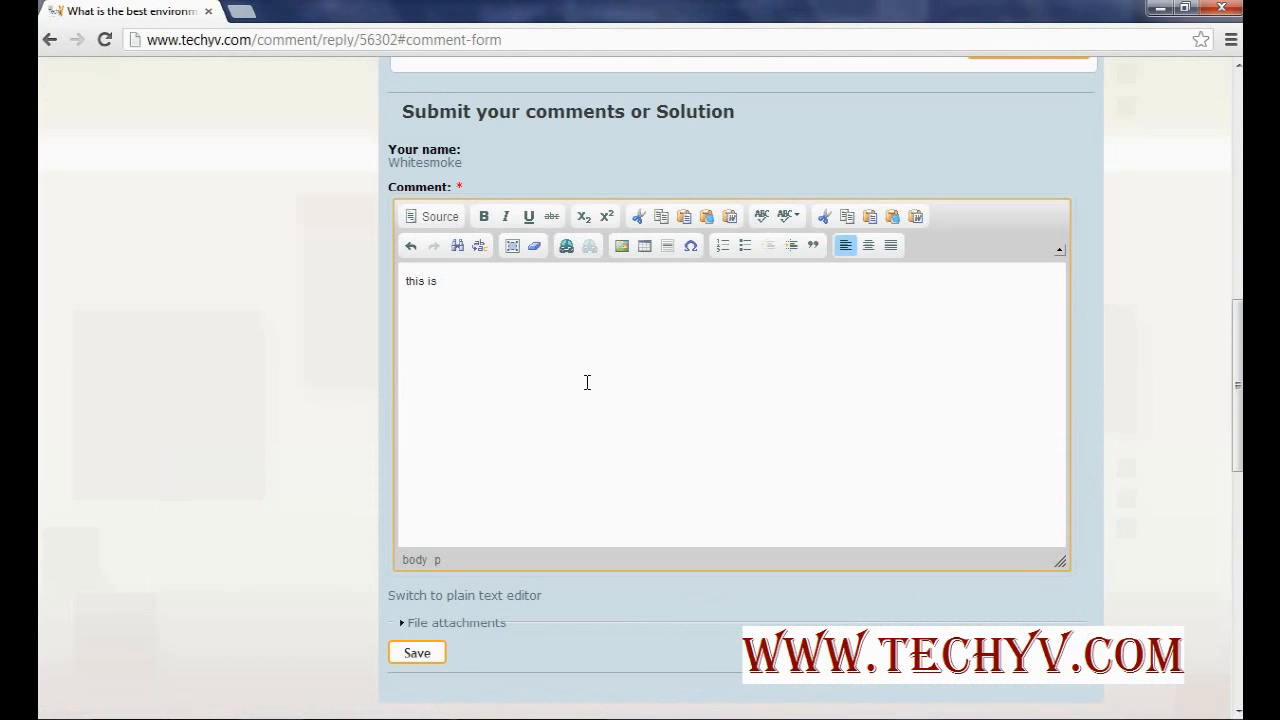
{"action": "type", "text": "dummy solo"}
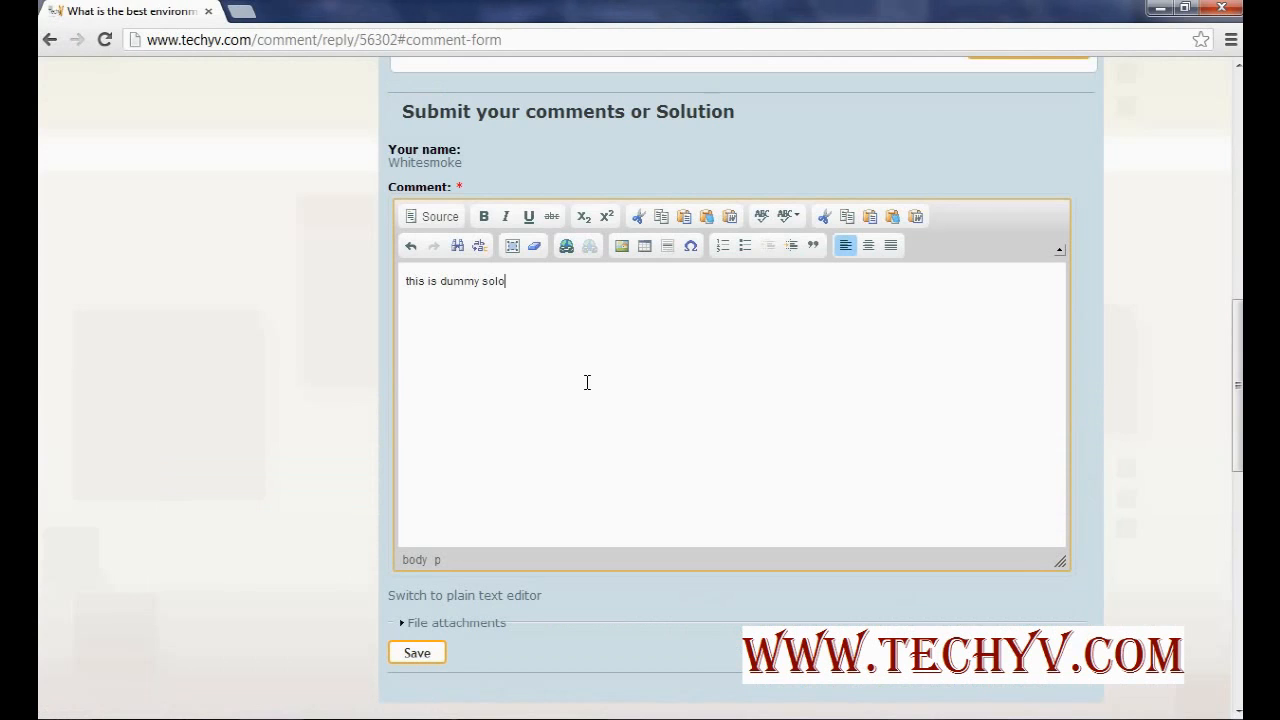
{"action": "type", "text": "tion for"}
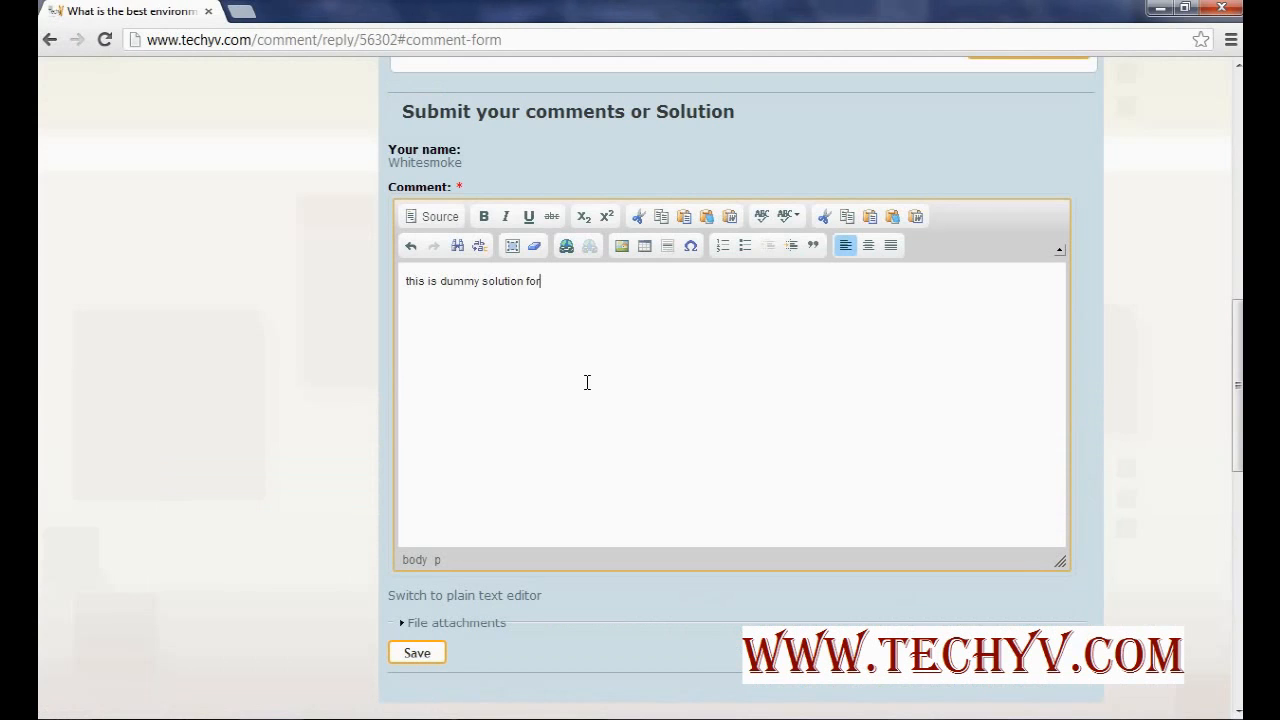
{"action": "type", "text": "the question."}
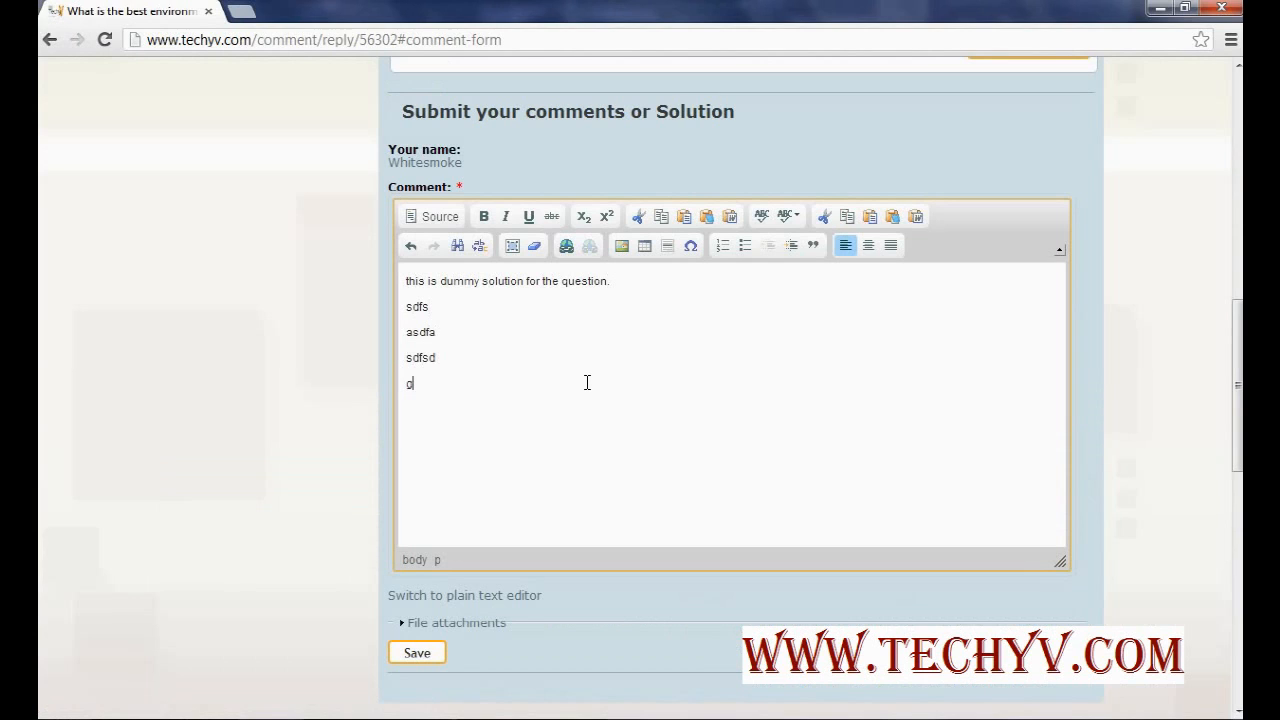
{"action": "type", "text": "dg"}
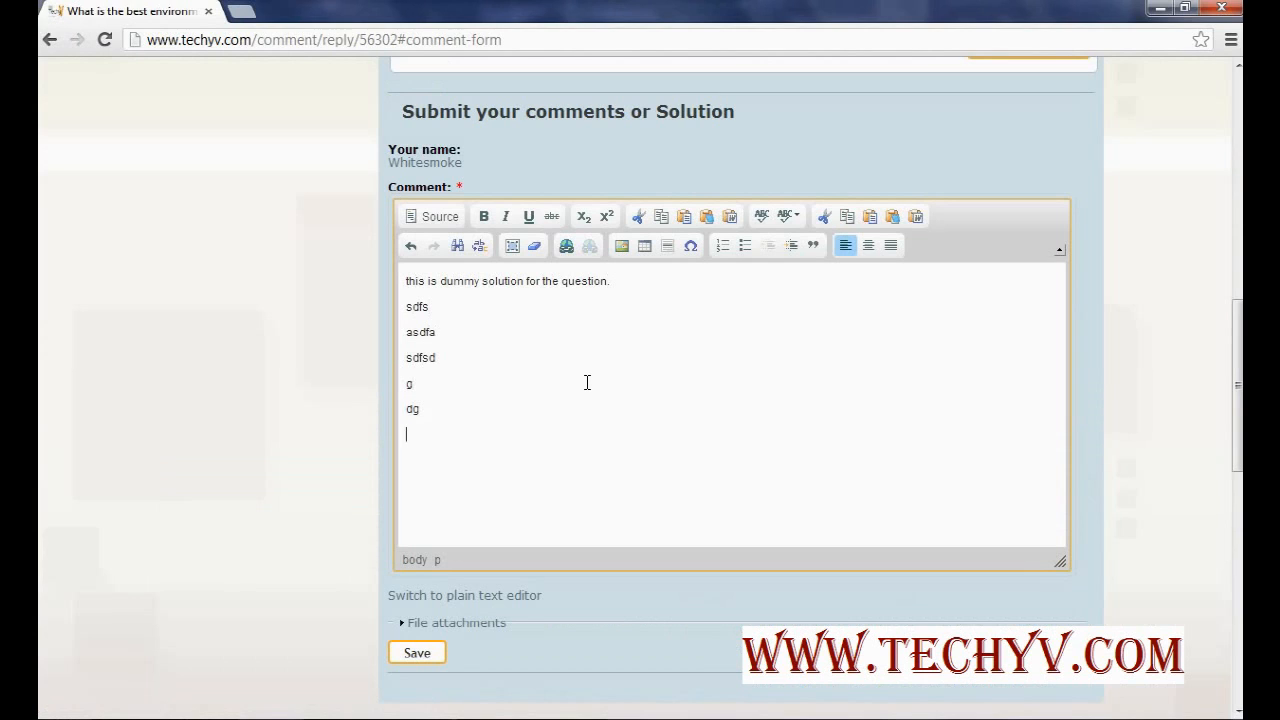
{"action": "mouse_move", "coordinate": [431, 388]}
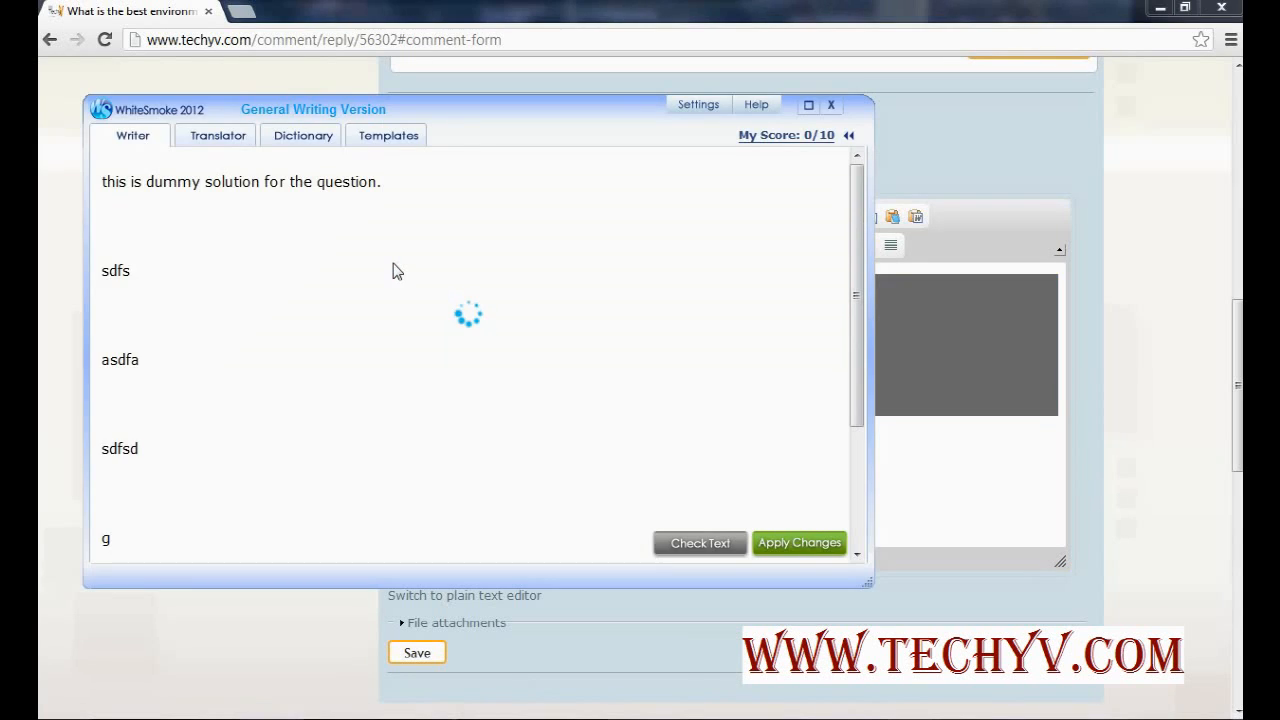
- Check the comment in WhiteSmoke, accept 'This' and 'to', and apply the changes
{"action": "left_click", "coordinate": [699, 543]}
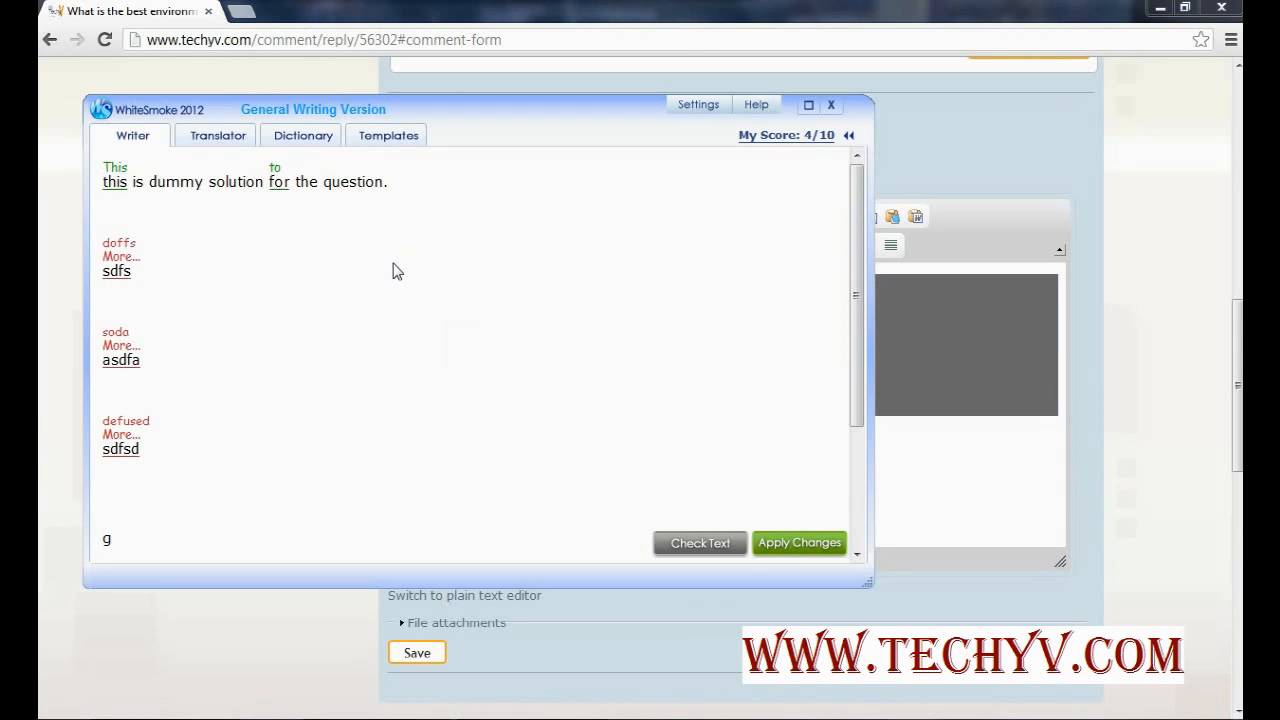
{"action": "mouse_move", "coordinate": [420, 264]}
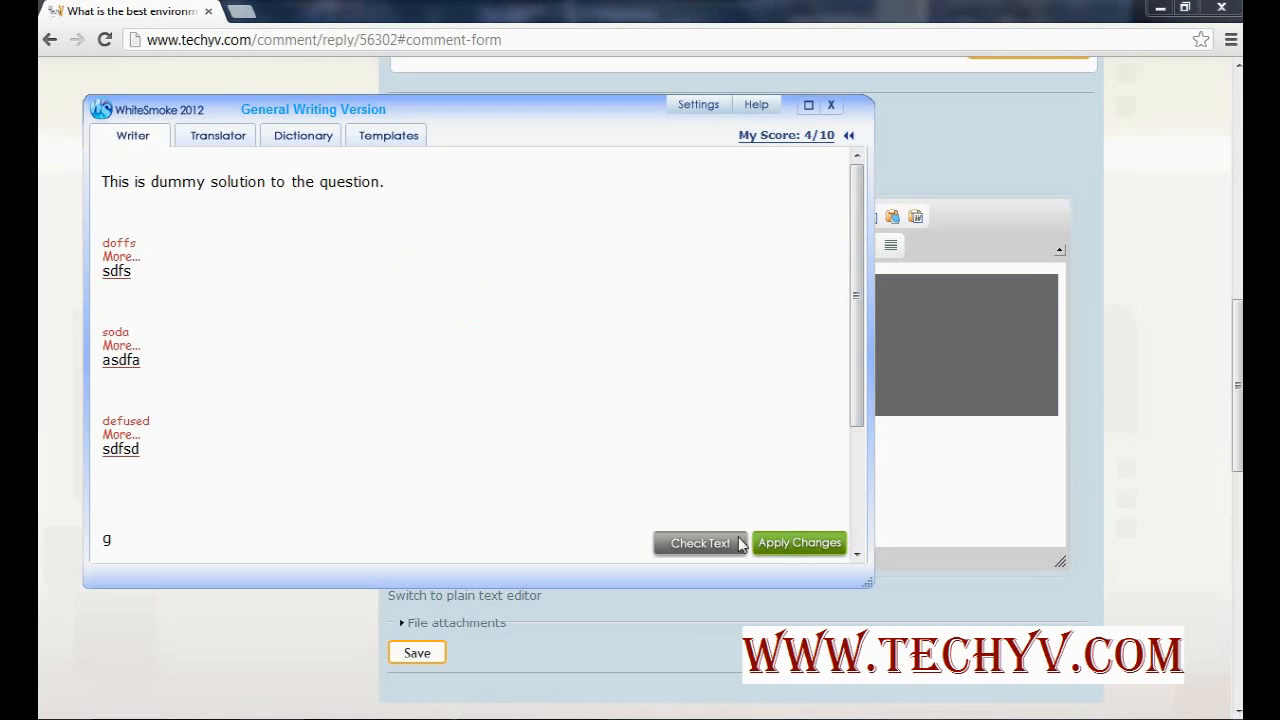
{"action": "left_click", "coordinate": [798, 542]}
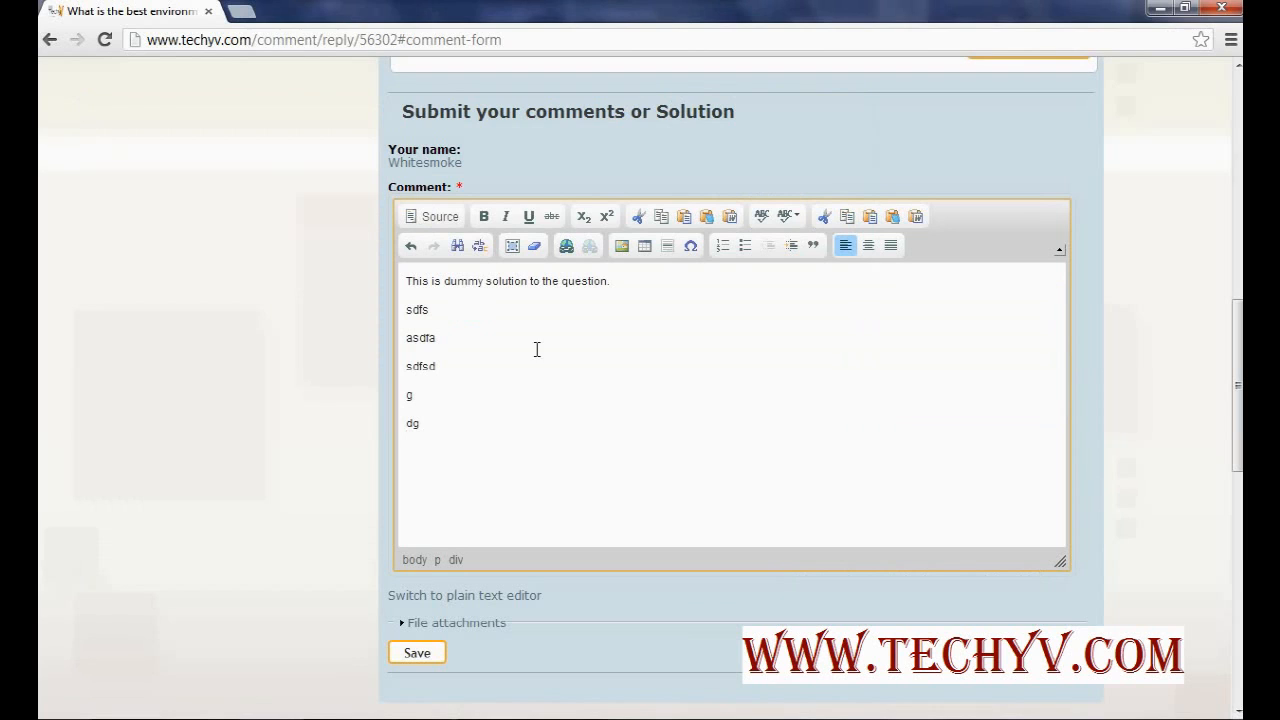
- Select the corrected word 'to' and scroll down the reloaded question page
{"action": "left_click_drag", "start_coordinate": [406, 281], "coordinate": [440, 281]}
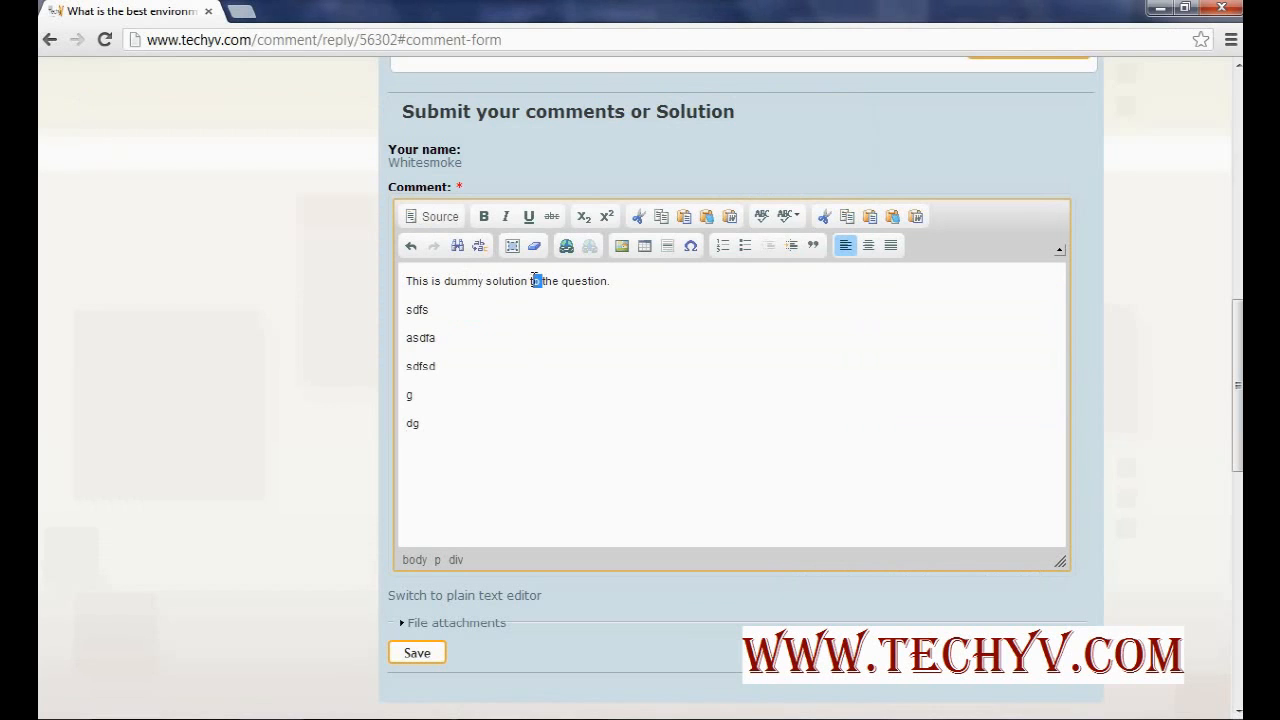
{"action": "scroll", "scroll_direction": "down", "scroll_amount": 3}
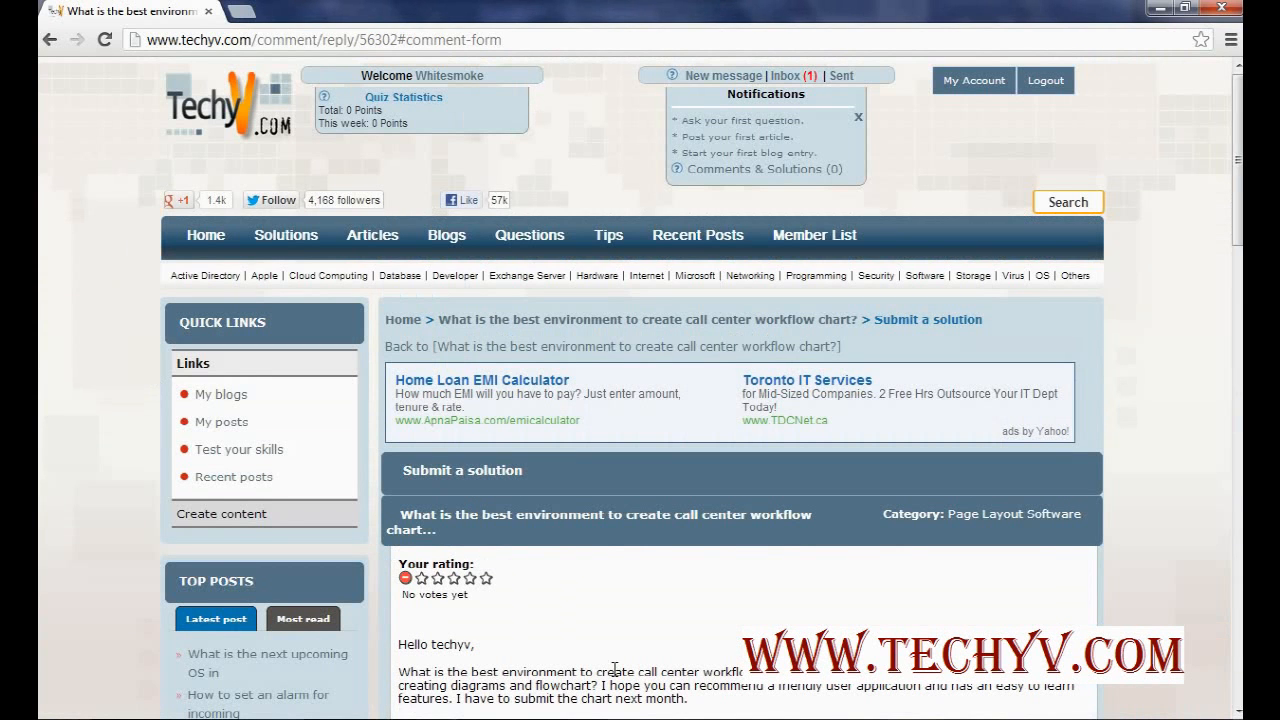
{"action": "mouse_move", "coordinate": [623, 593]}
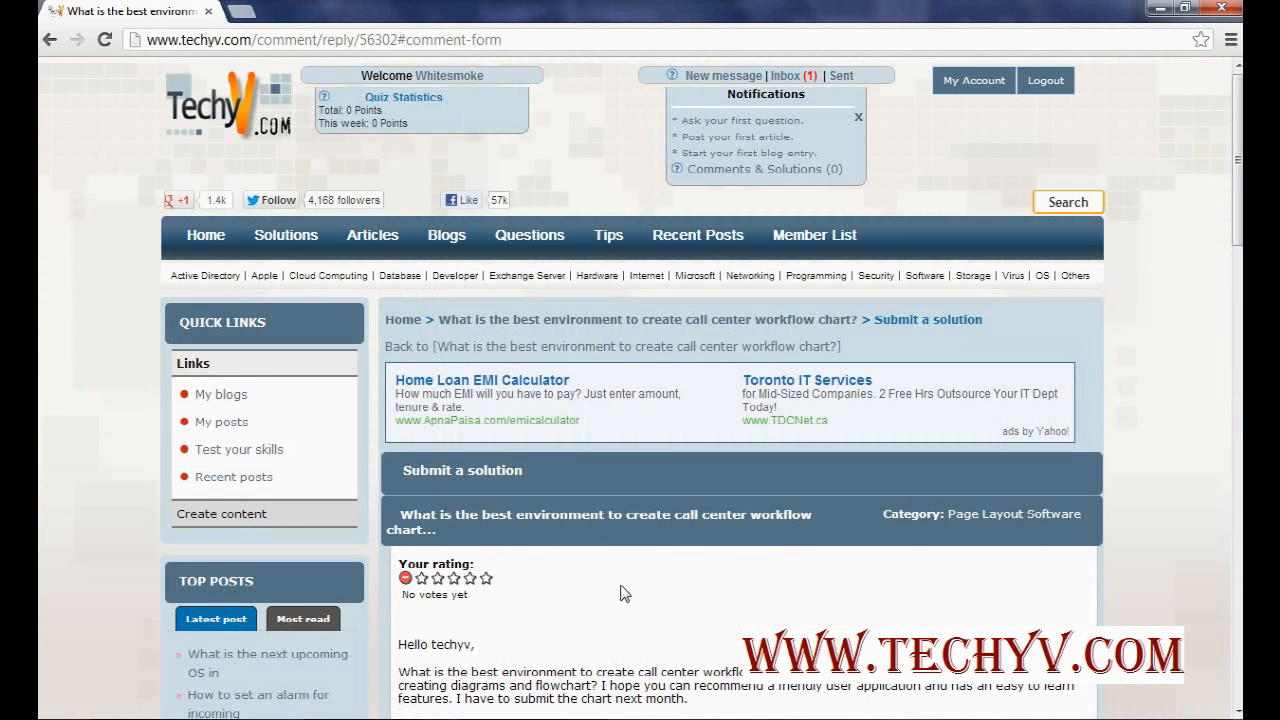
{"action": "scroll", "scroll_direction": "down", "scroll_amount": 3}
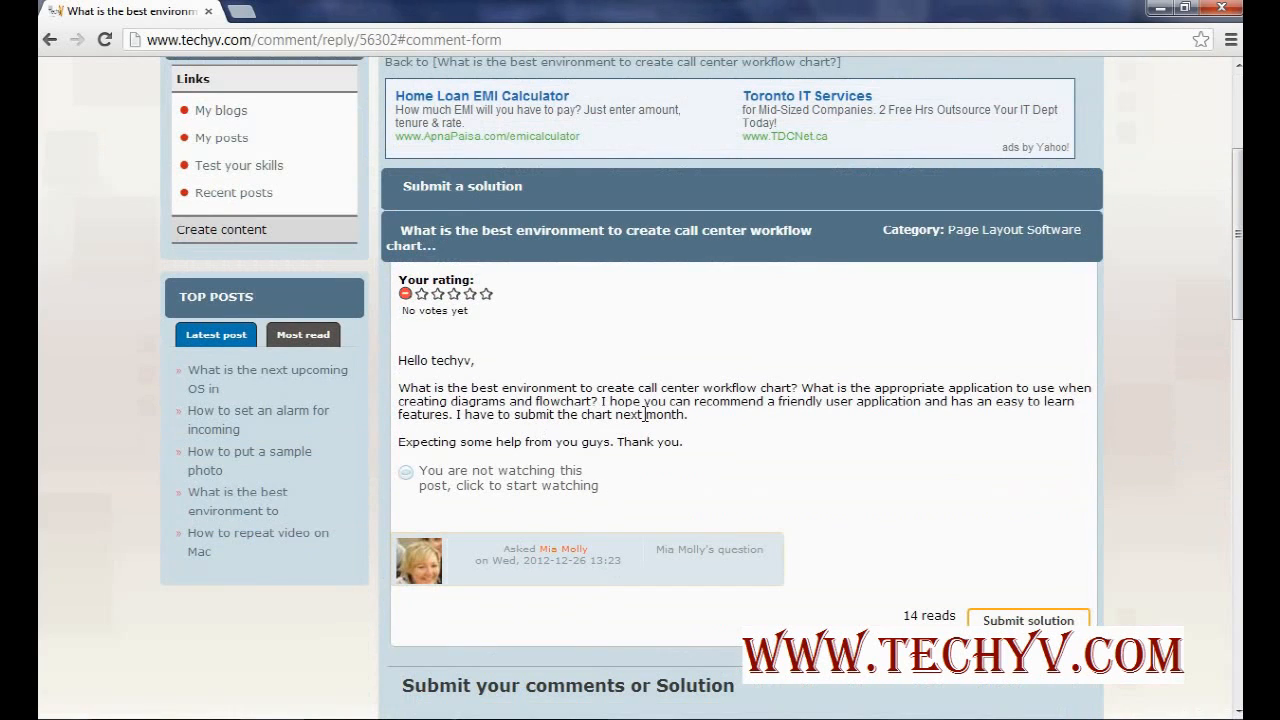